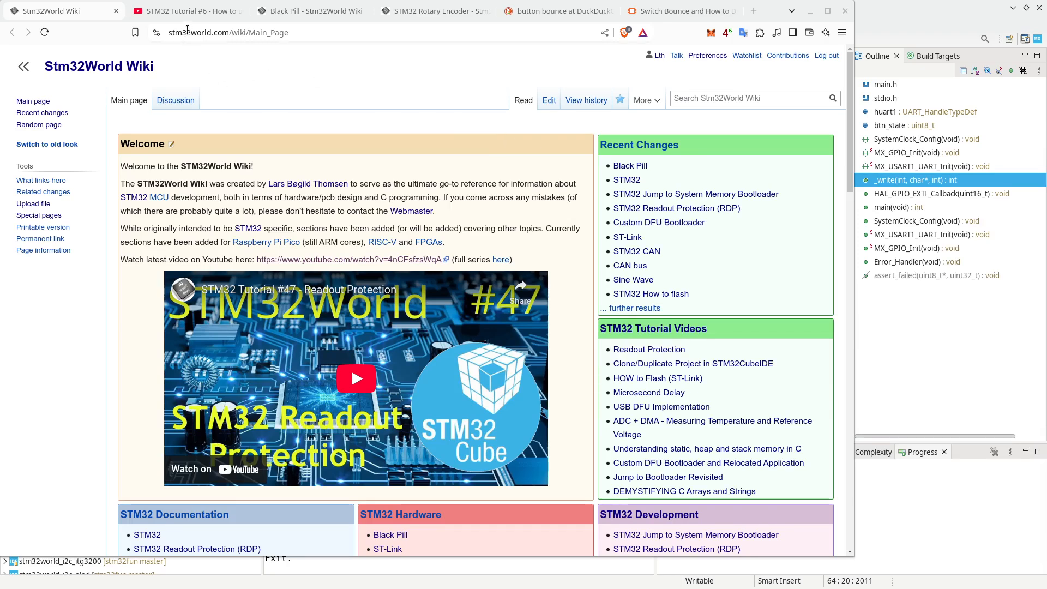
Step: Review the STM32 Tutorial #6 video comments about the button interrupt firing twice
left_click(187, 11)
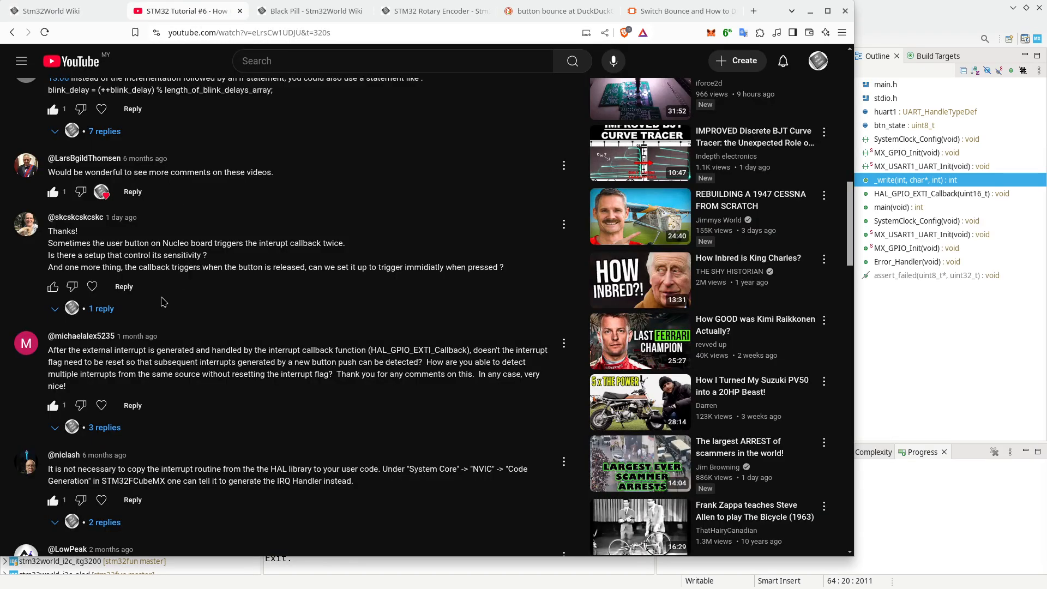
mouse_move(42, 250)
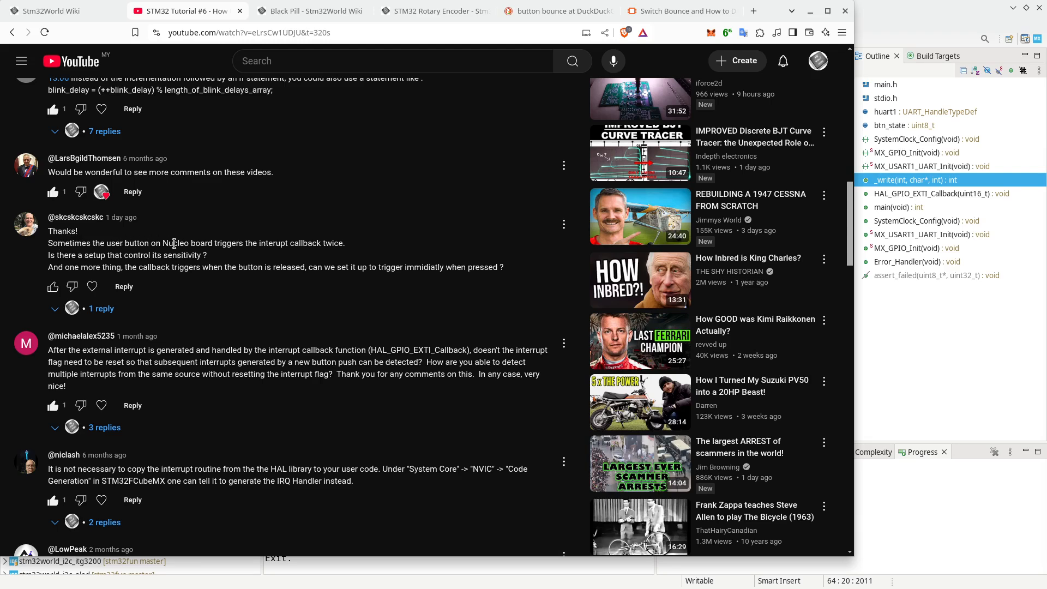
mouse_move(355, 252)
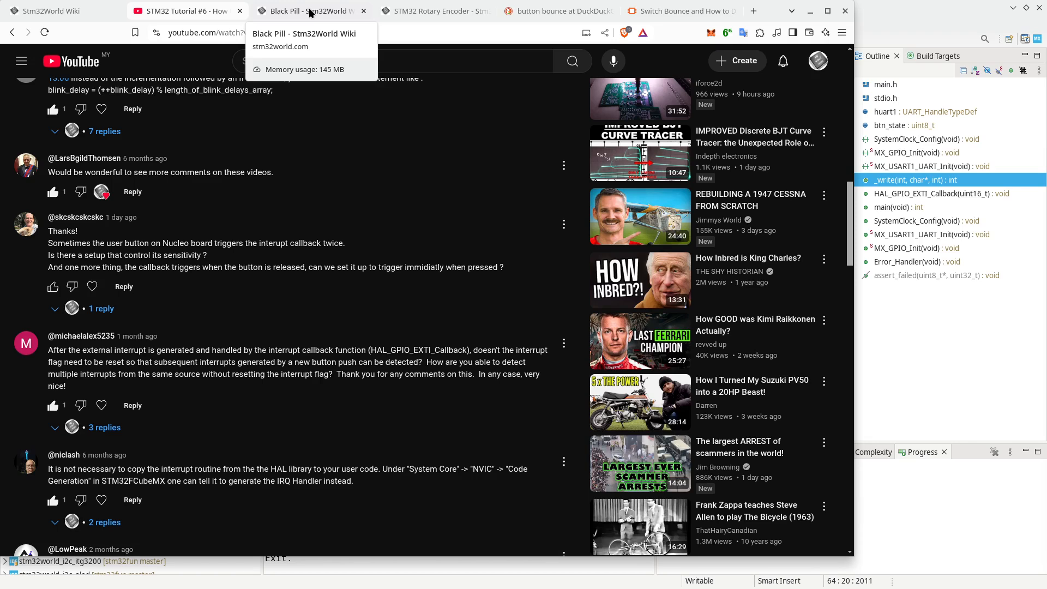
Step: View the Black Pill wiki's User Button section: PA0 to GND, pull-up needed, no hardware debounce
left_click(308, 11)
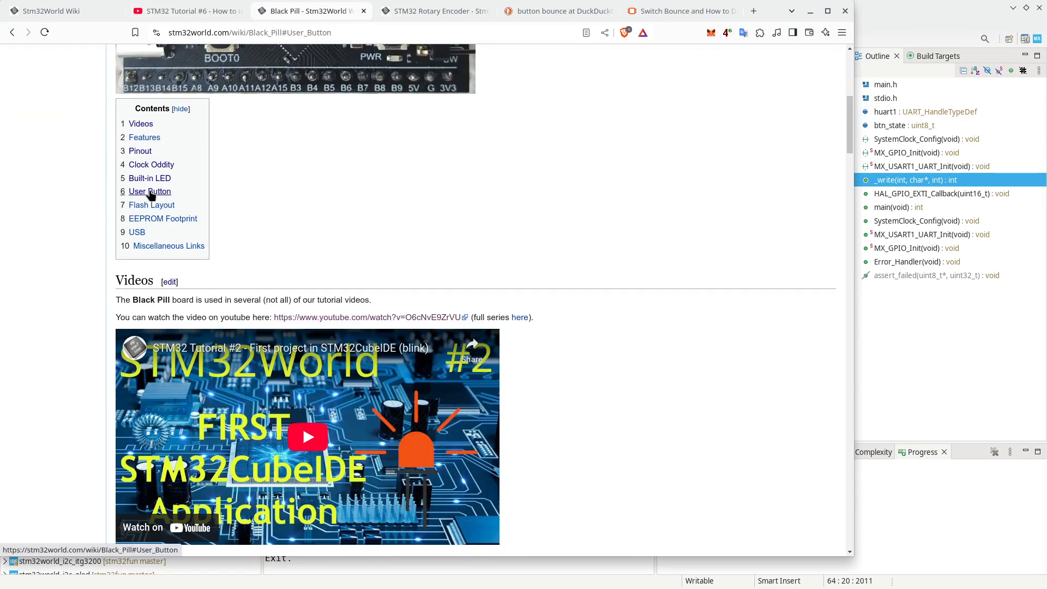
scroll("down", 3)
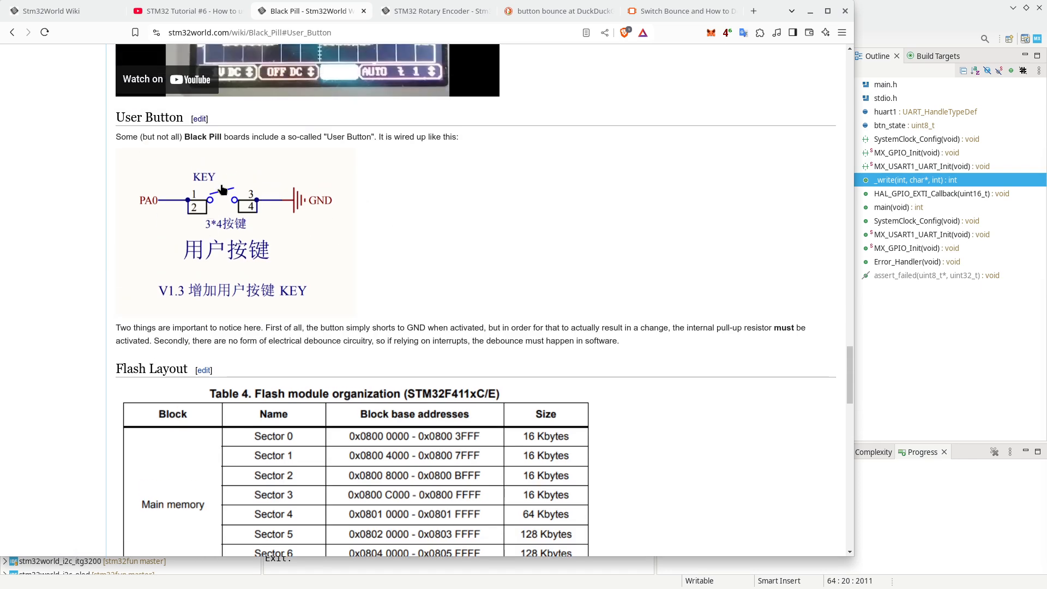
mouse_move(157, 188)
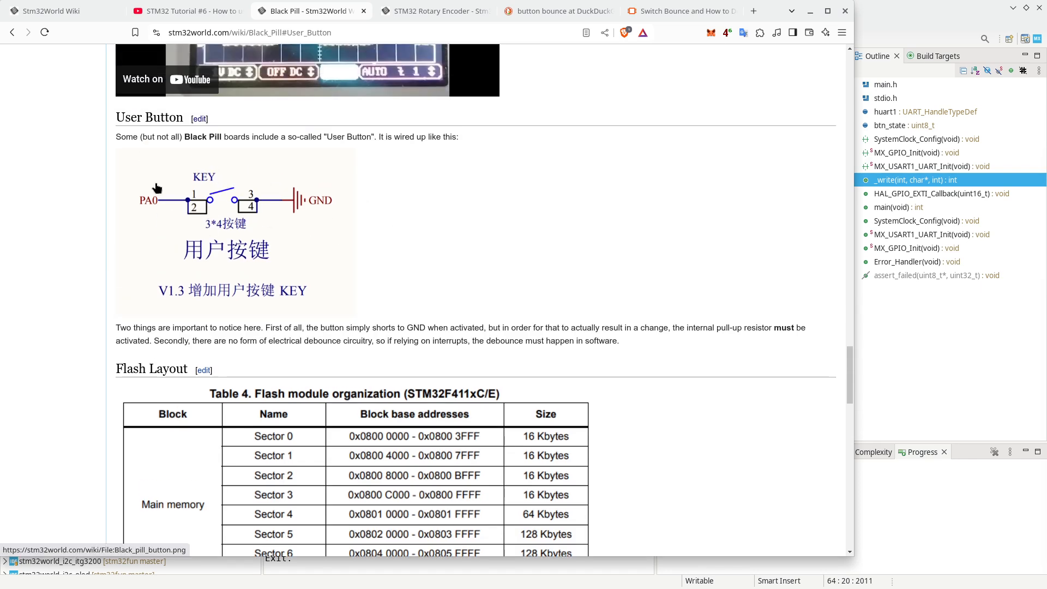
mouse_move(239, 204)
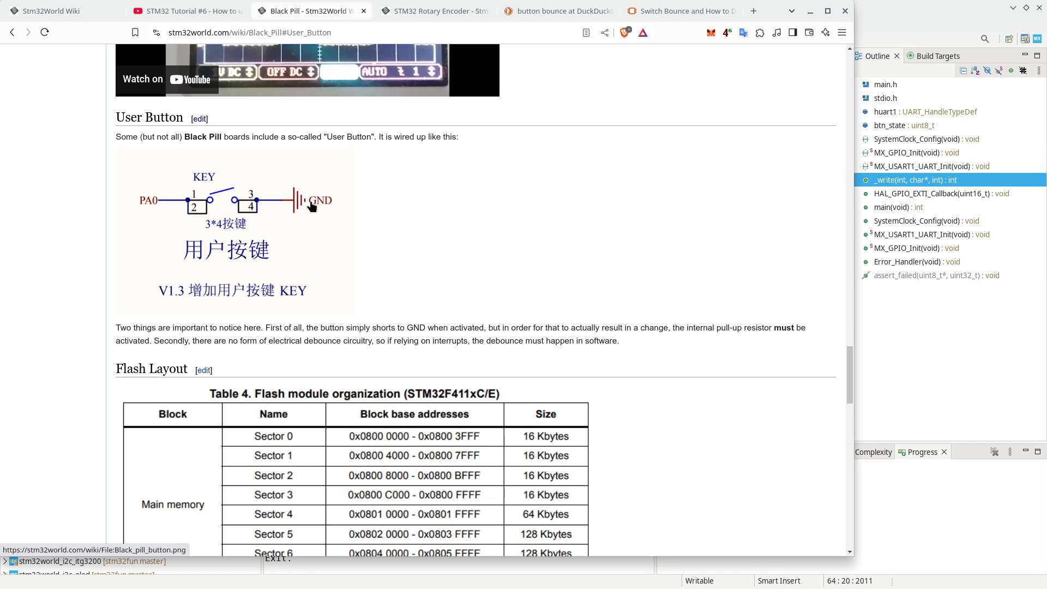
mouse_move(147, 207)
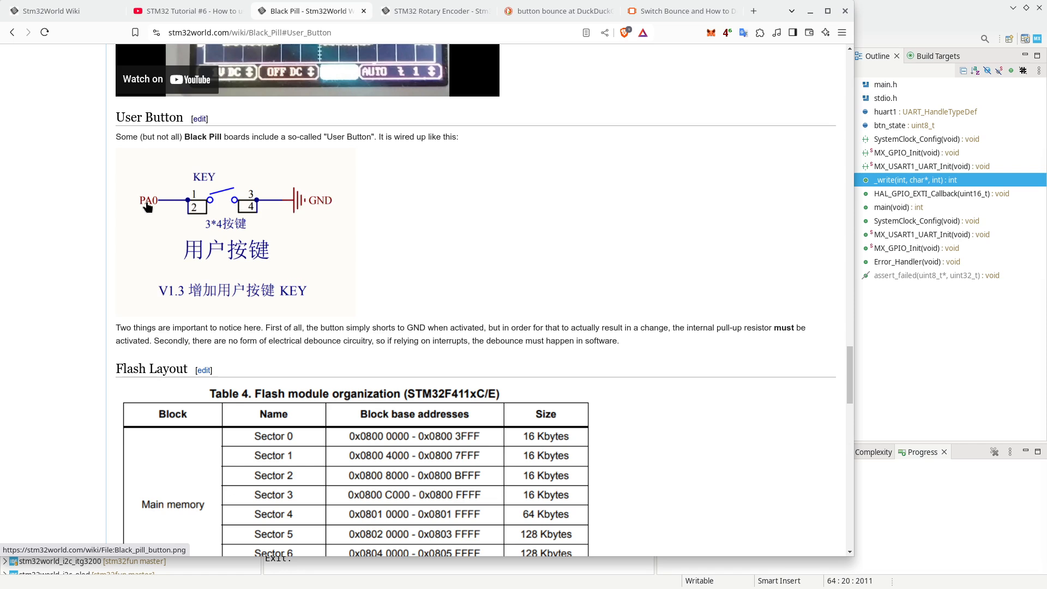
mouse_move(327, 206)
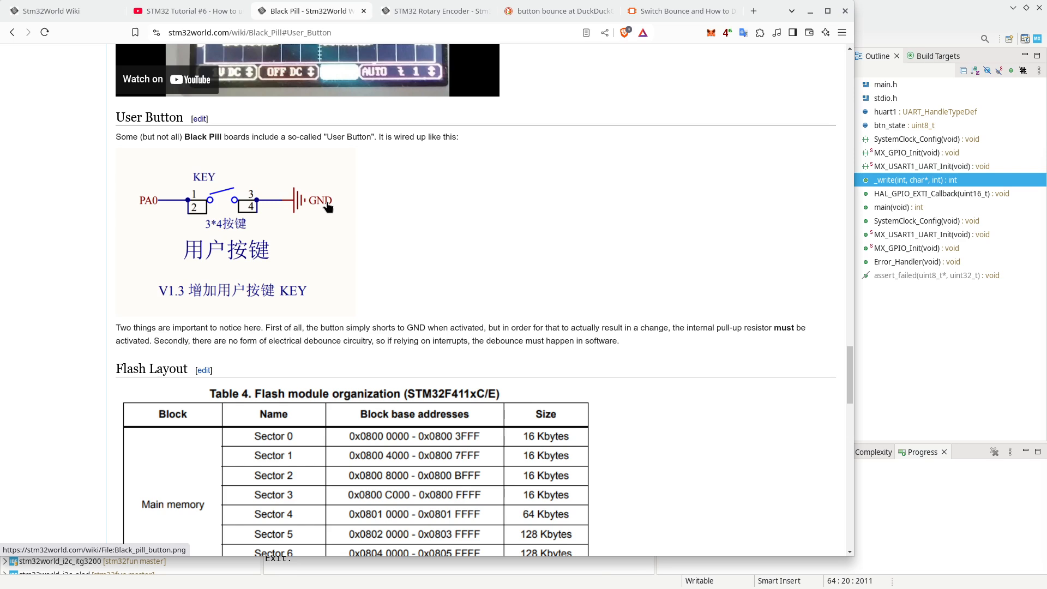
mouse_move(182, 230)
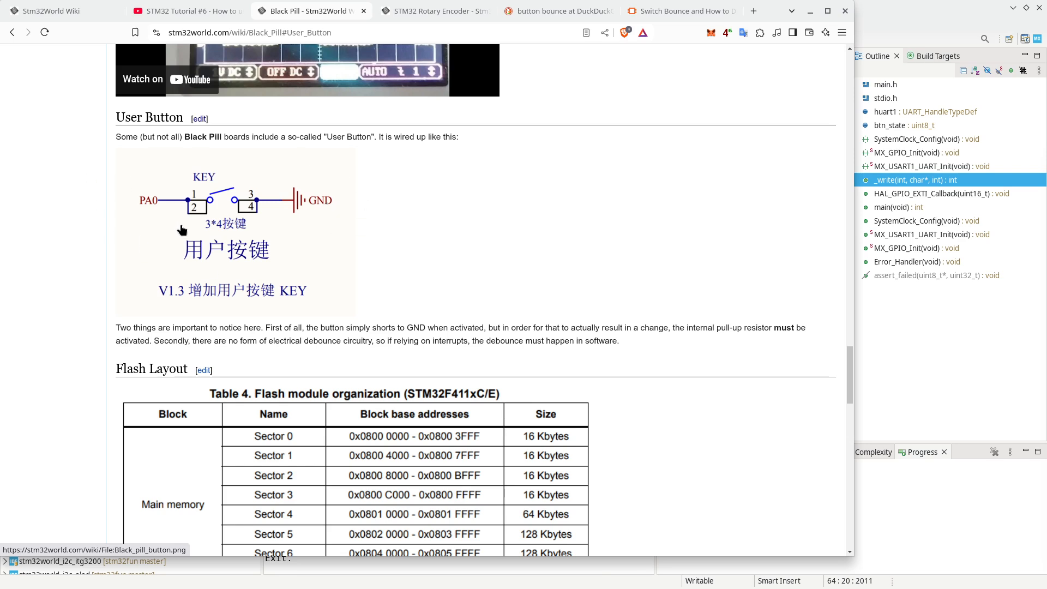
mouse_move(222, 260)
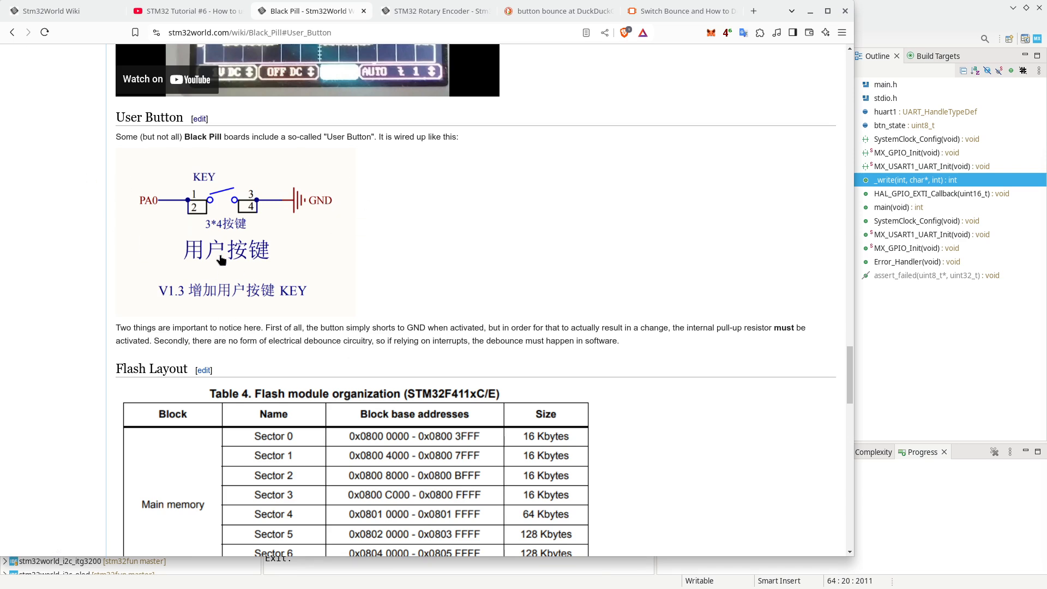
mouse_move(326, 221)
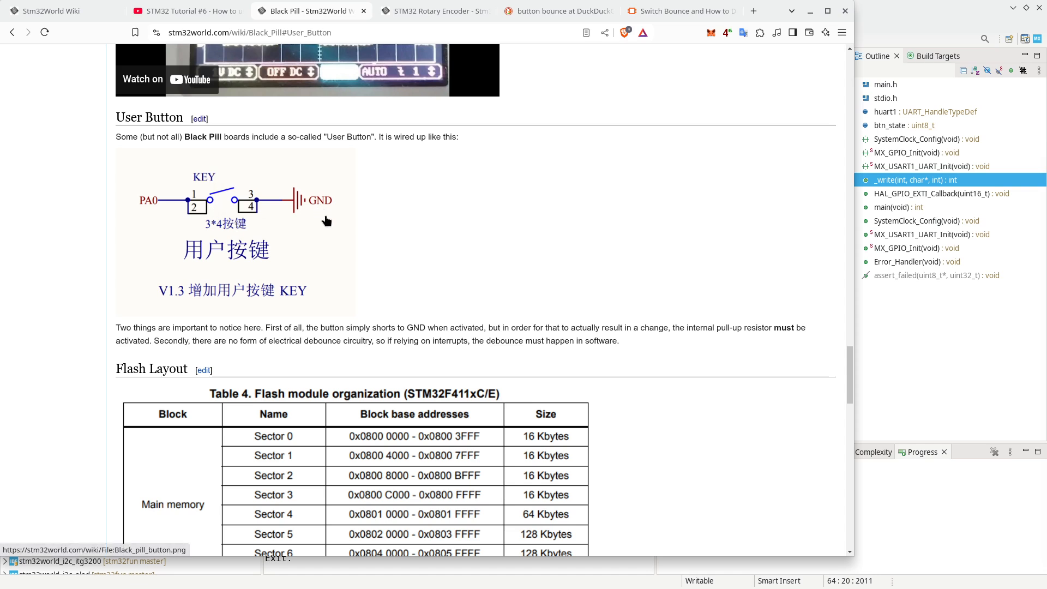
mouse_move(642, 324)
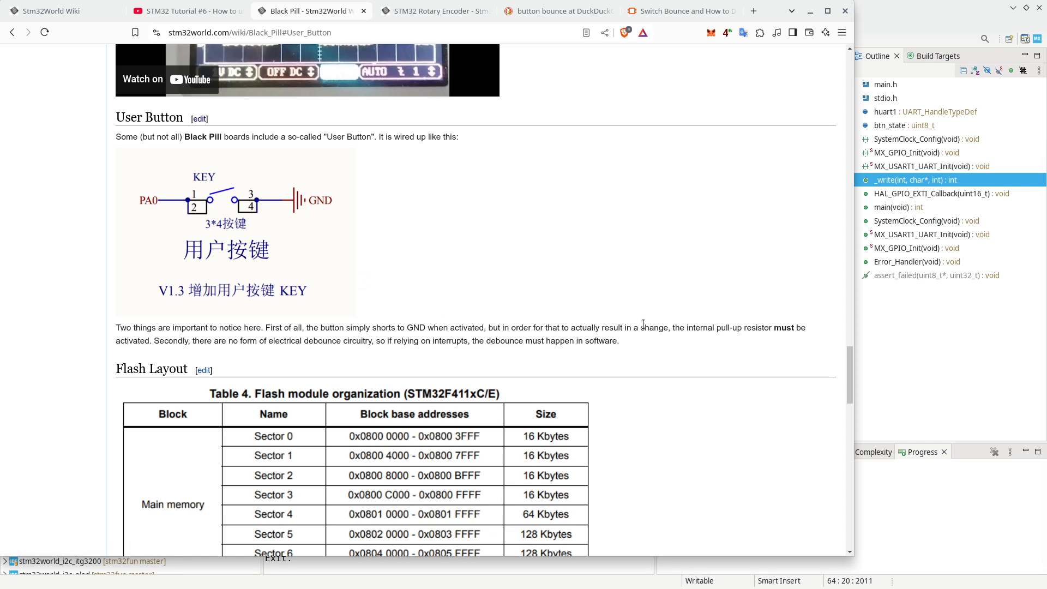
mouse_move(714, 324)
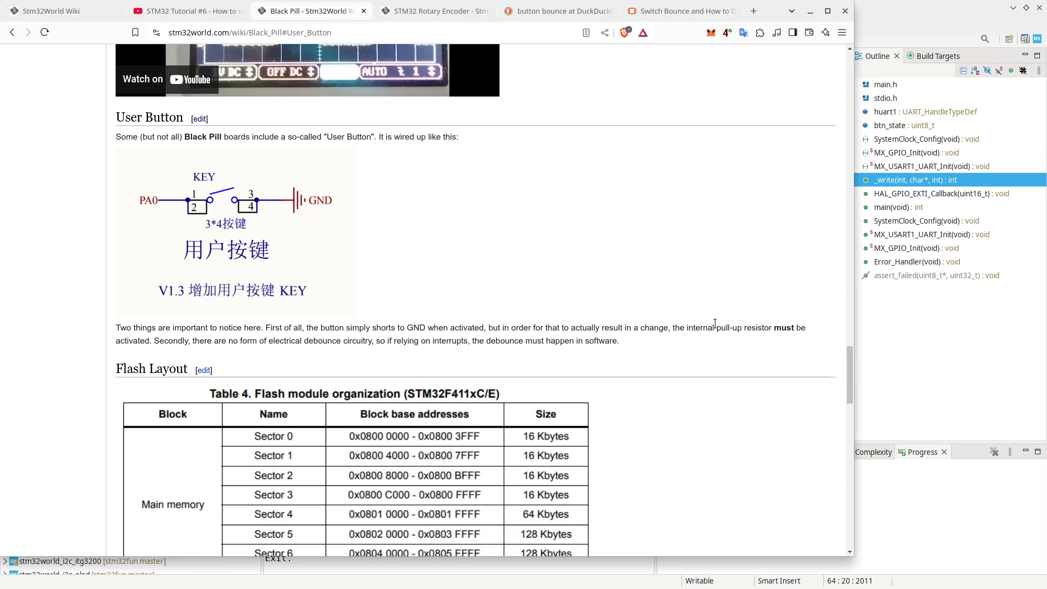
mouse_move(246, 205)
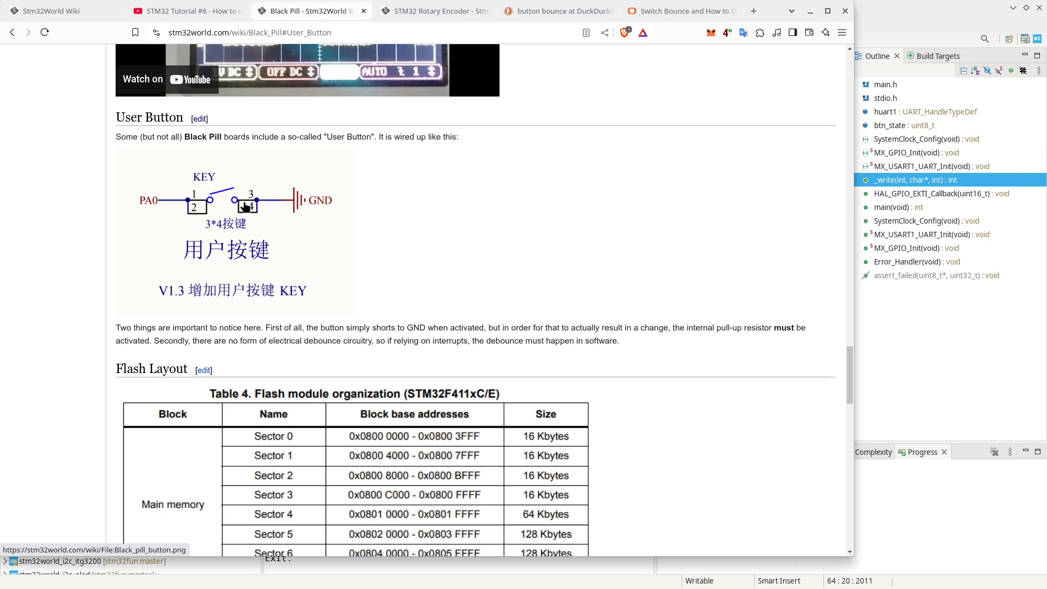
mouse_move(97, 202)
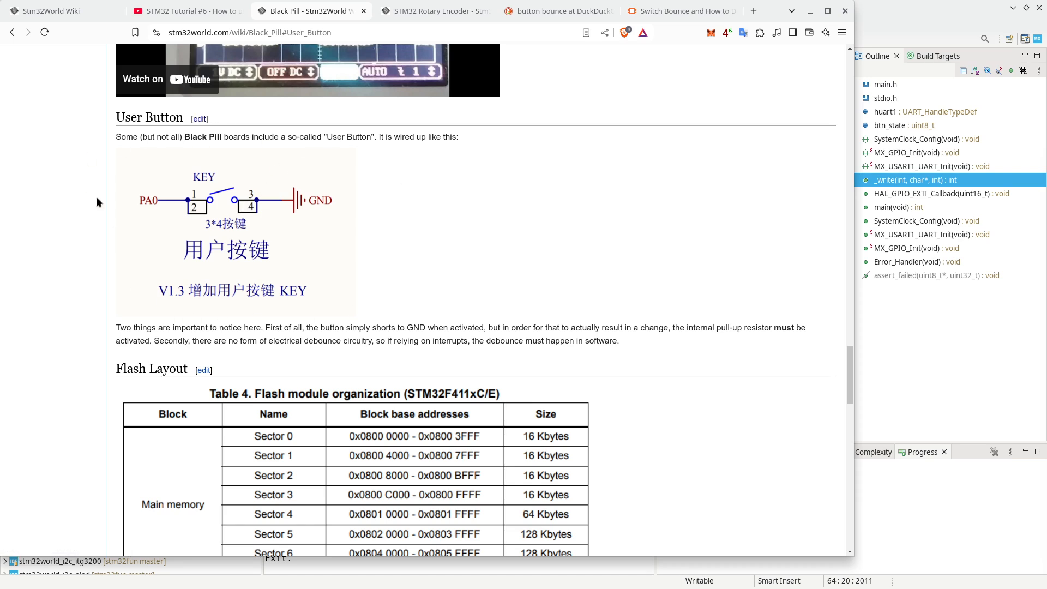
mouse_move(333, 185)
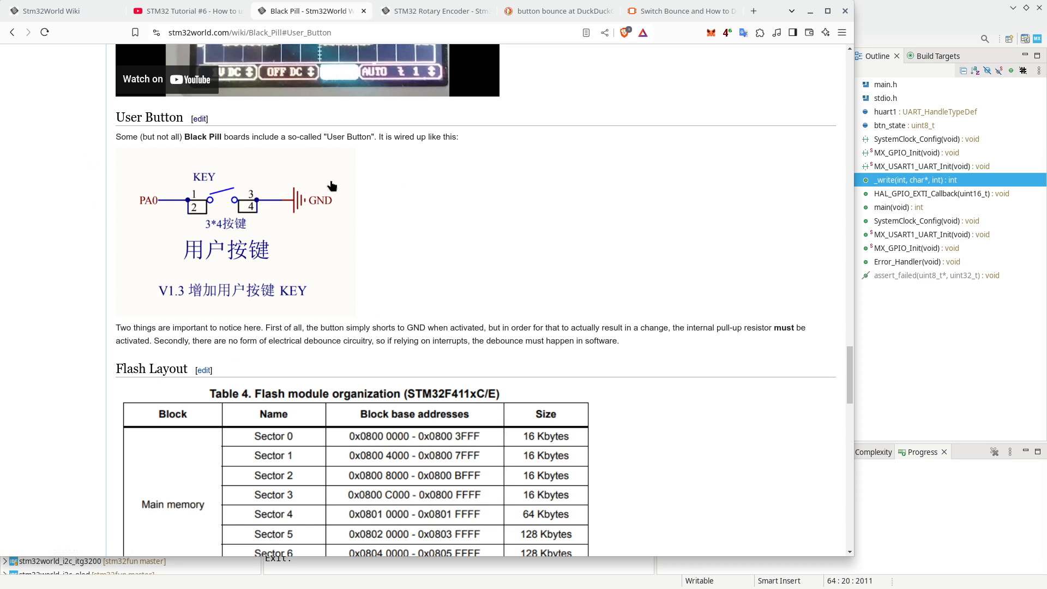
mouse_move(295, 167)
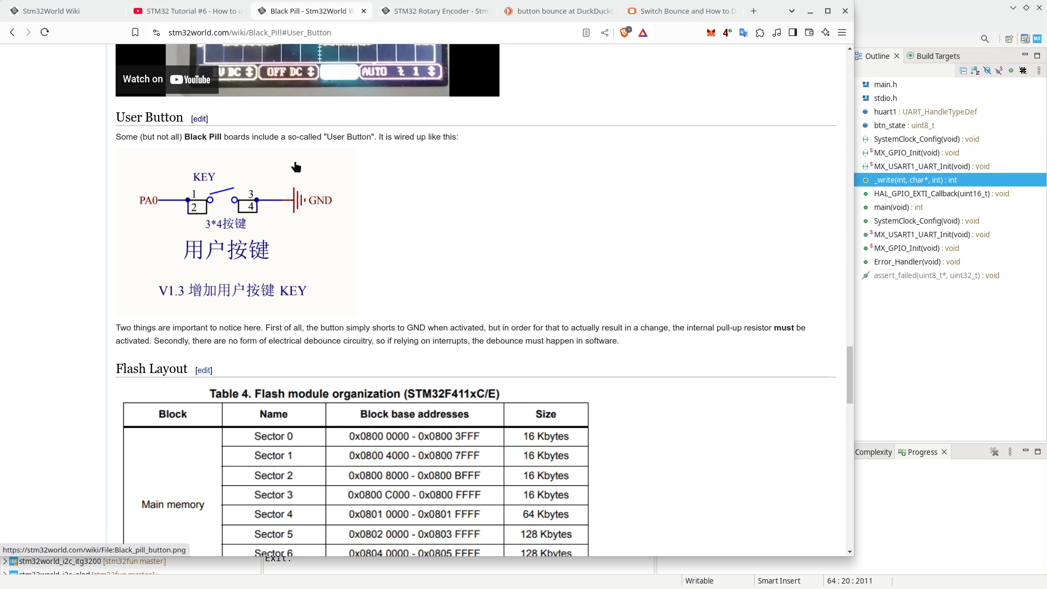
mouse_move(201, 204)
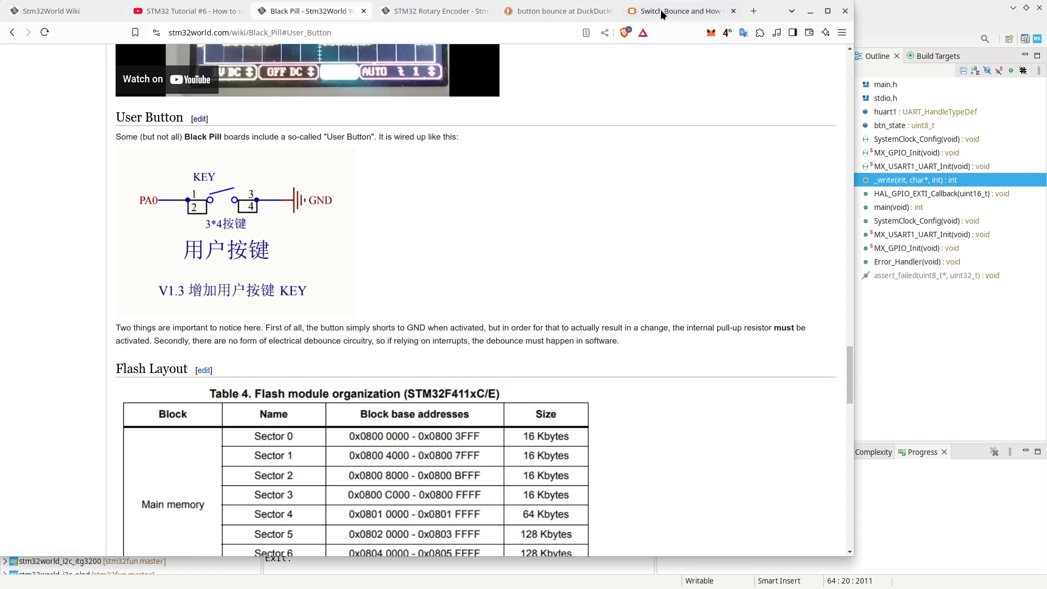
Step: Read the All About Circuits switch-bounce article, then return to the Black Pill User Button section
left_click(678, 10)
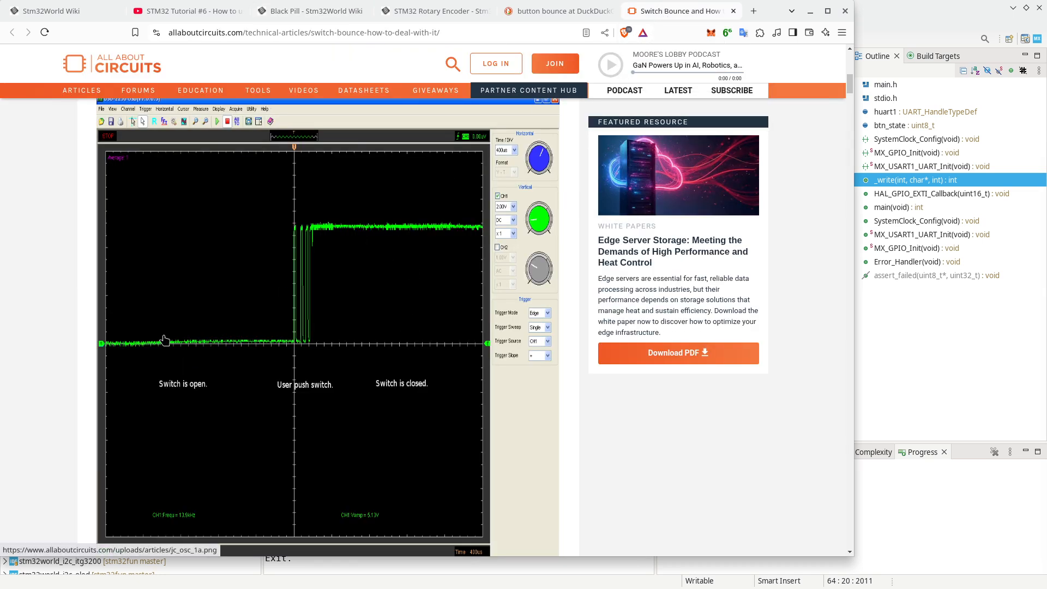
mouse_move(152, 342)
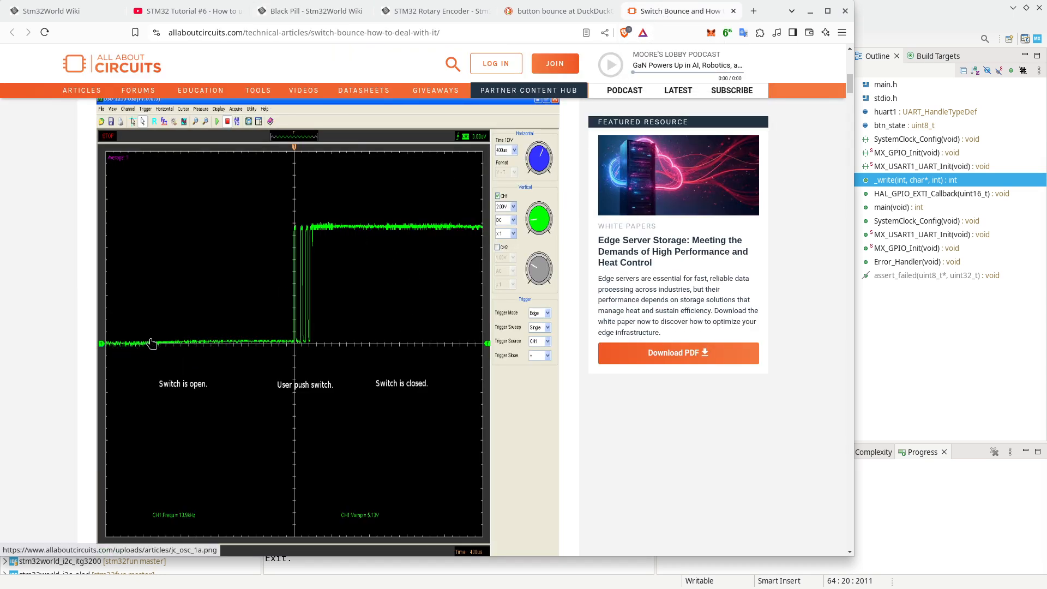
mouse_move(227, 346)
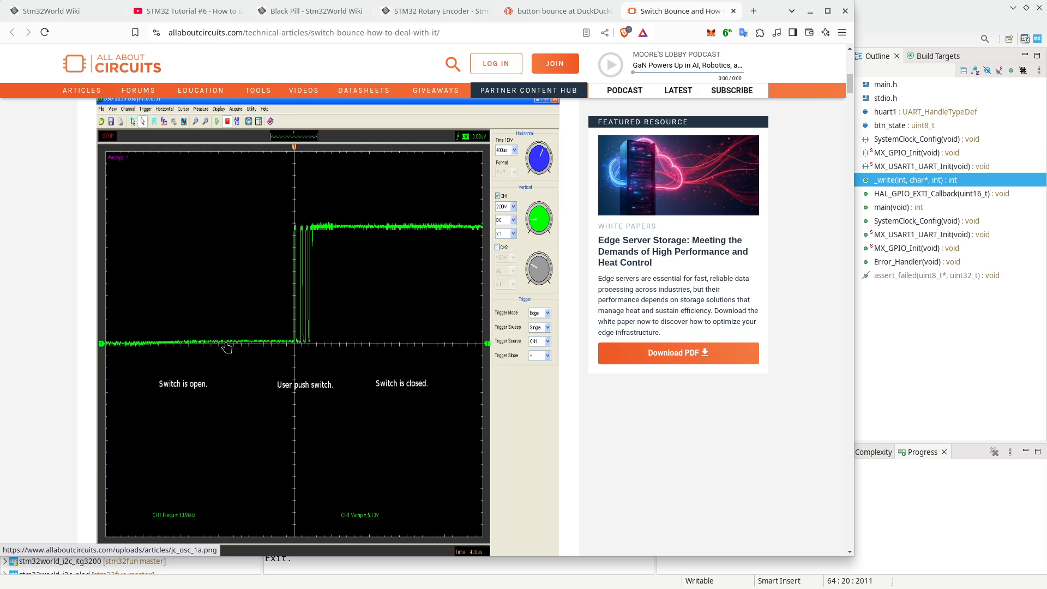
mouse_move(205, 343)
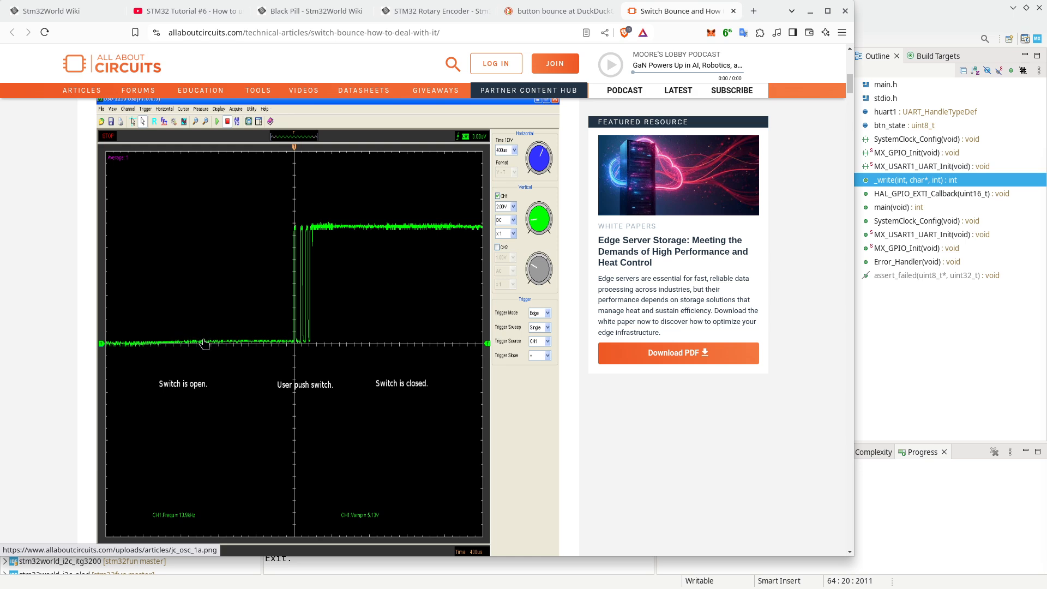
mouse_move(296, 349)
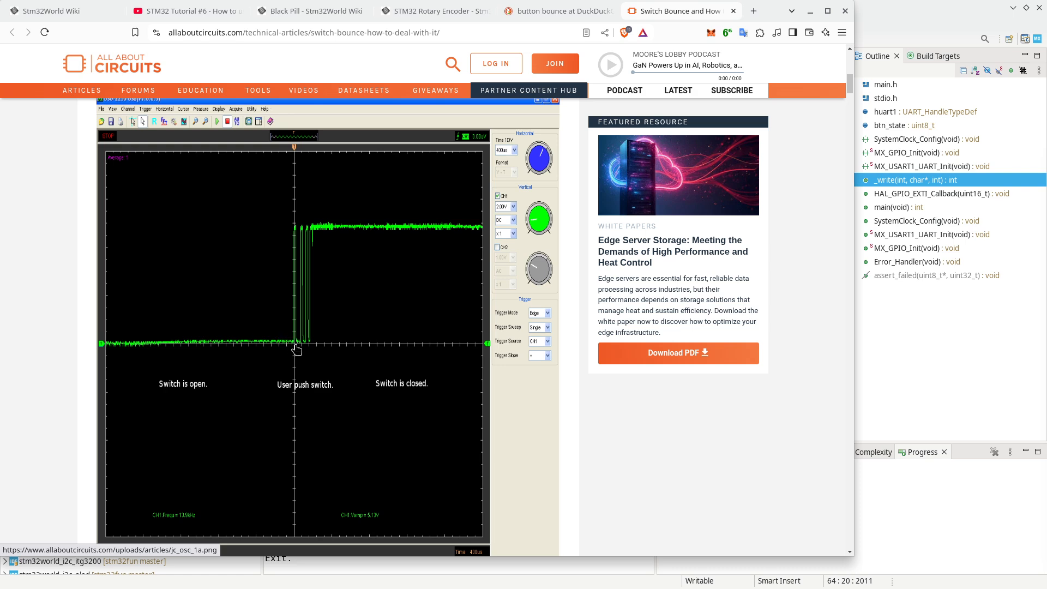
mouse_move(304, 259)
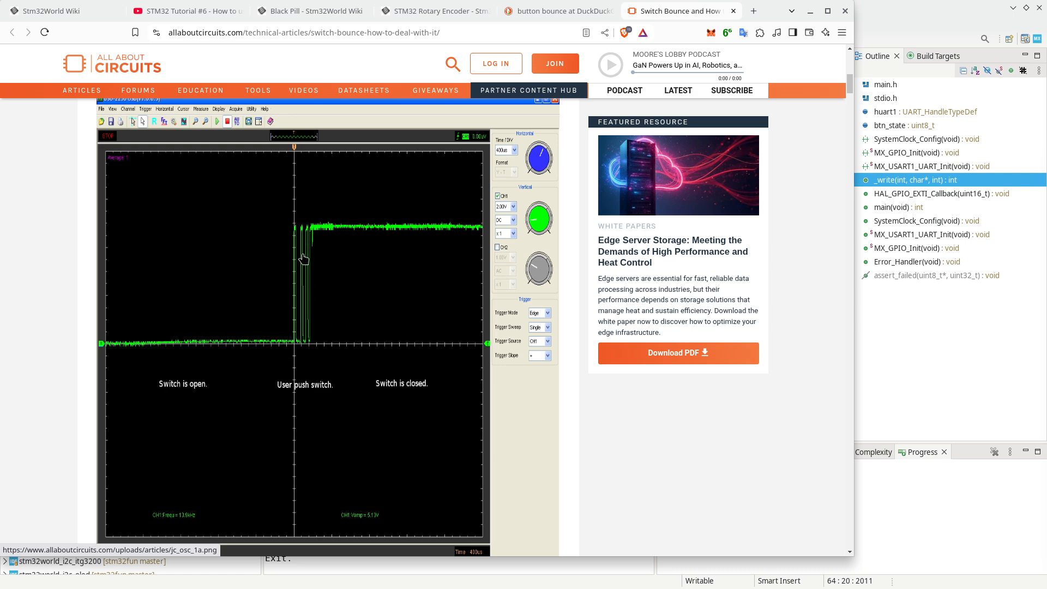
mouse_move(308, 341)
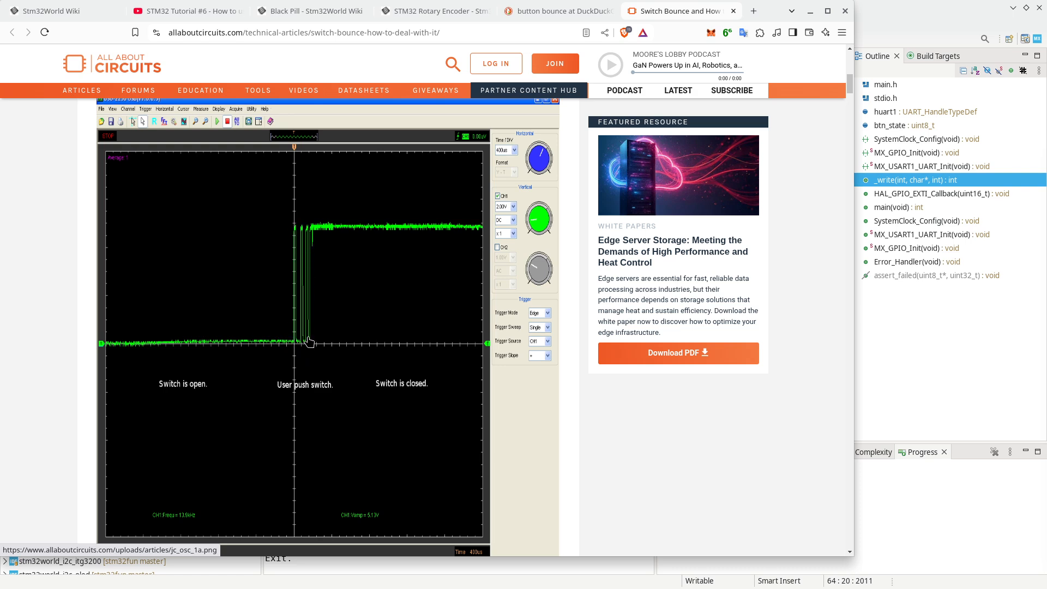
mouse_move(304, 261)
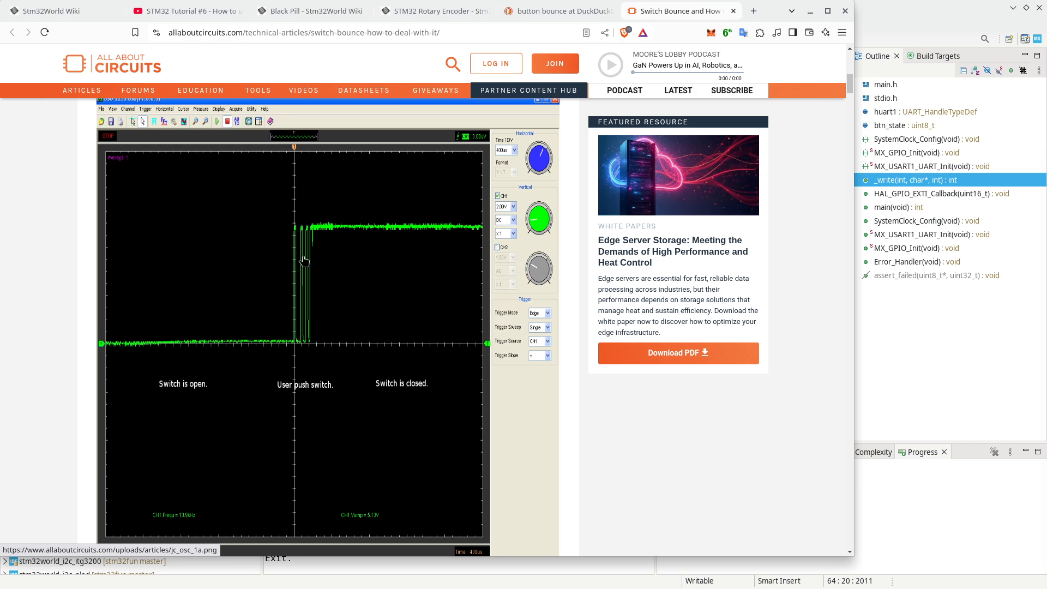
mouse_move(309, 261)
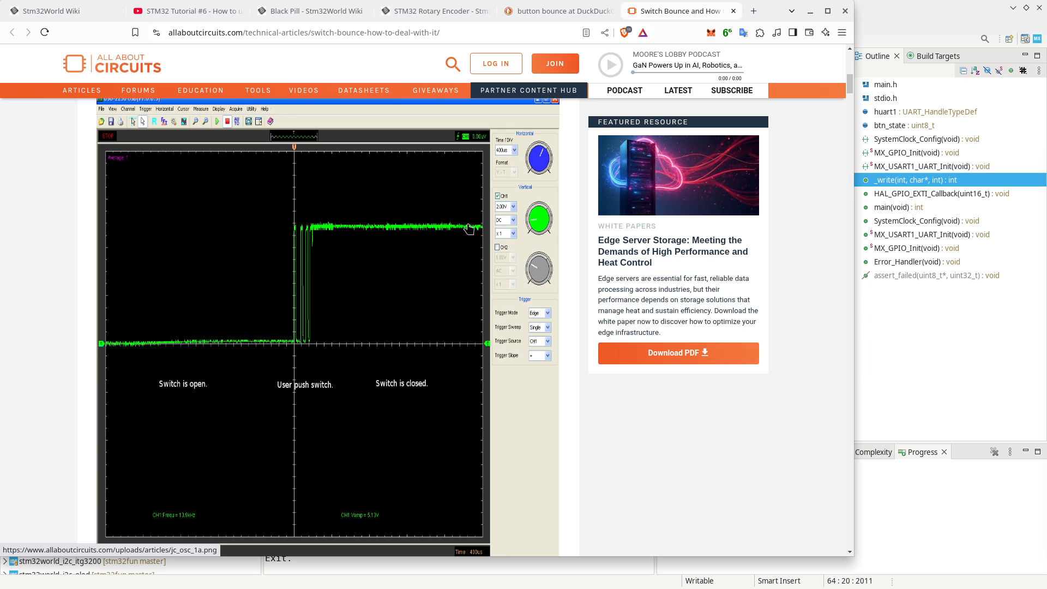
mouse_move(283, 344)
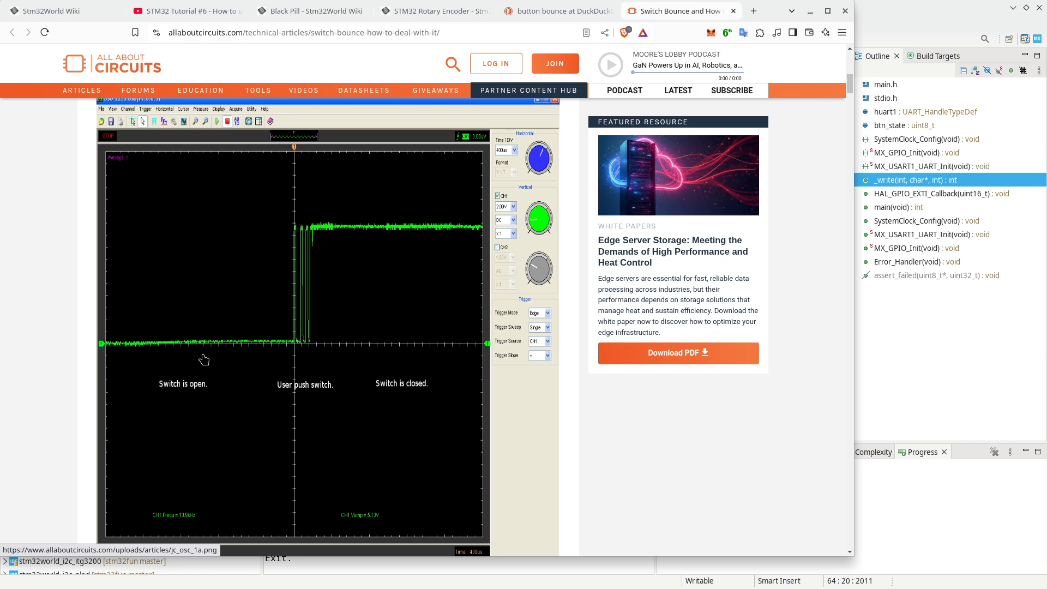
mouse_move(246, 263)
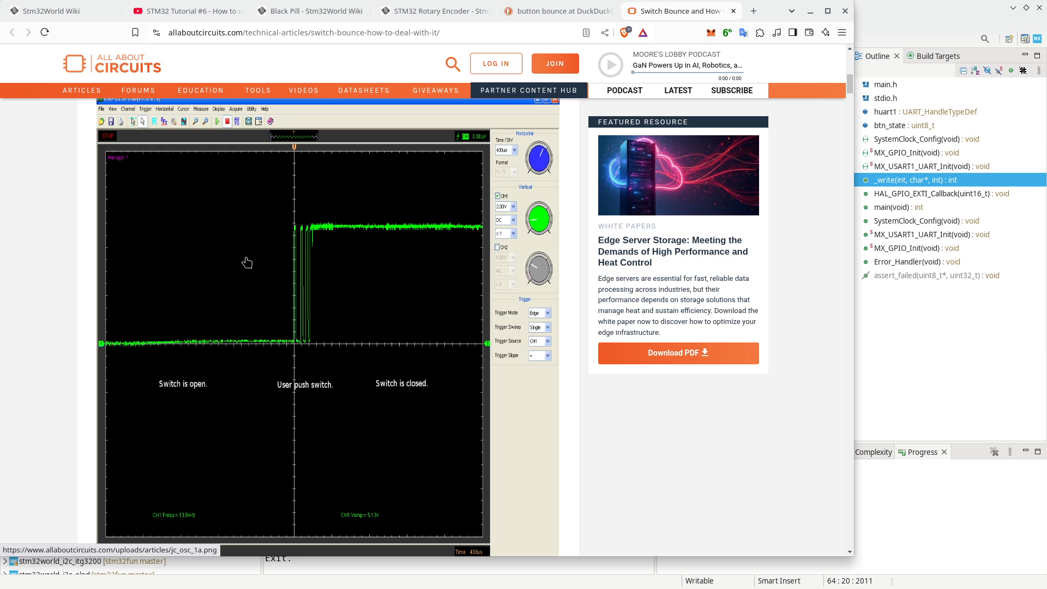
mouse_move(359, 370)
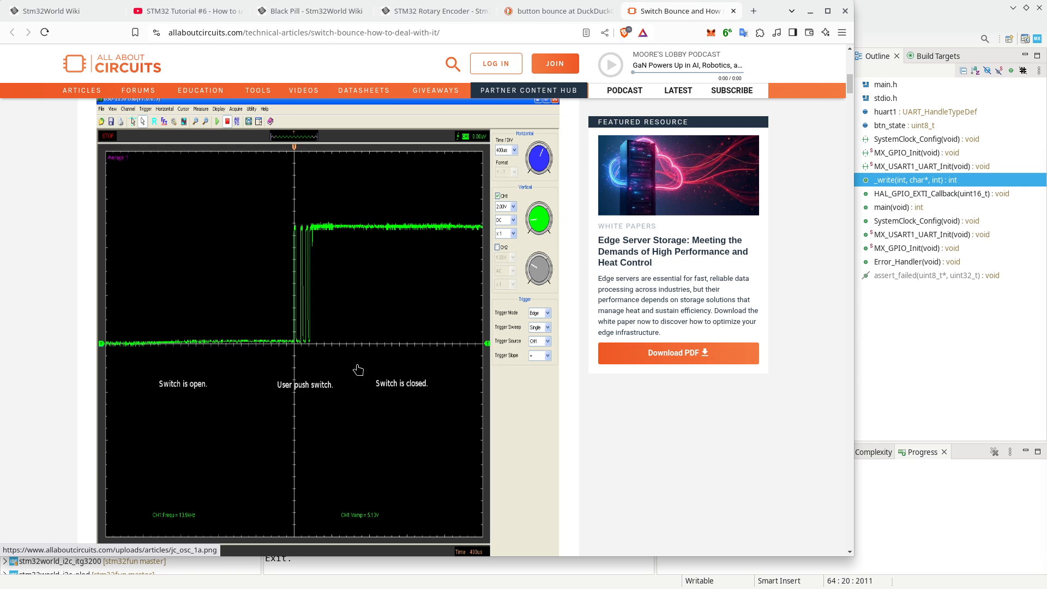
mouse_move(286, 236)
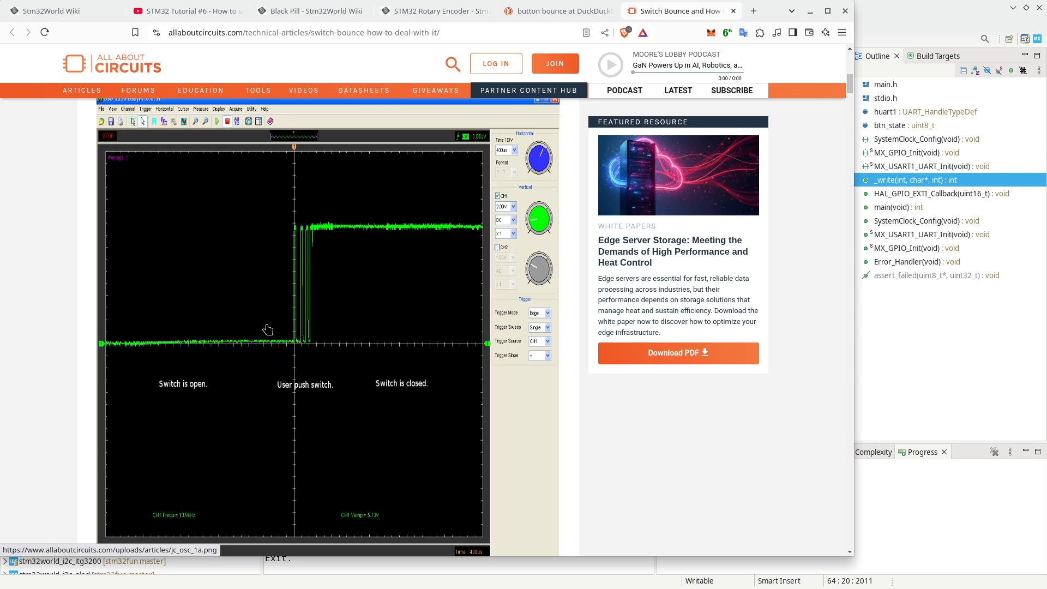
mouse_move(326, 215)
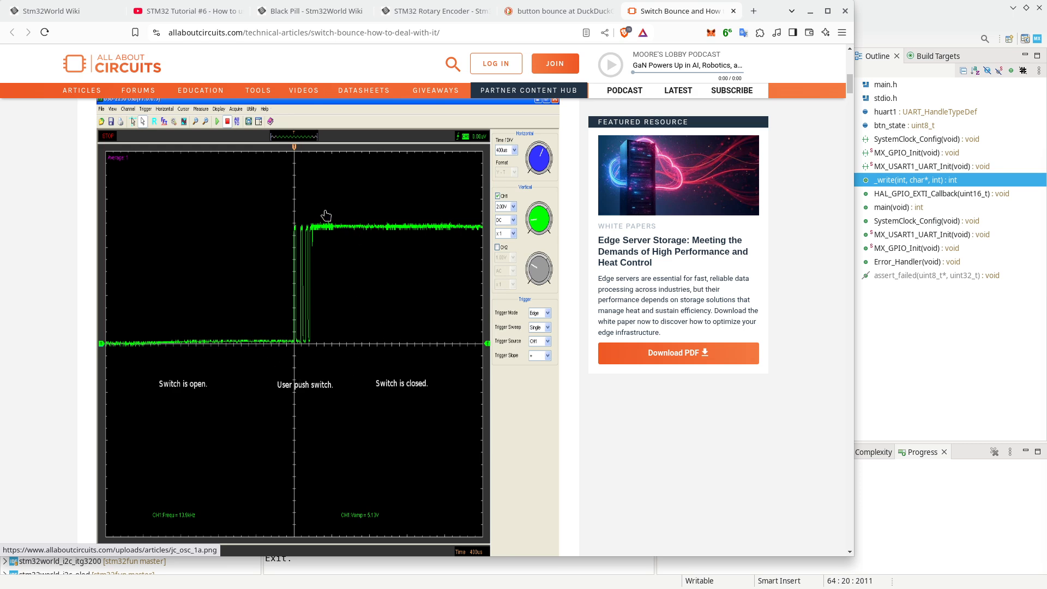
mouse_move(325, 216)
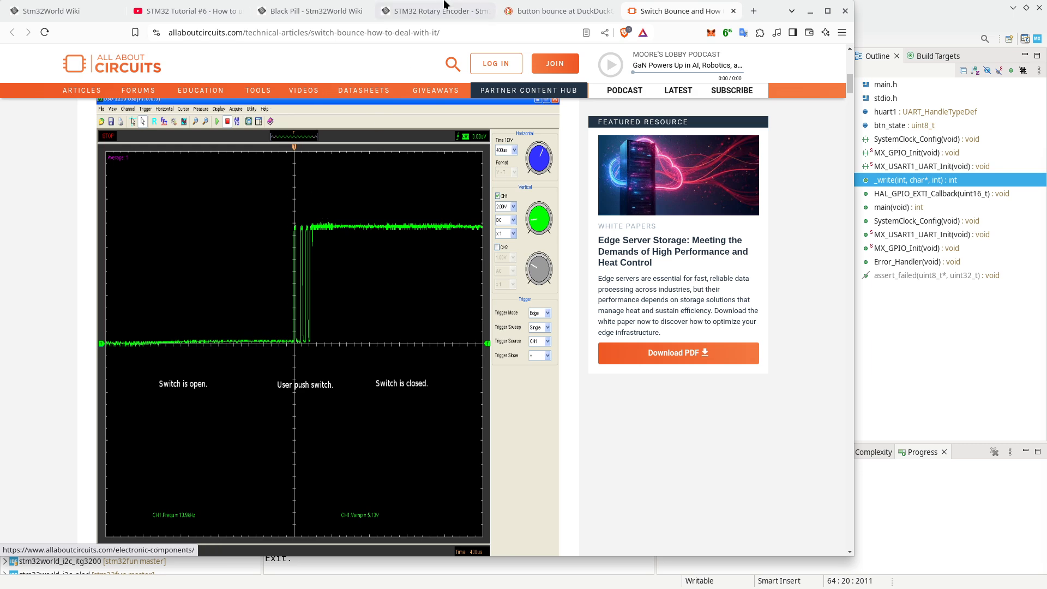
mouse_move(434, 10)
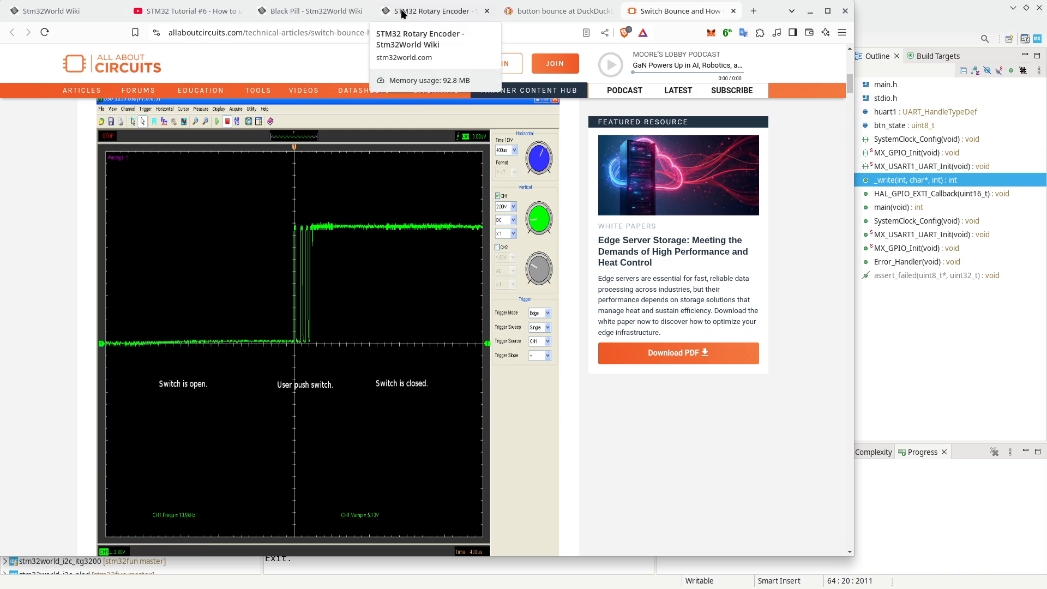
left_click(310, 11)
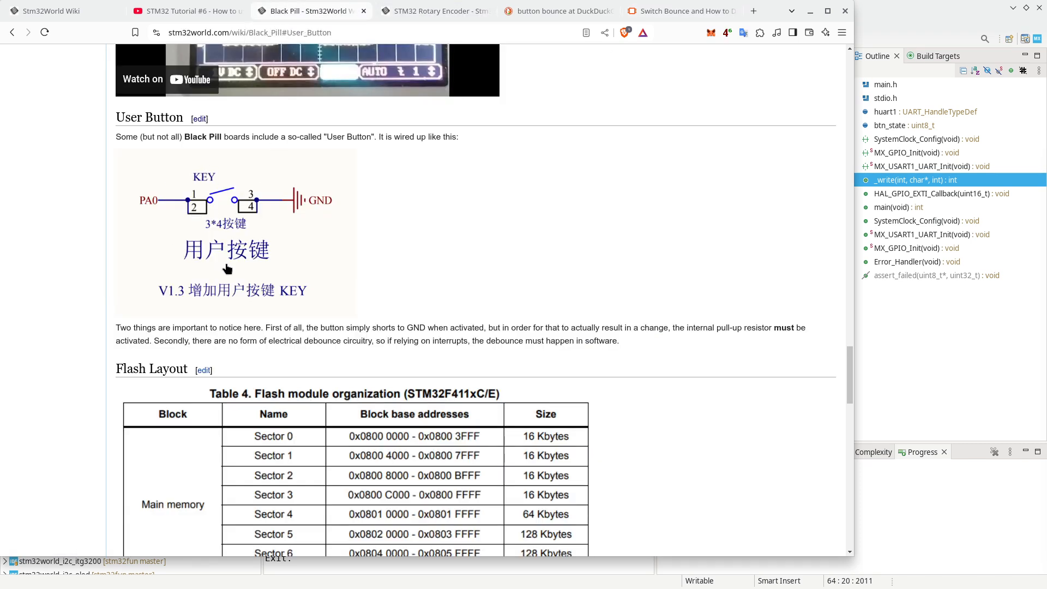
mouse_move(183, 202)
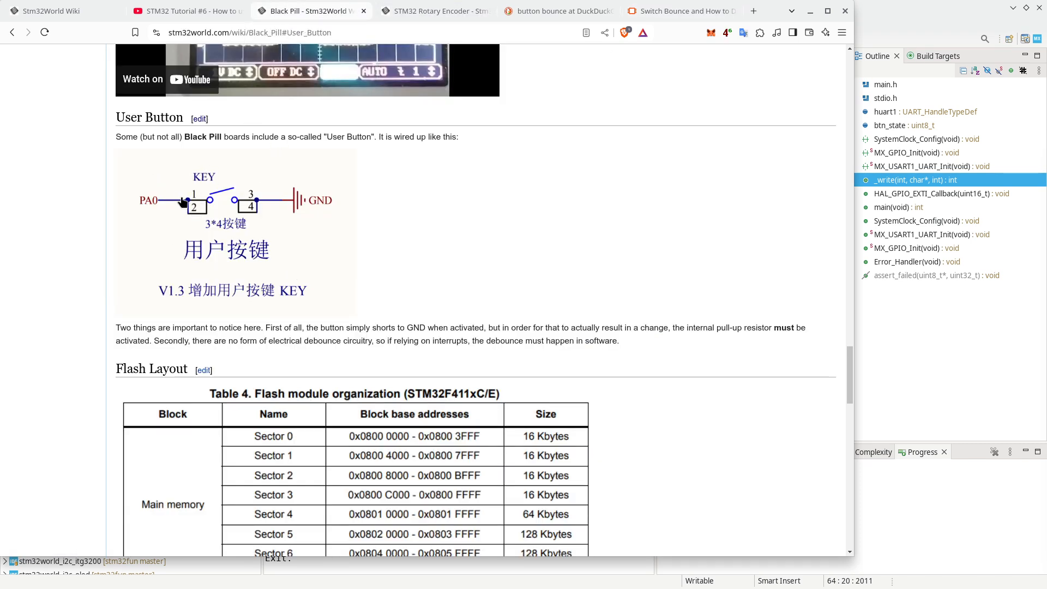
mouse_move(167, 202)
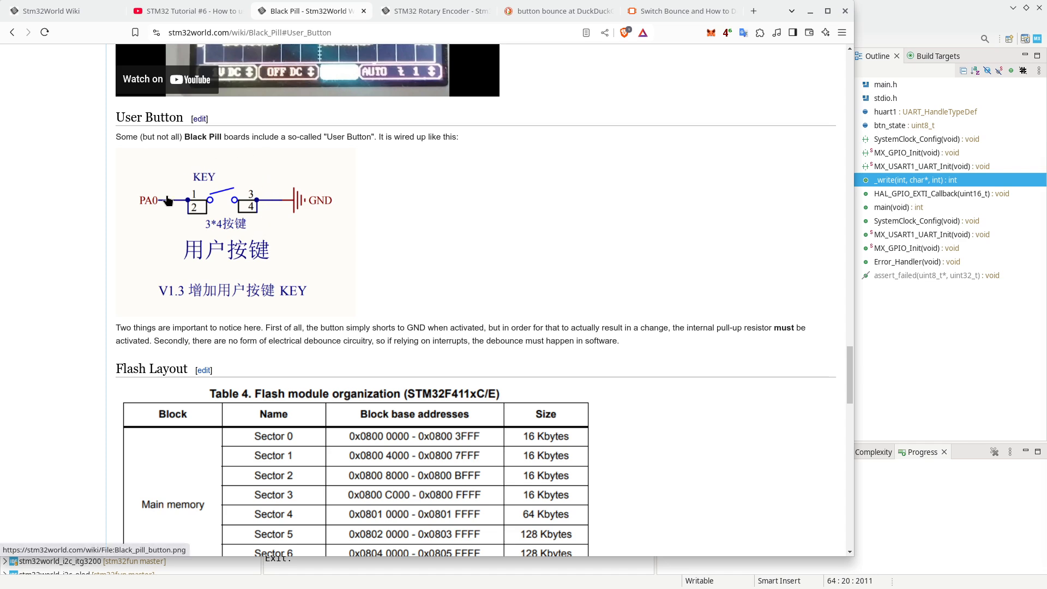
mouse_move(229, 180)
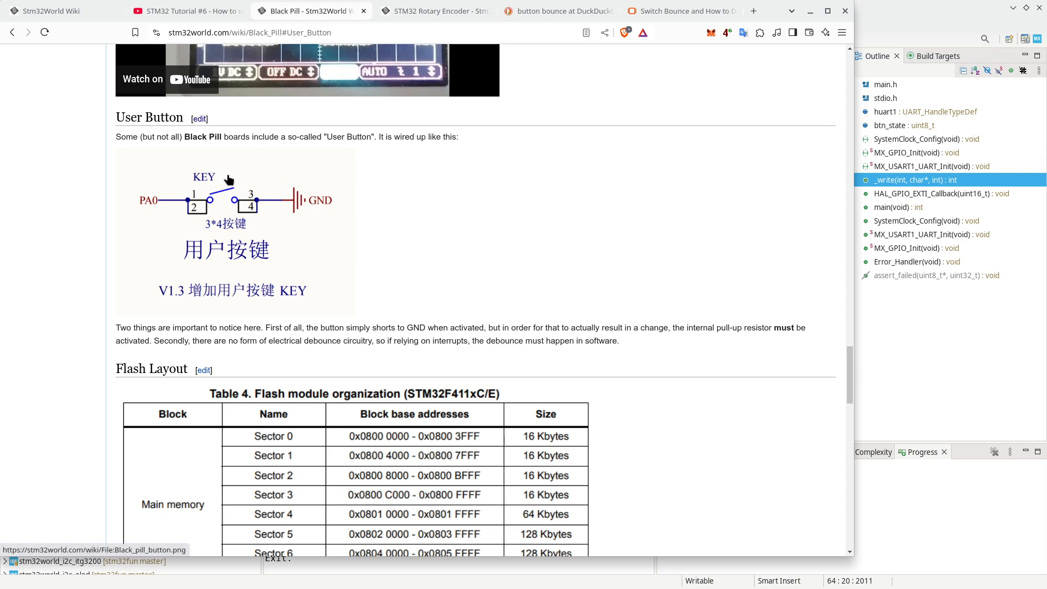
mouse_move(327, 126)
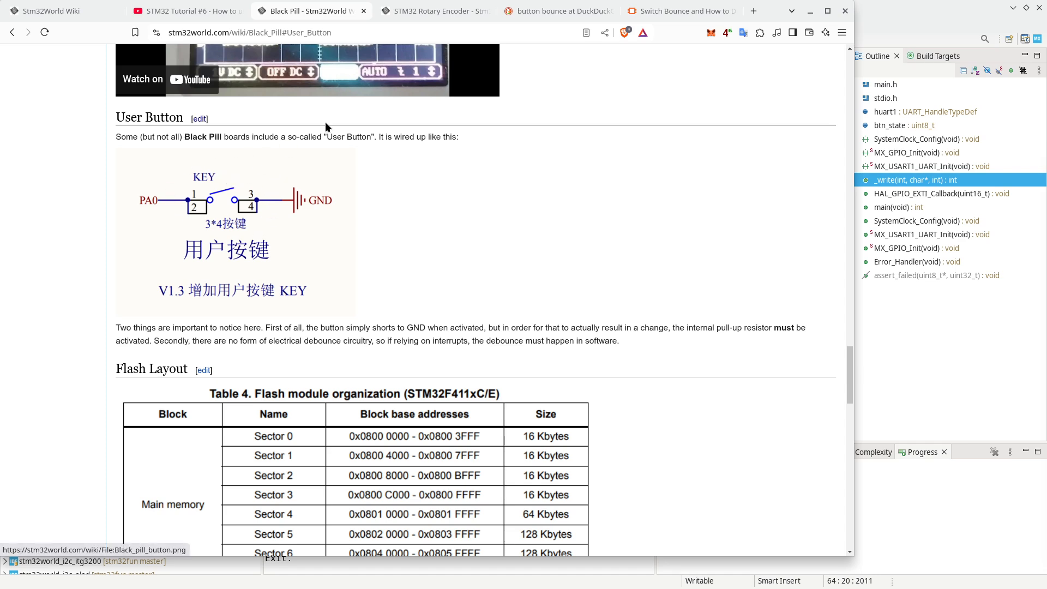
mouse_move(435, 11)
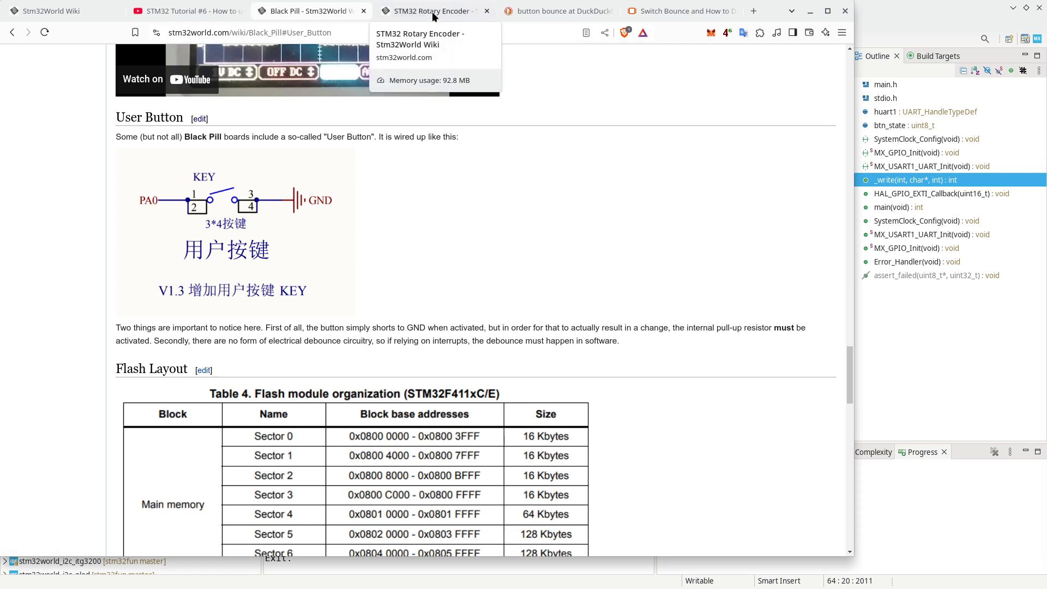
left_click(430, 10)
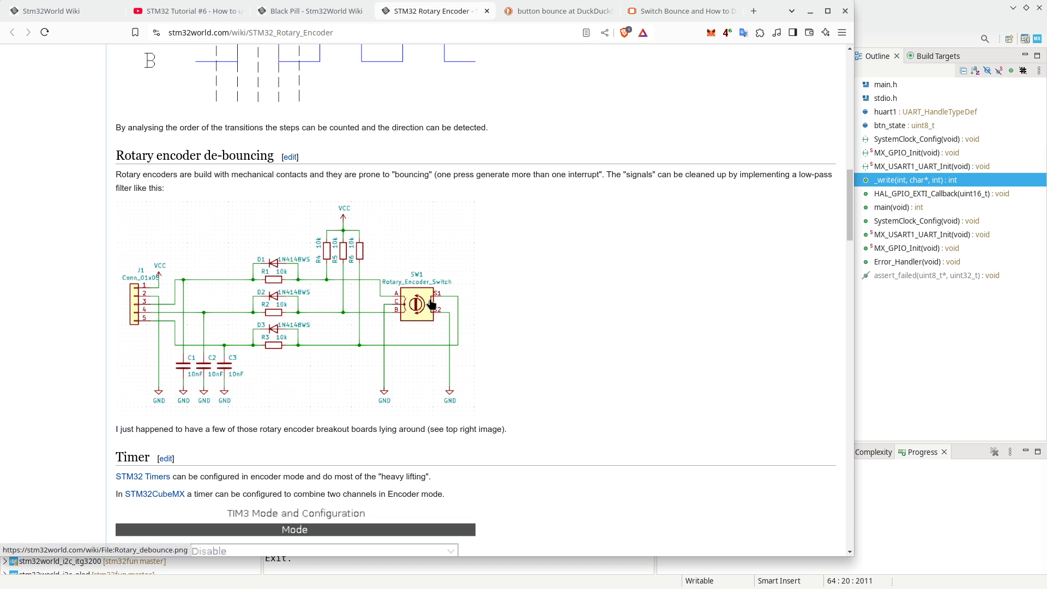
mouse_move(428, 302)
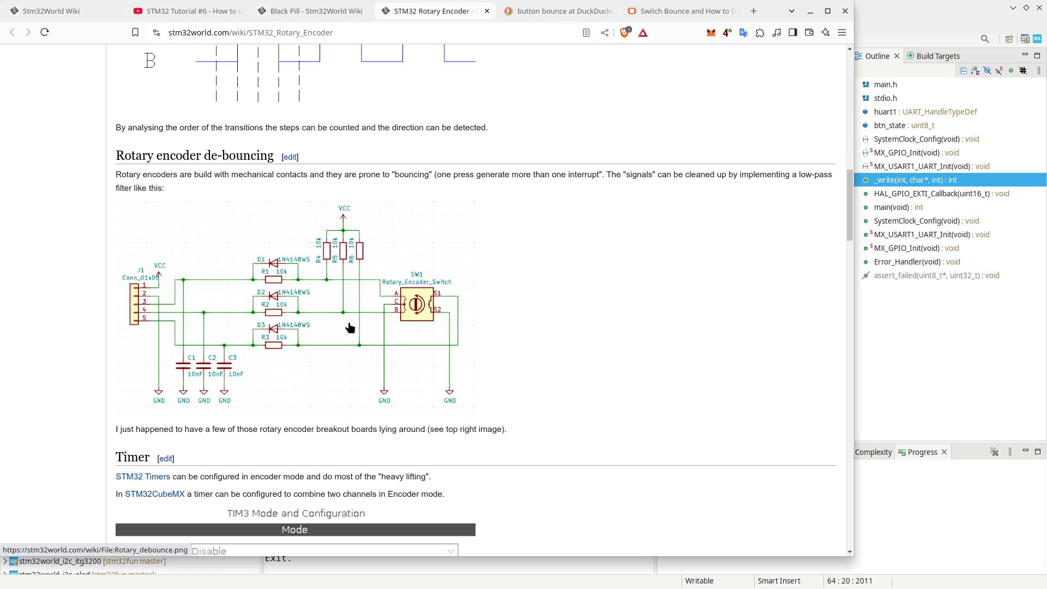
scroll("down", 3)
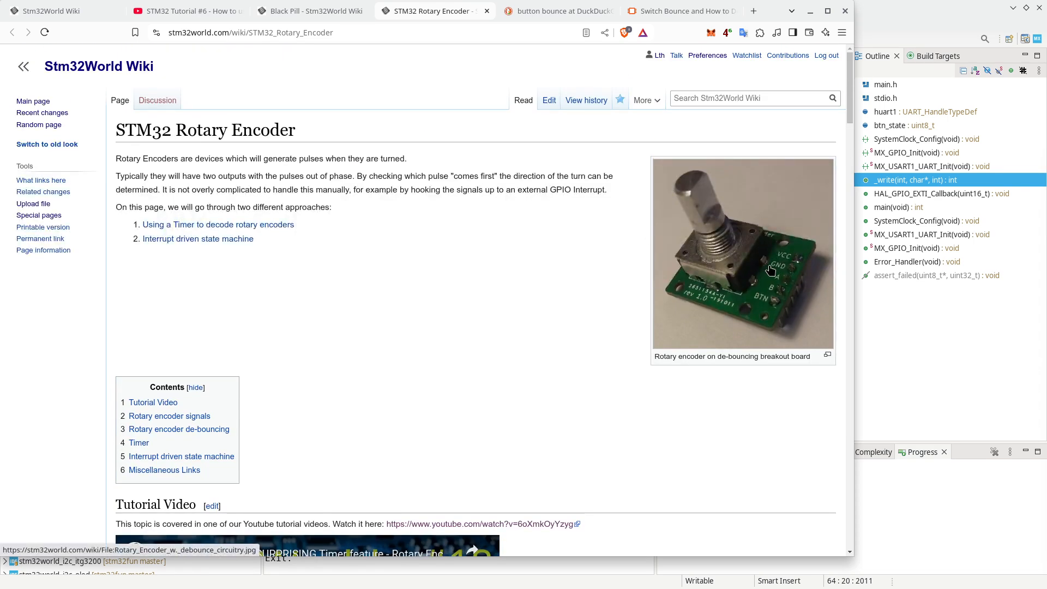
scroll("down", 3)
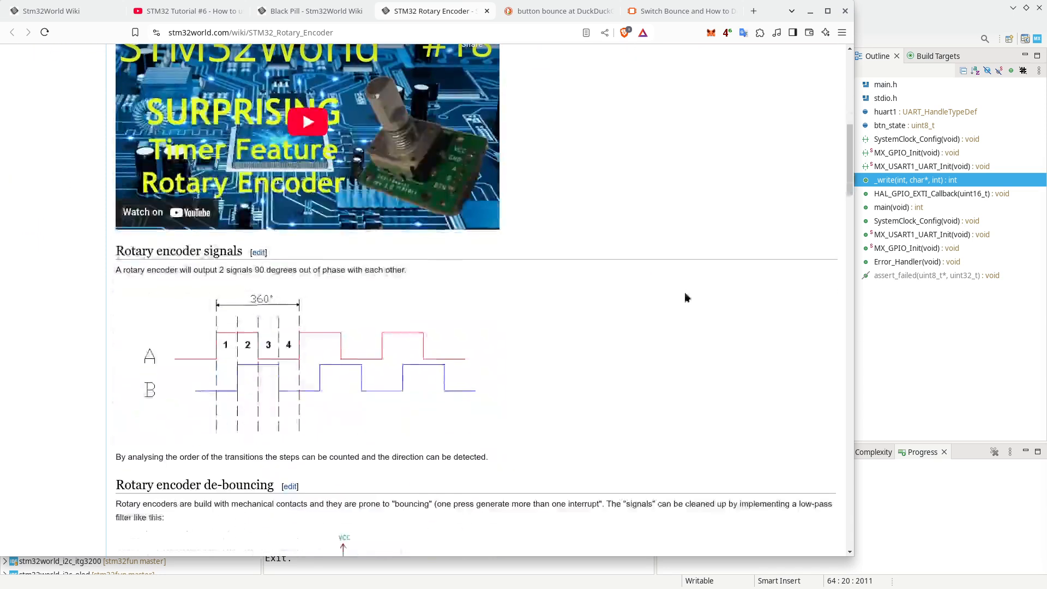
scroll("down", 3)
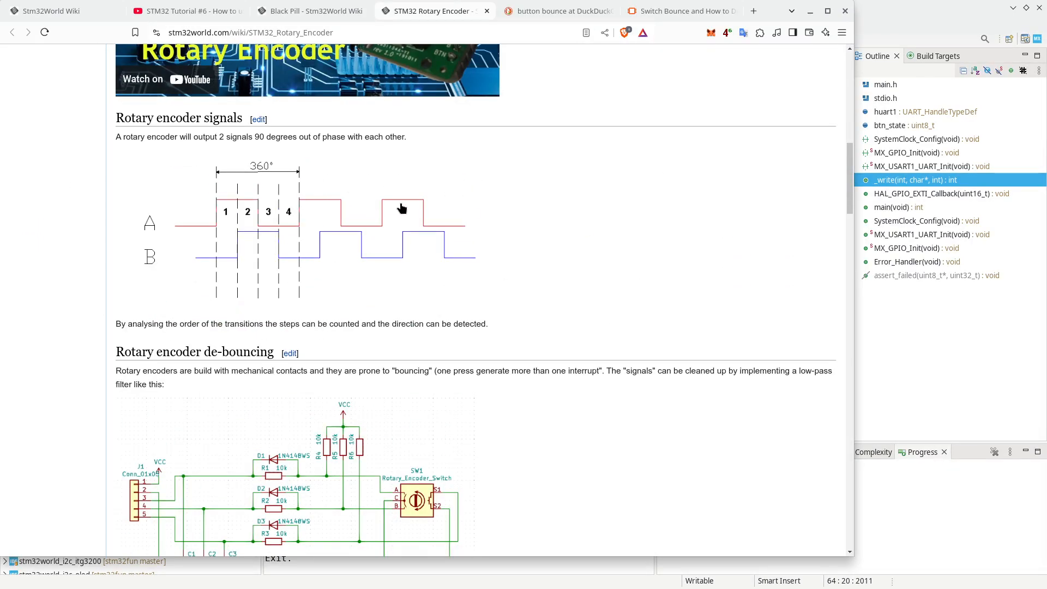
scroll("down", 3)
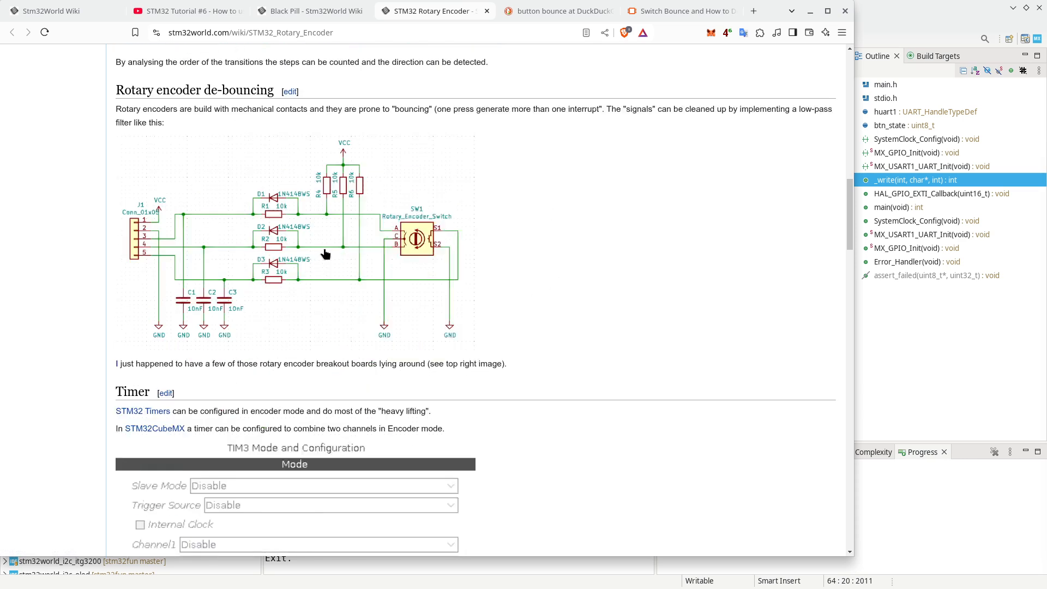
mouse_move(342, 245)
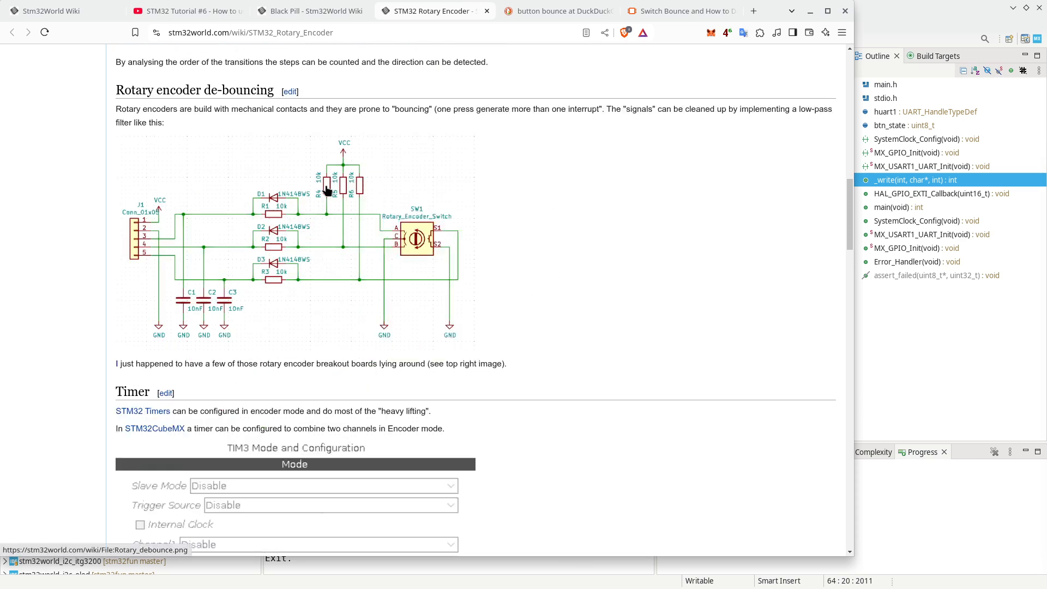
mouse_move(183, 314)
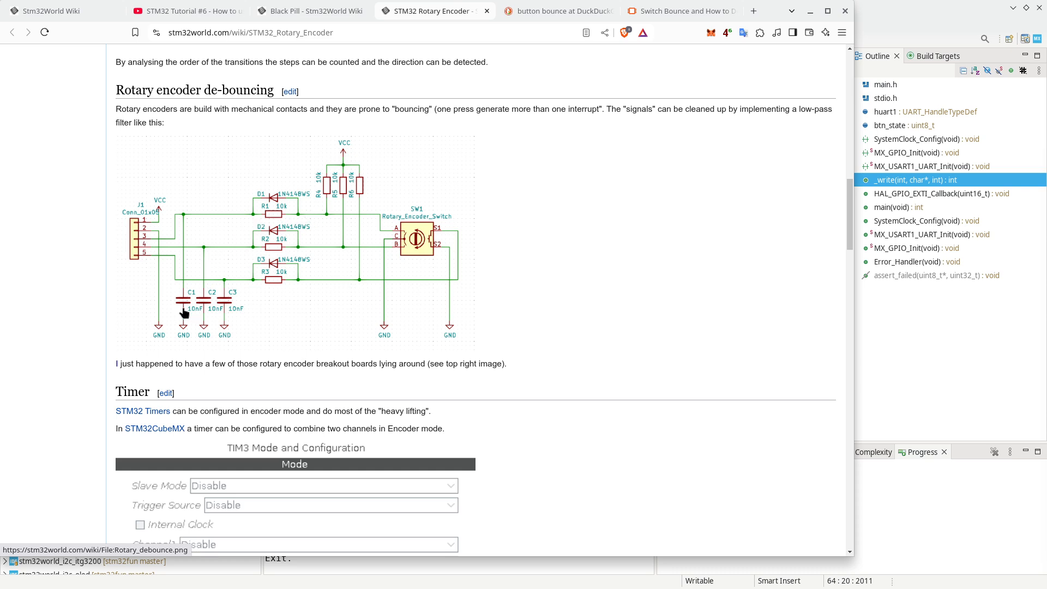
mouse_move(270, 218)
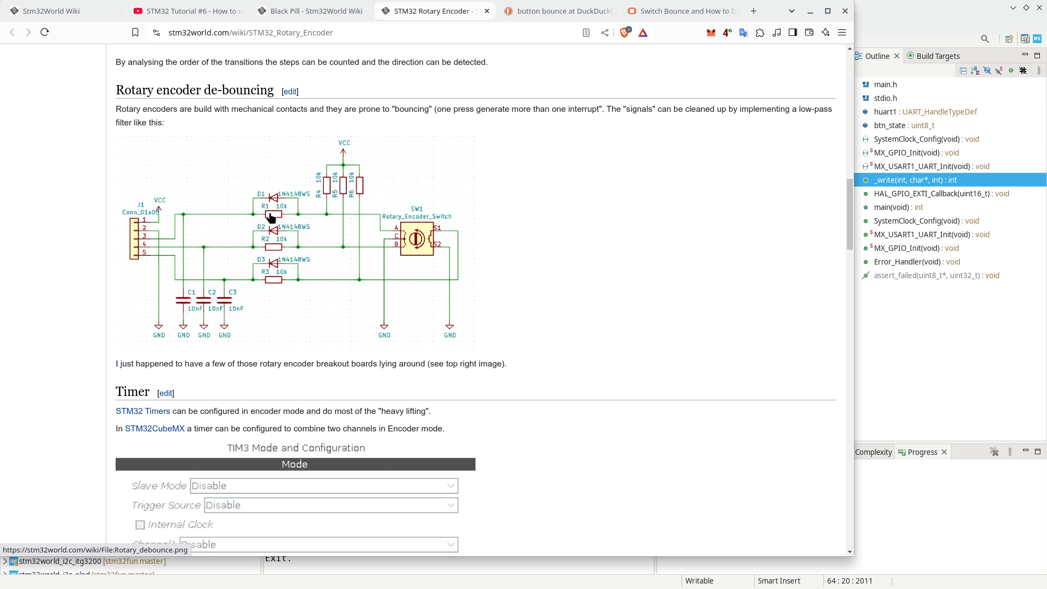
mouse_move(280, 203)
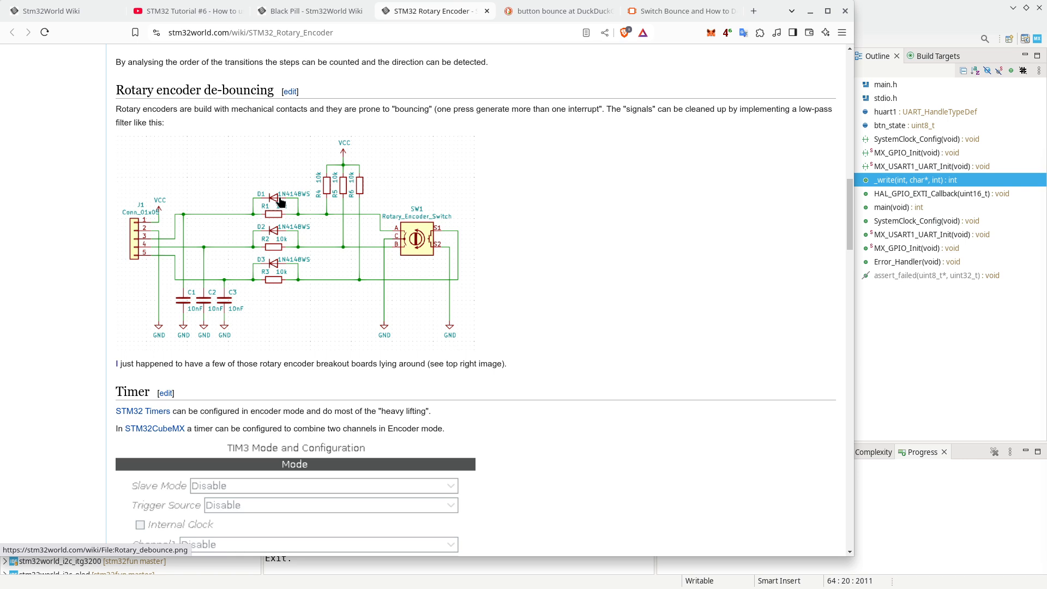
mouse_move(287, 201)
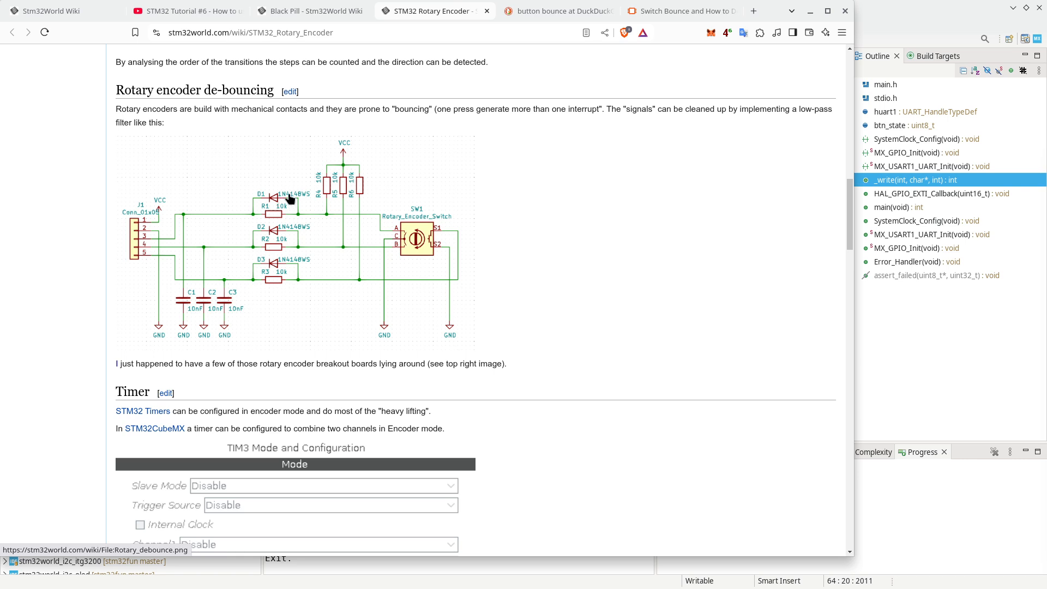
mouse_move(188, 305)
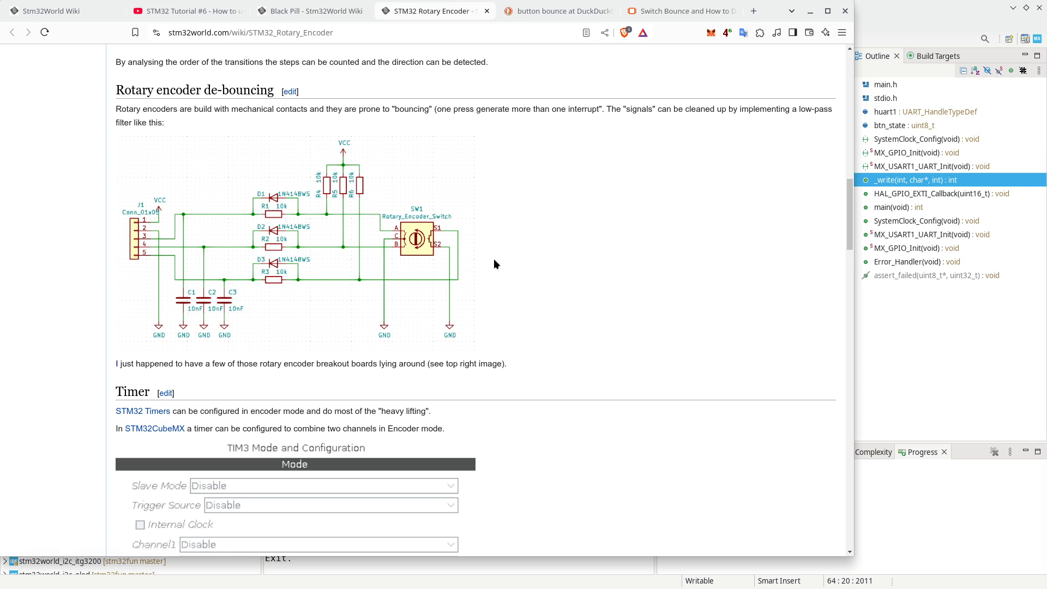
mouse_move(398, 20)
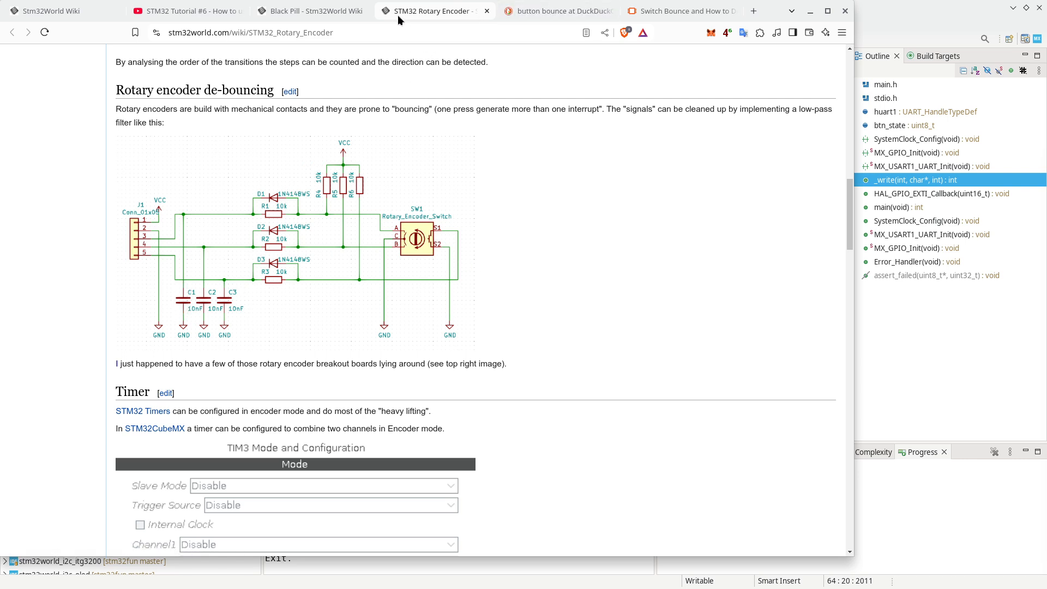
left_click(311, 11)
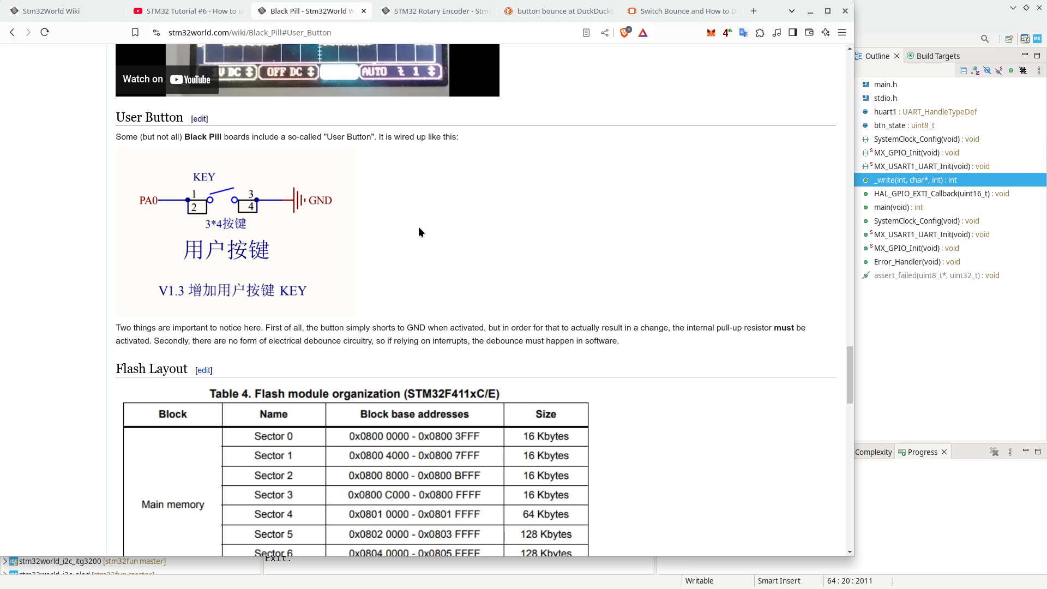
Step: Bring the switch-bounce article with its oscilloscope trace back on screen
left_click(676, 11)
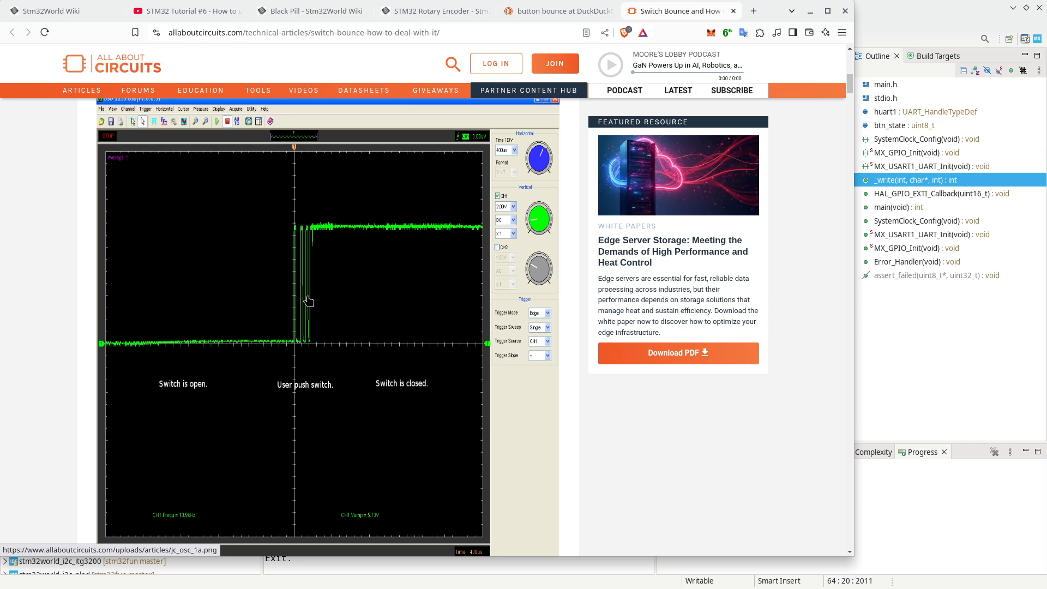
mouse_move(308, 303)
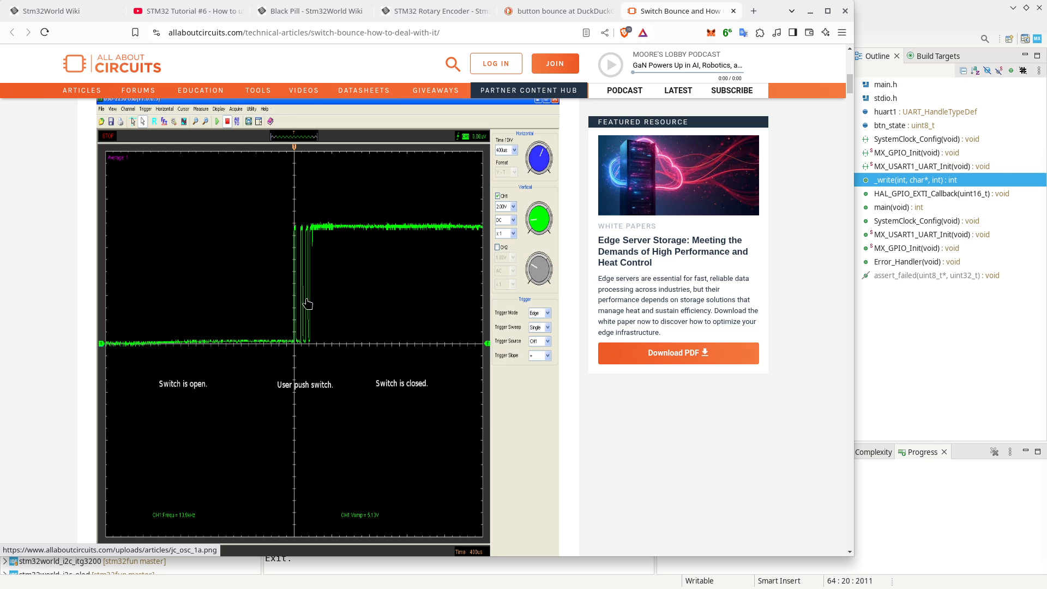
mouse_move(653, 47)
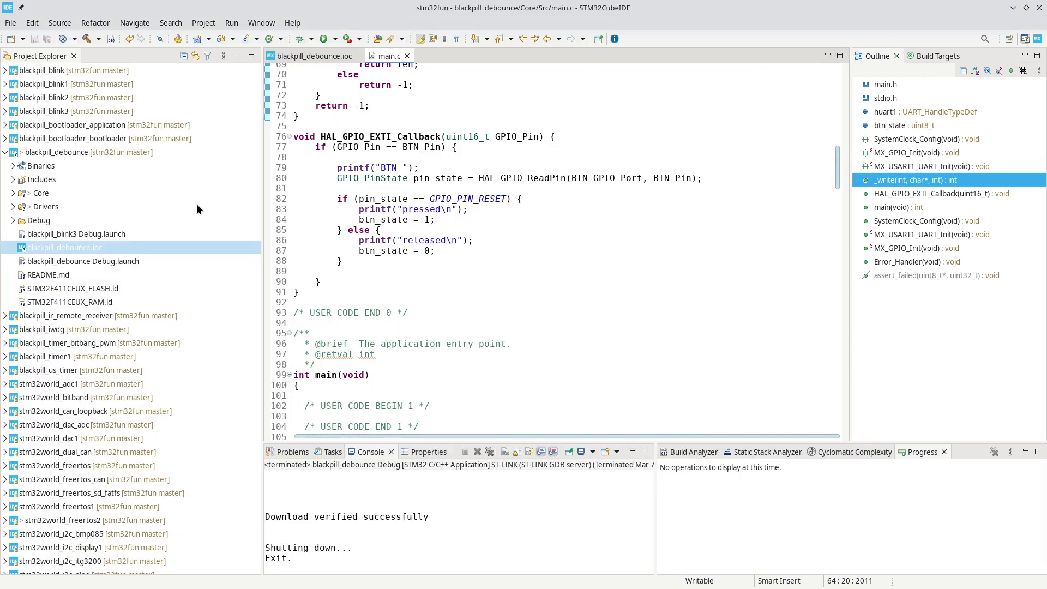
left_click(60, 153)
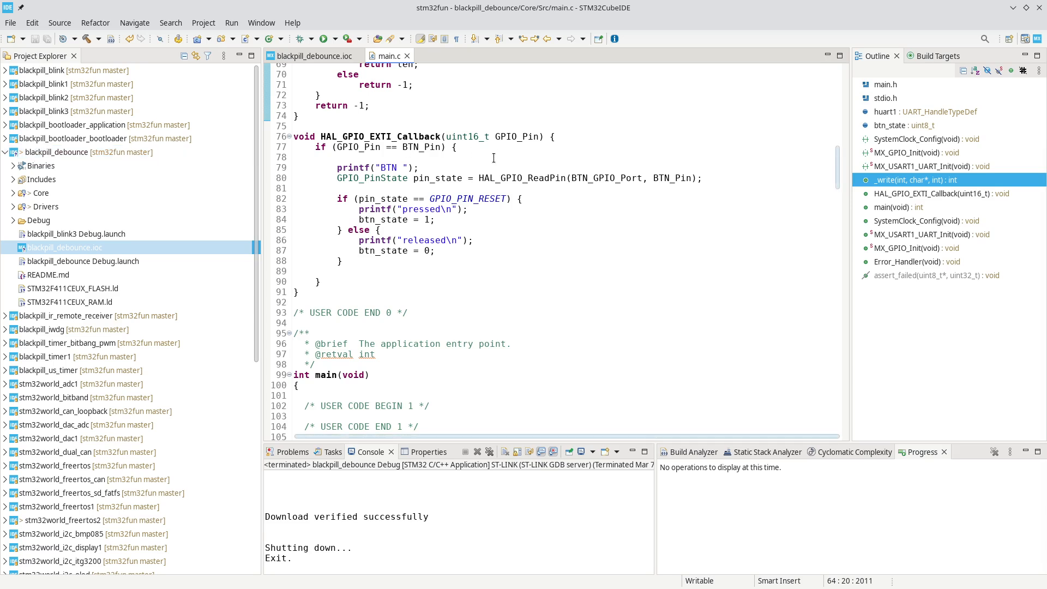
scroll("down", 3)
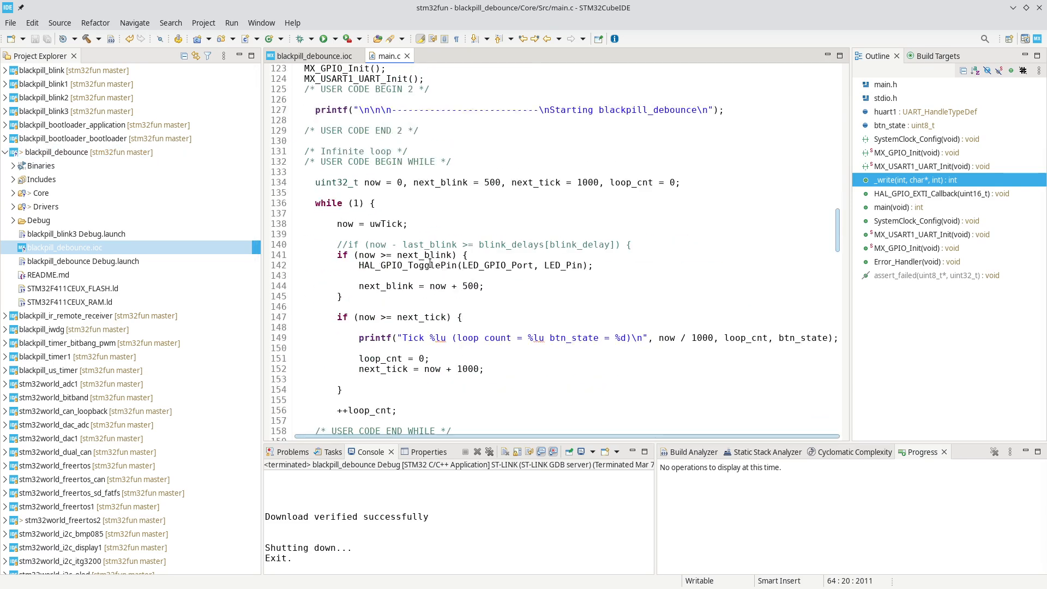
scroll("down", 3)
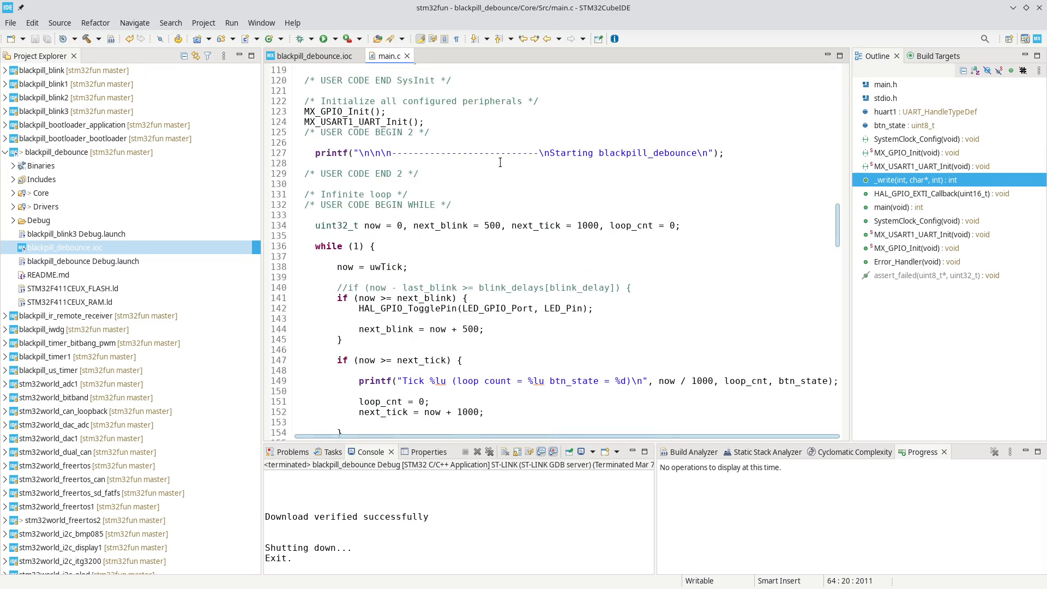
scroll("down", 3)
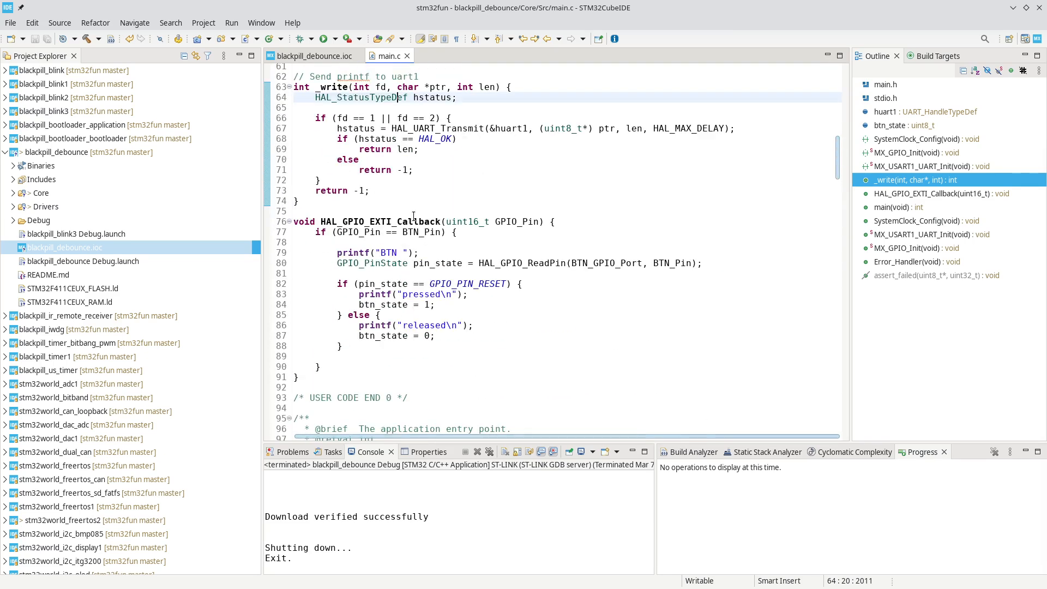
mouse_move(342, 76)
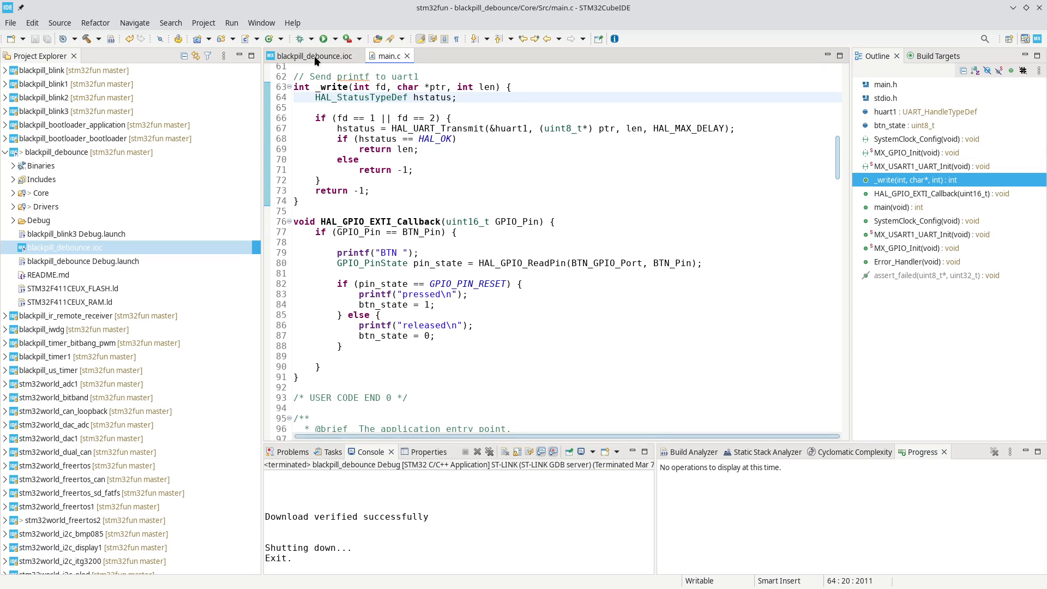
Step: In blackpill_debounce.ioc, show the System Core GPIO settings and inspect the LED pin
left_click(314, 56)
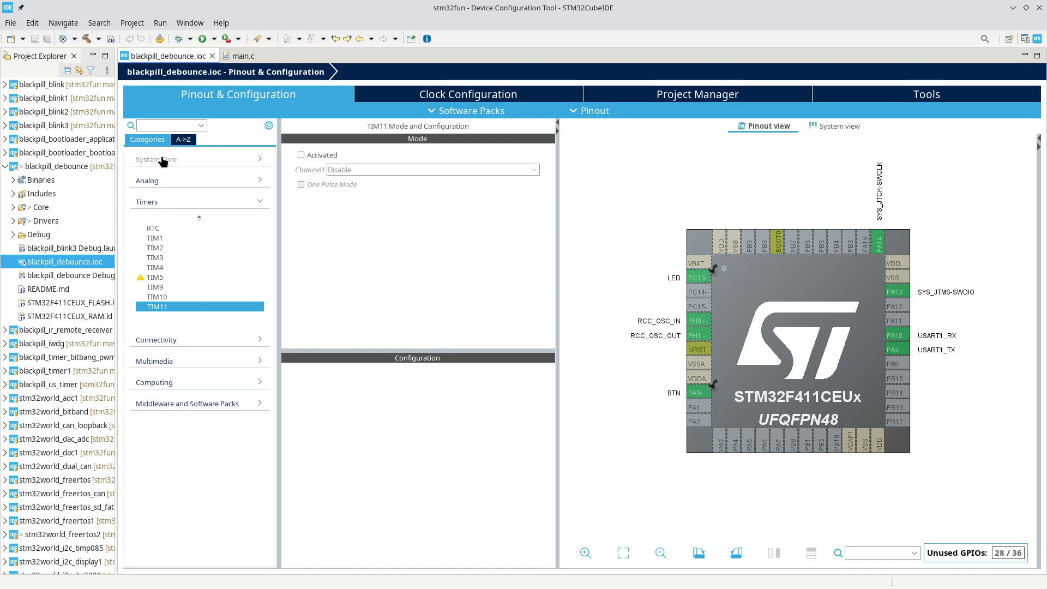
left_click(156, 159)
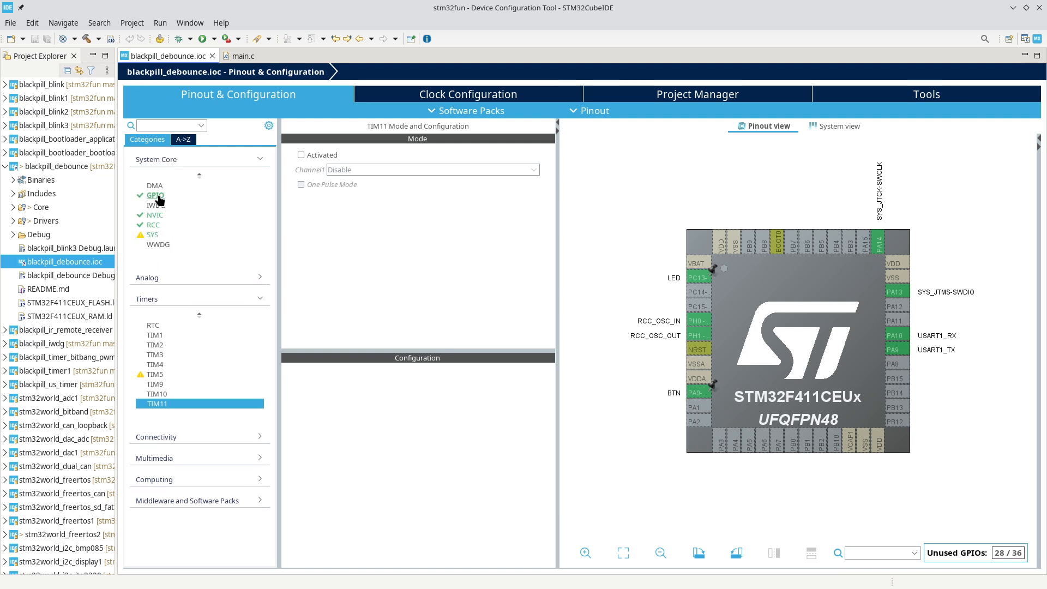
left_click(155, 194)
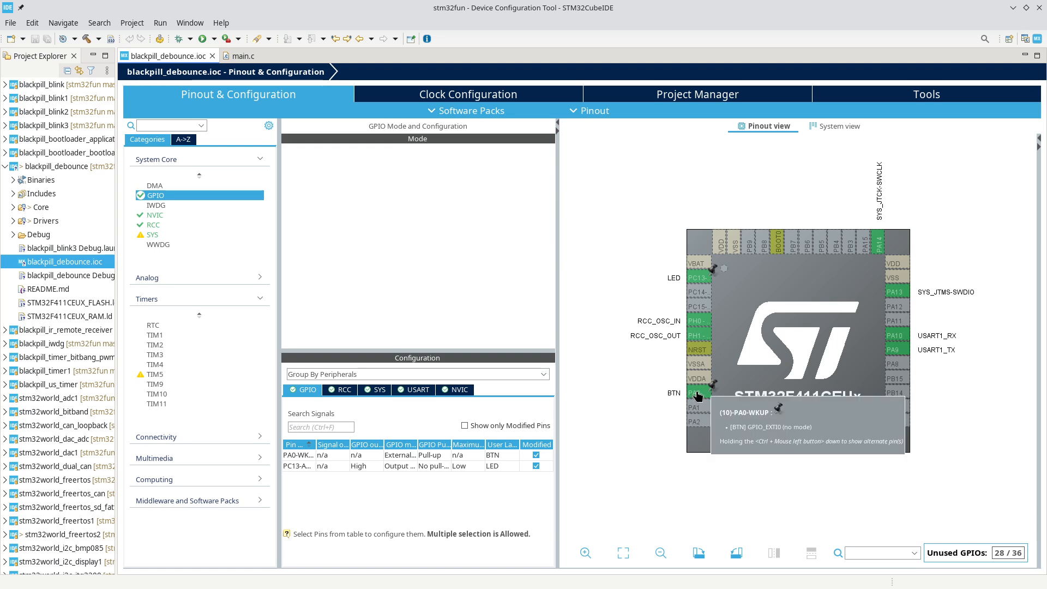
left_click(703, 392)
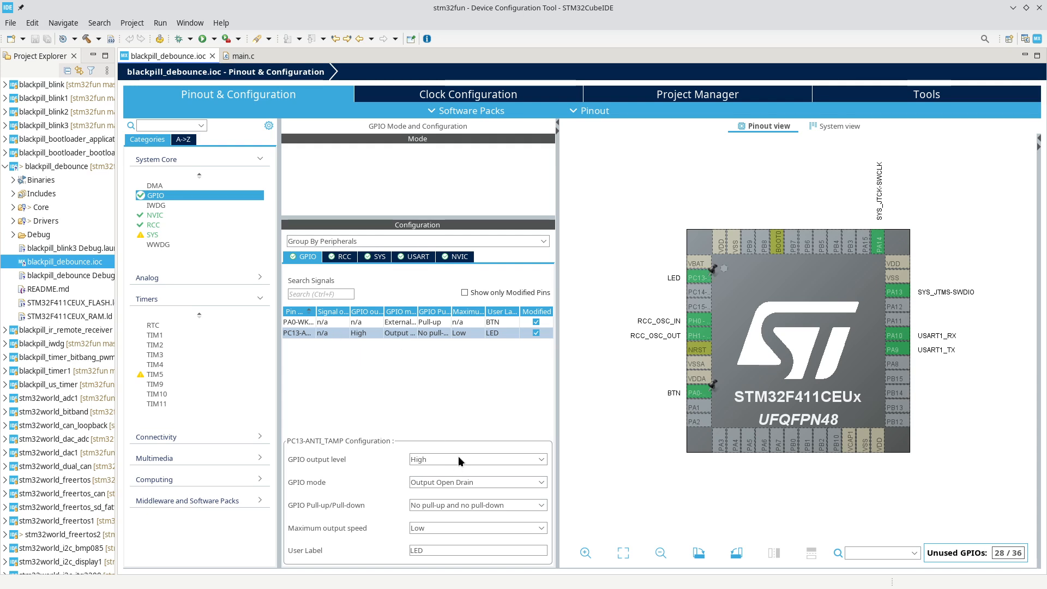
mouse_move(365, 466)
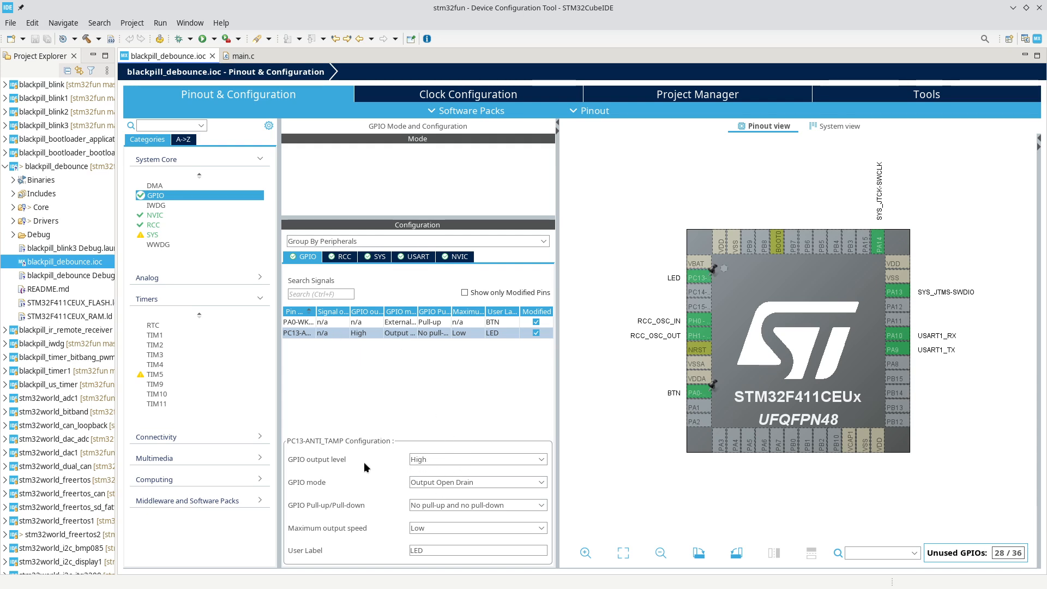
mouse_move(400, 337)
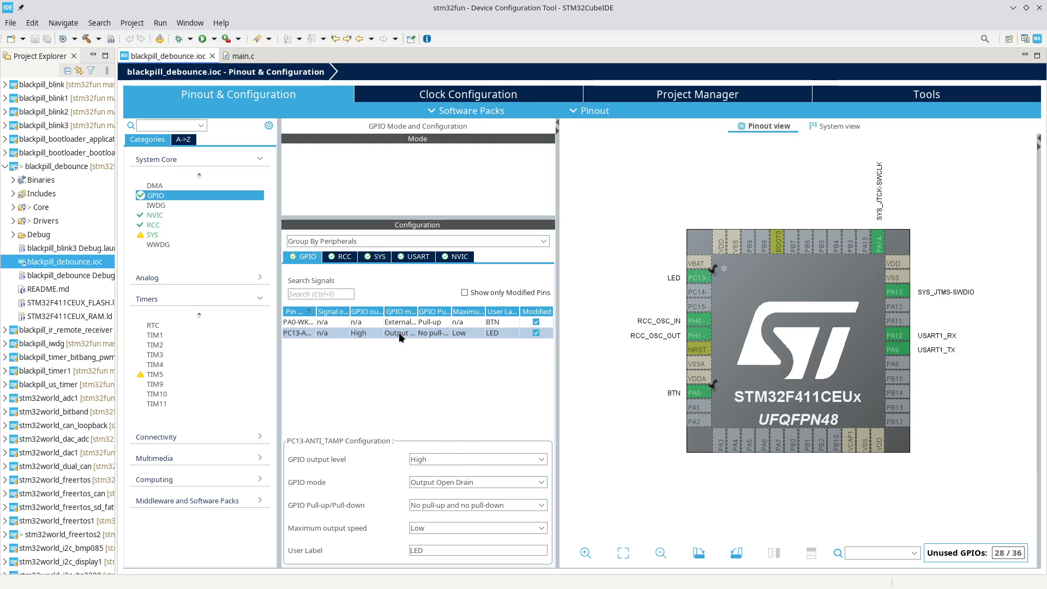
Step: Set the BTN pin PA0 to External Interrupt with Rising/Falling edge trigger
left_click(297, 322)
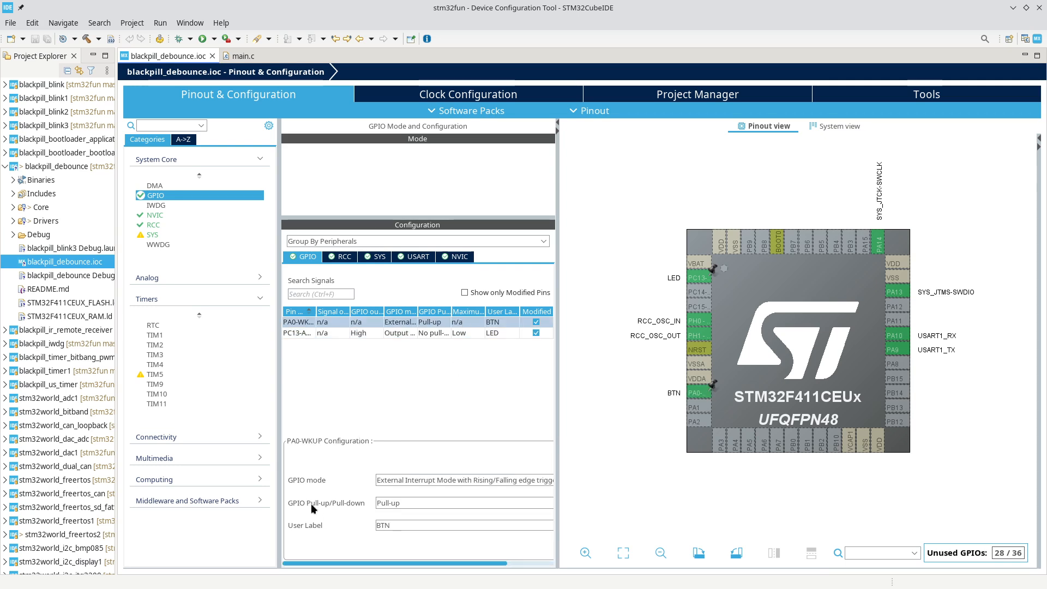
mouse_move(411, 507)
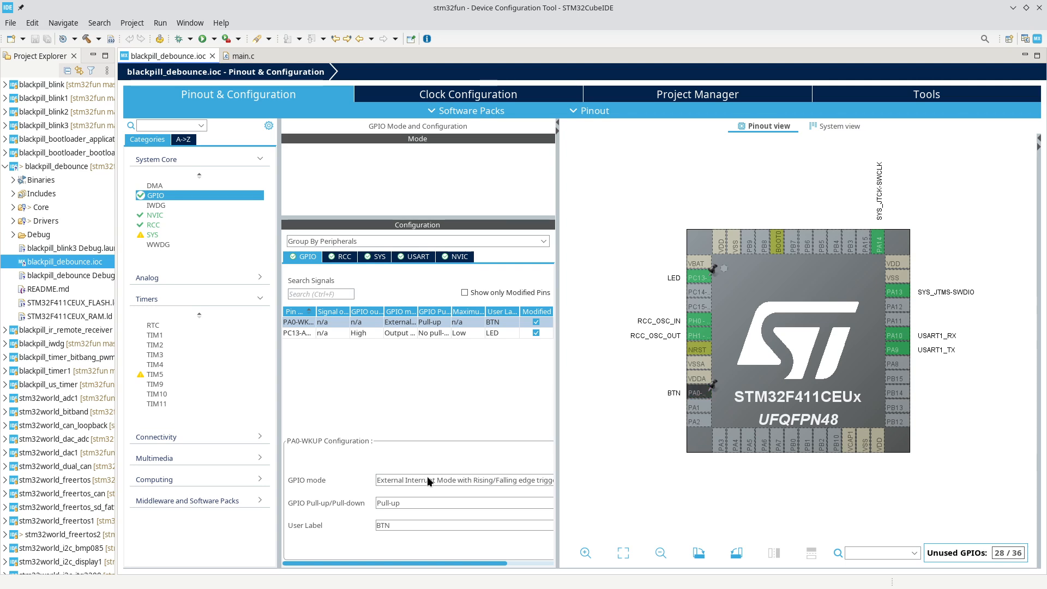
left_click(462, 480)
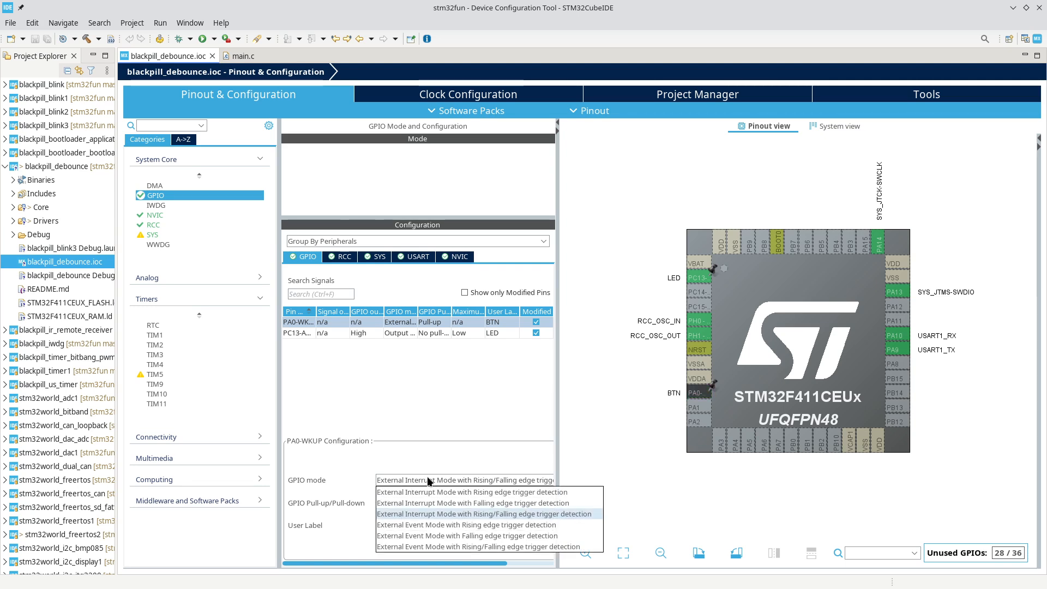
mouse_move(415, 492)
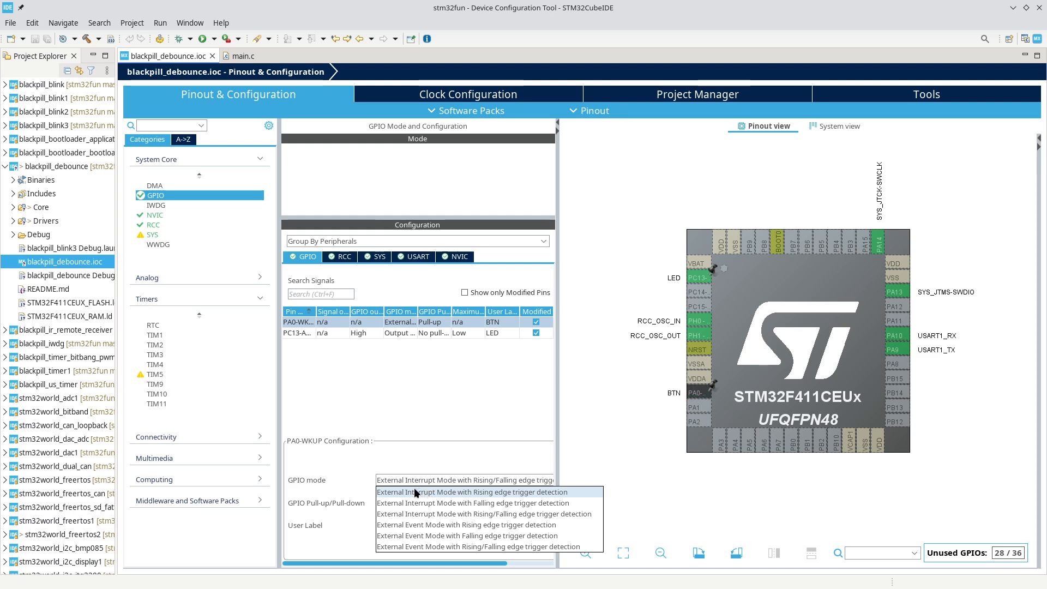
mouse_move(419, 503)
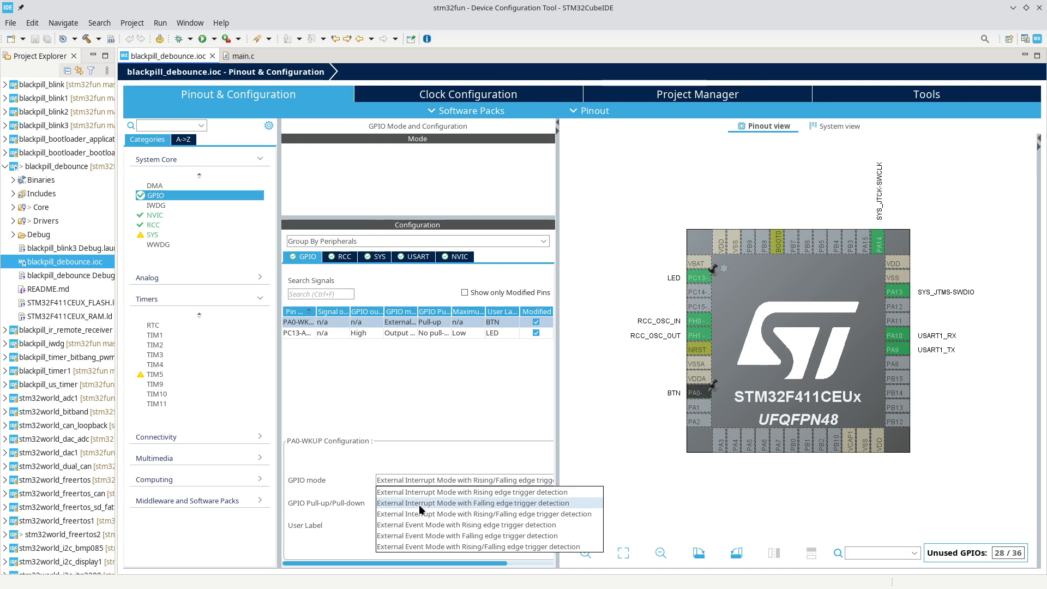
mouse_move(421, 514)
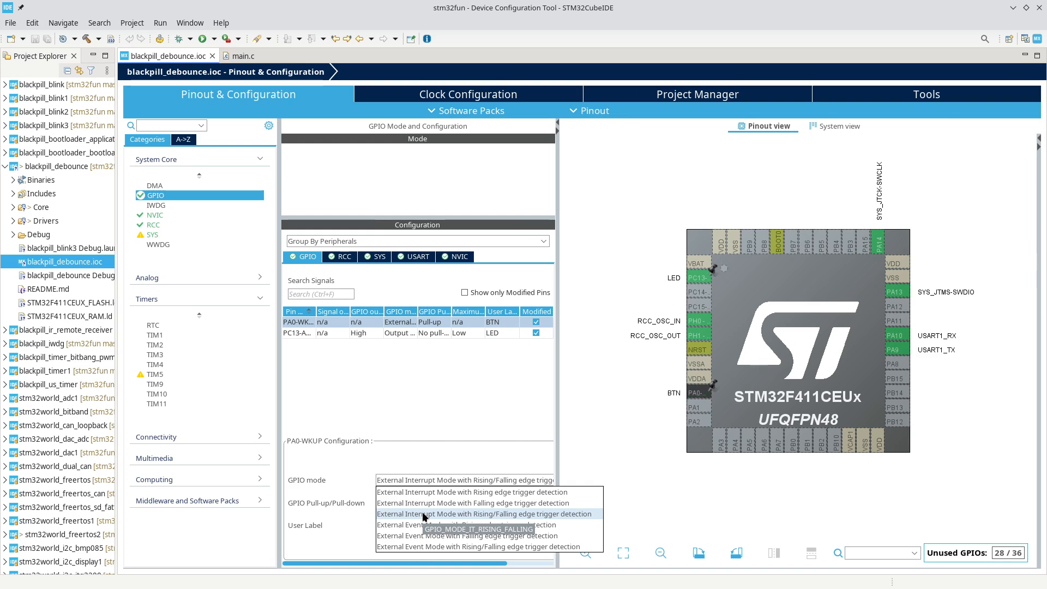
left_click(484, 514)
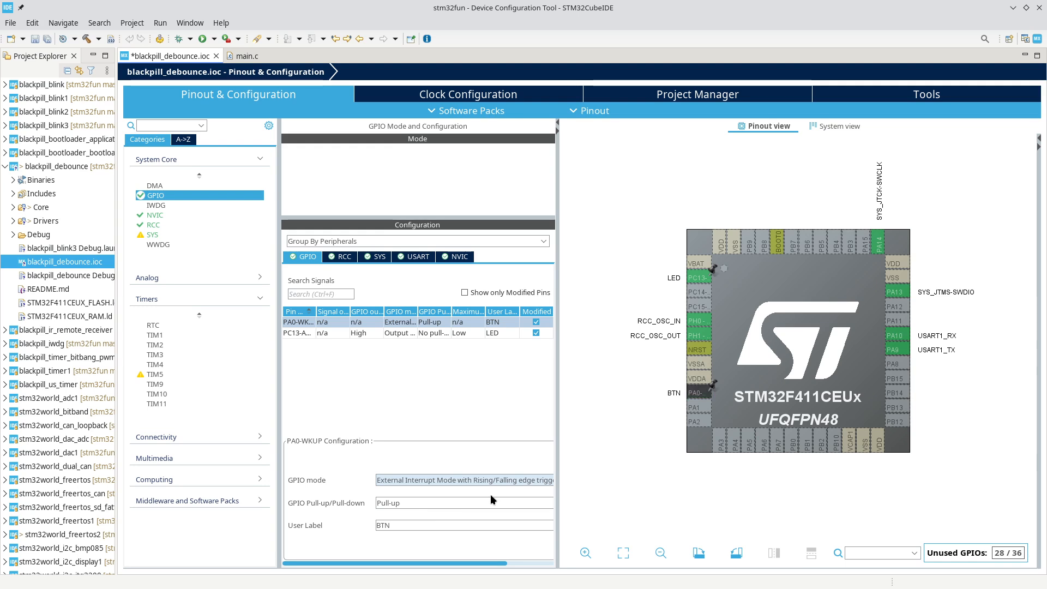
mouse_move(414, 516)
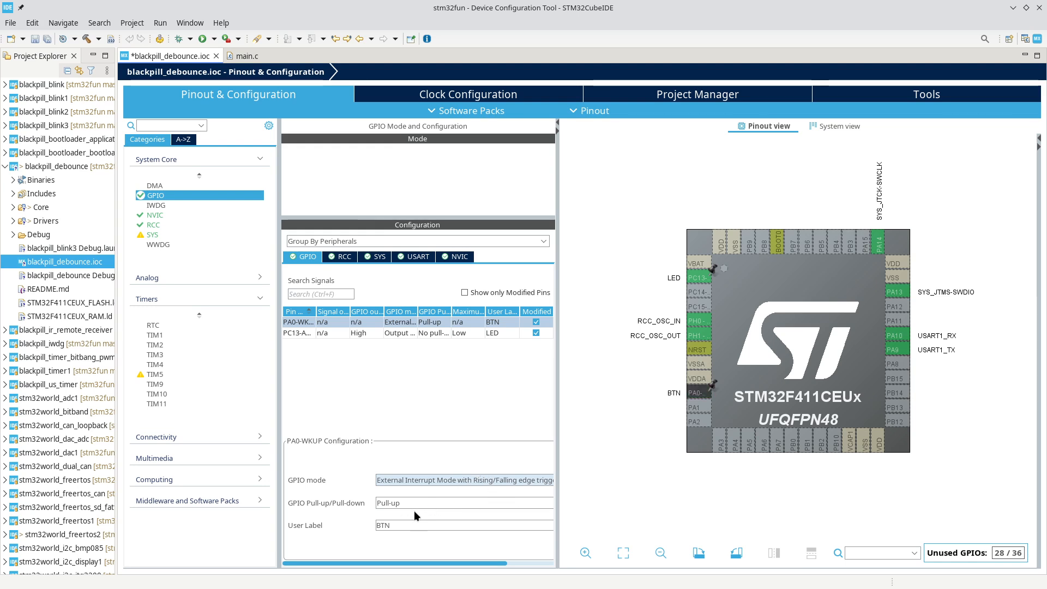
mouse_move(391, 512)
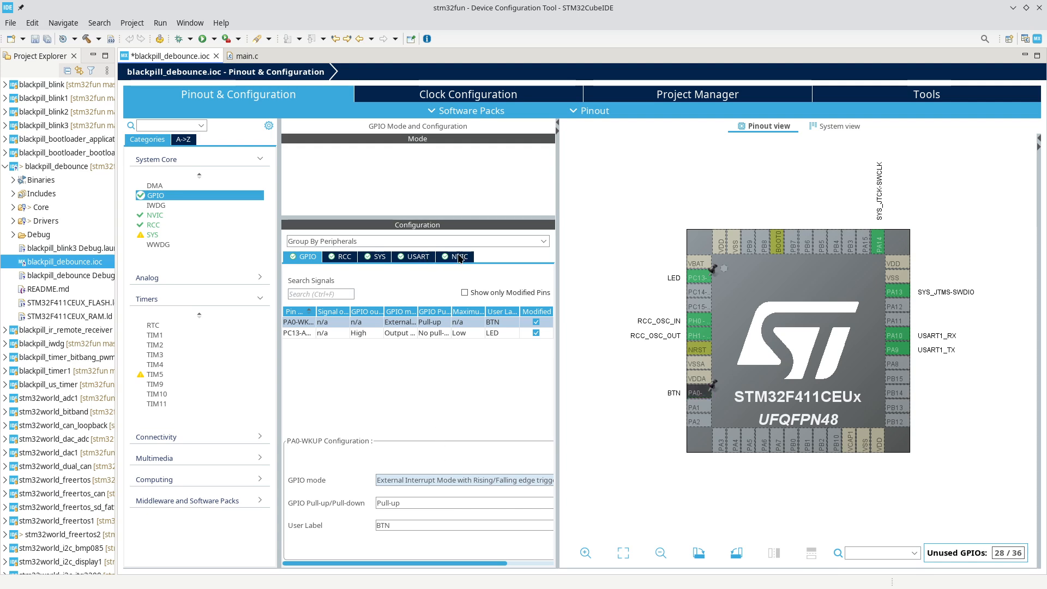
Step: Confirm EXTI line0 is enabled in NVIC and regenerate the project code
left_click(459, 256)
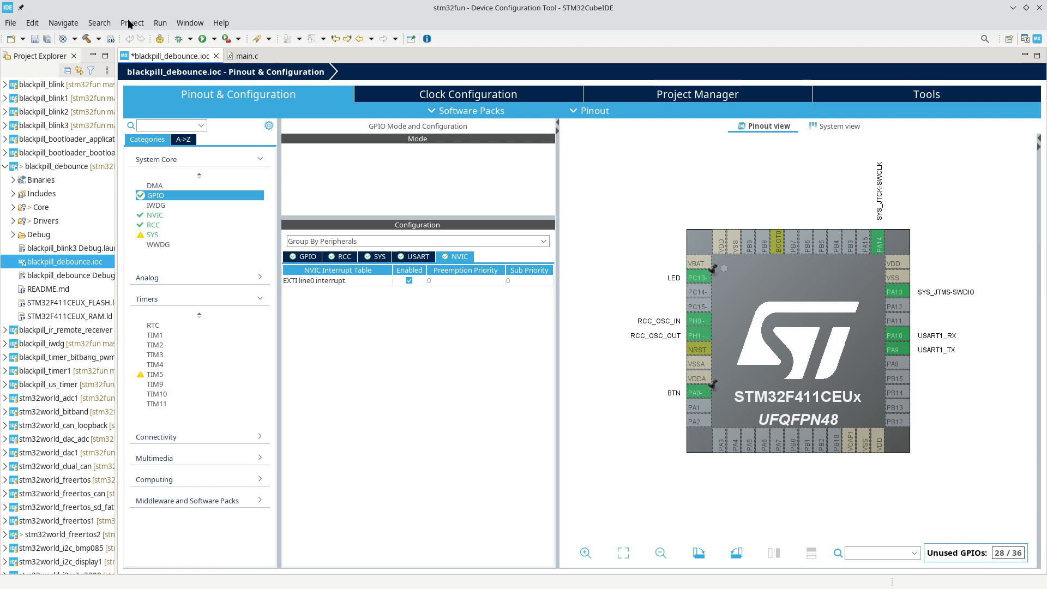
left_click(132, 22)
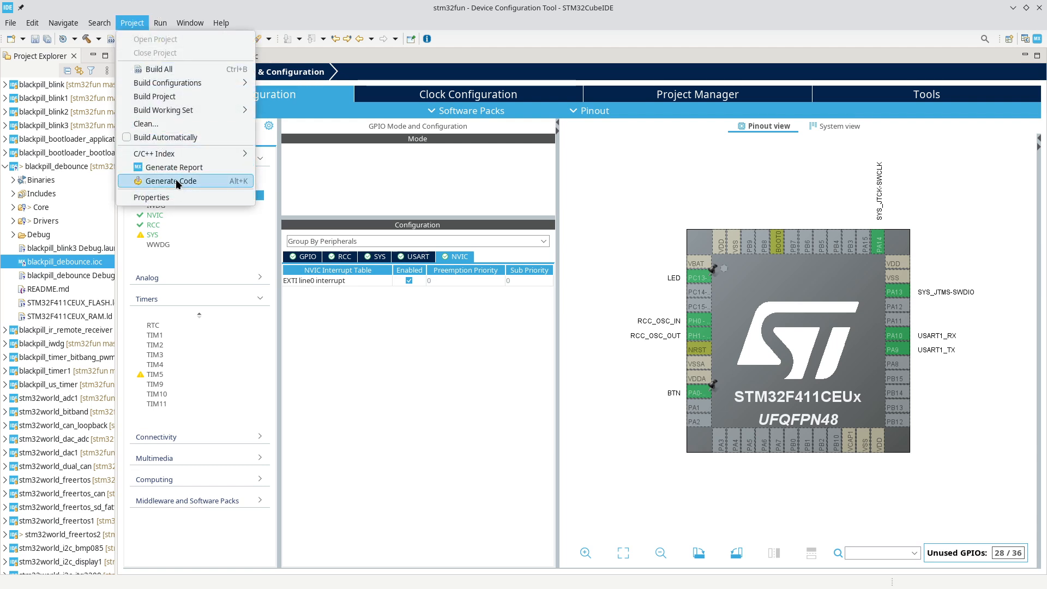
left_click(170, 181)
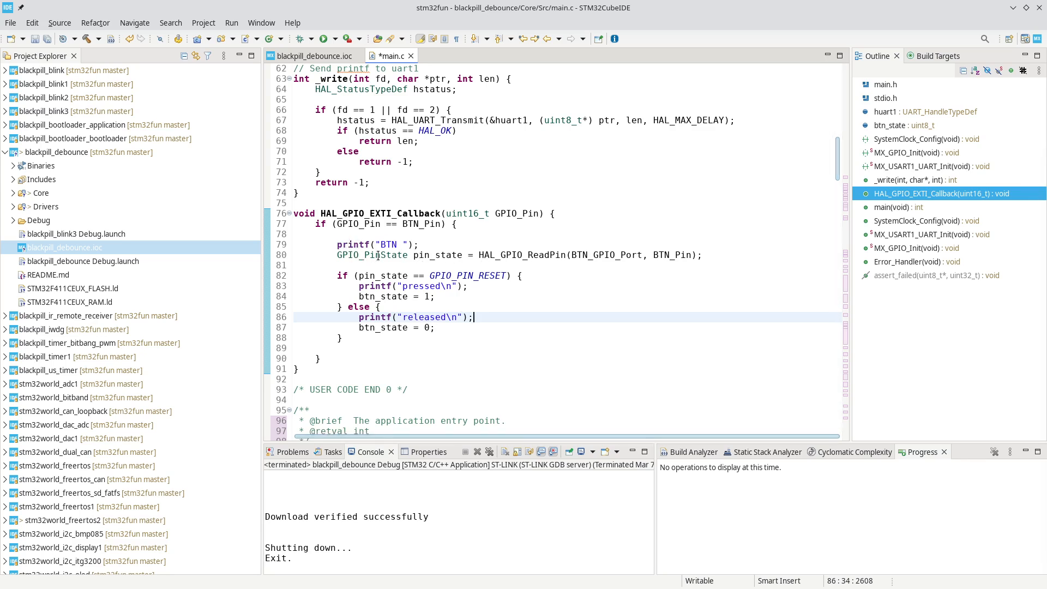
mouse_move(713, 262)
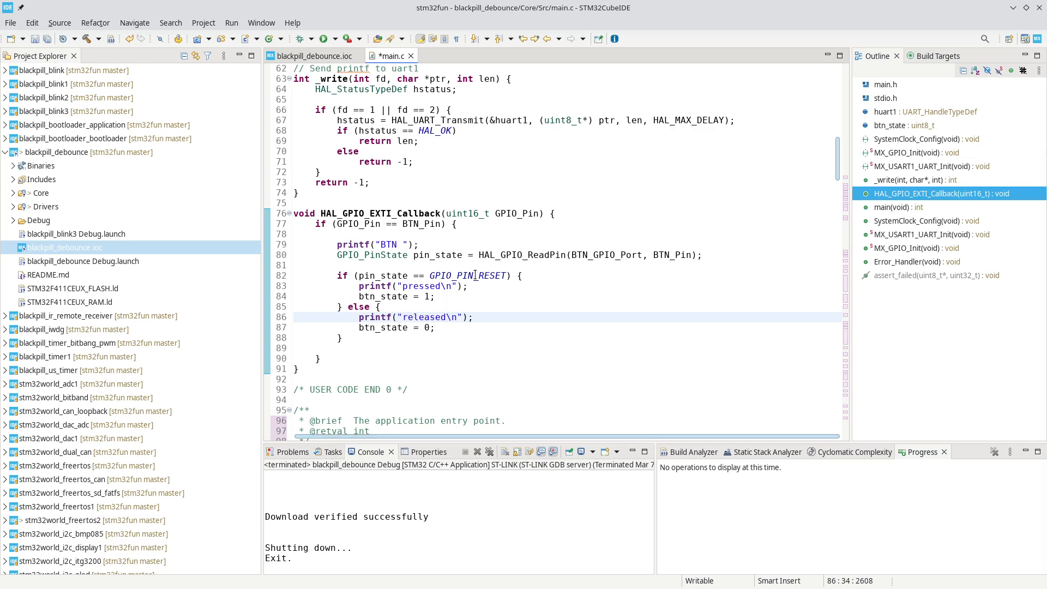
mouse_move(473, 316)
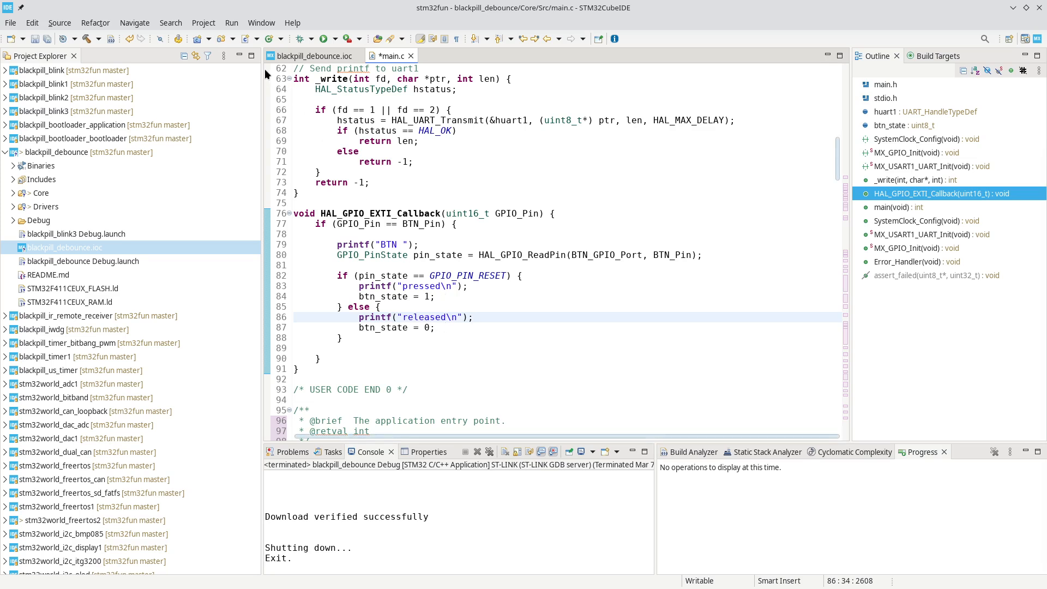
Step: In main.c, have HAL_GPIO_EXTI_Callback print BTN pressed/released and set btn_state to 1 or 0
left_click(321, 38)
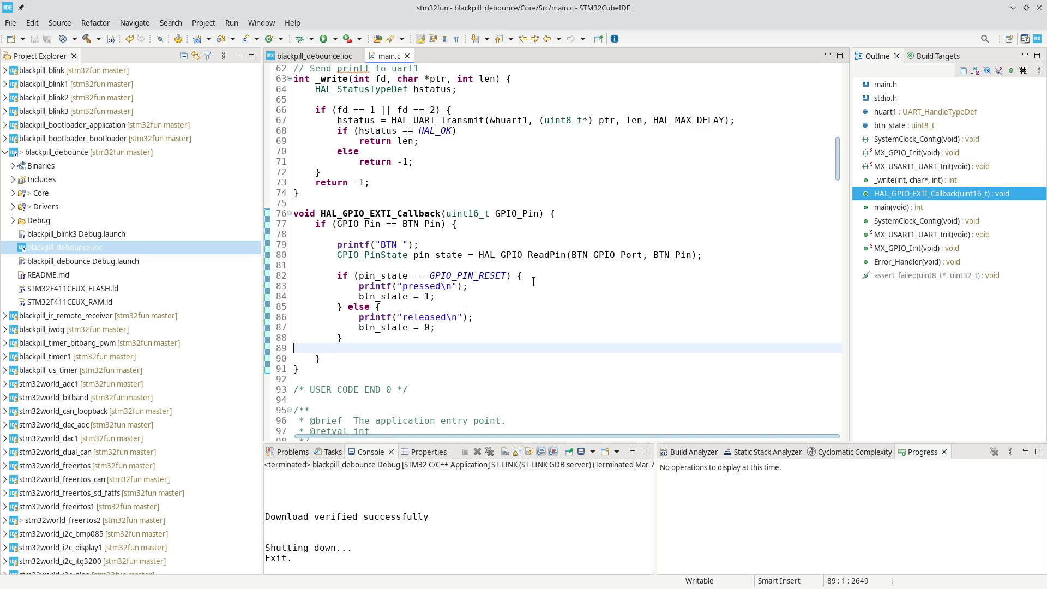
mouse_move(533, 282)
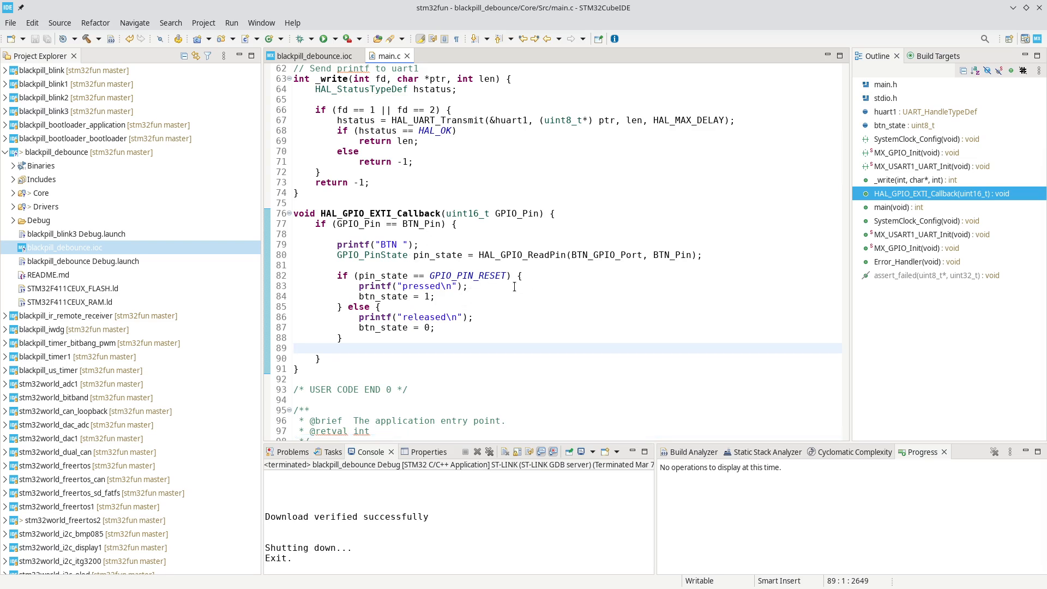
left_click(294, 348)
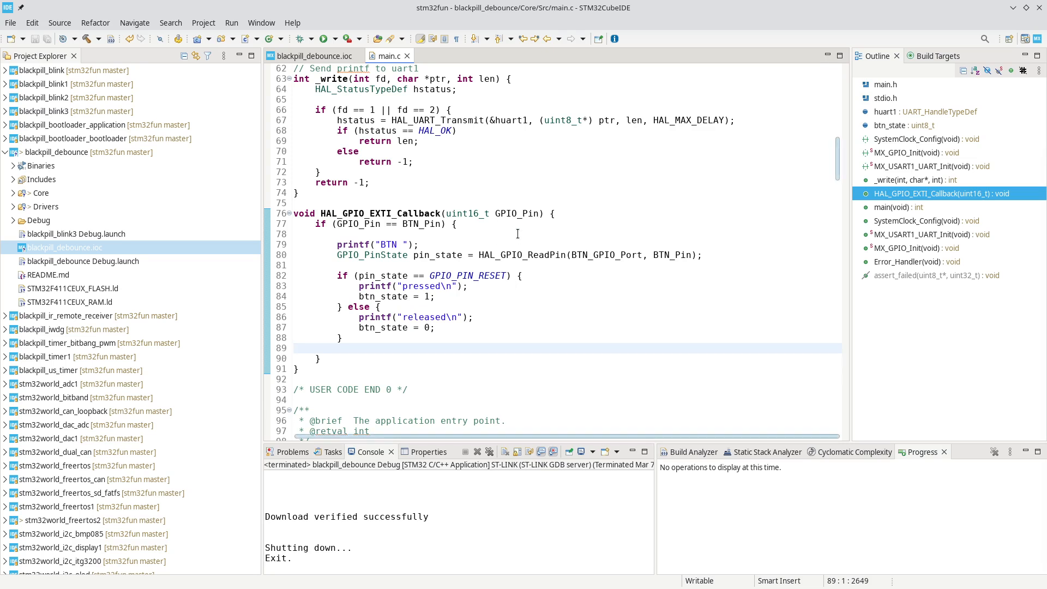
scroll("down", 3)
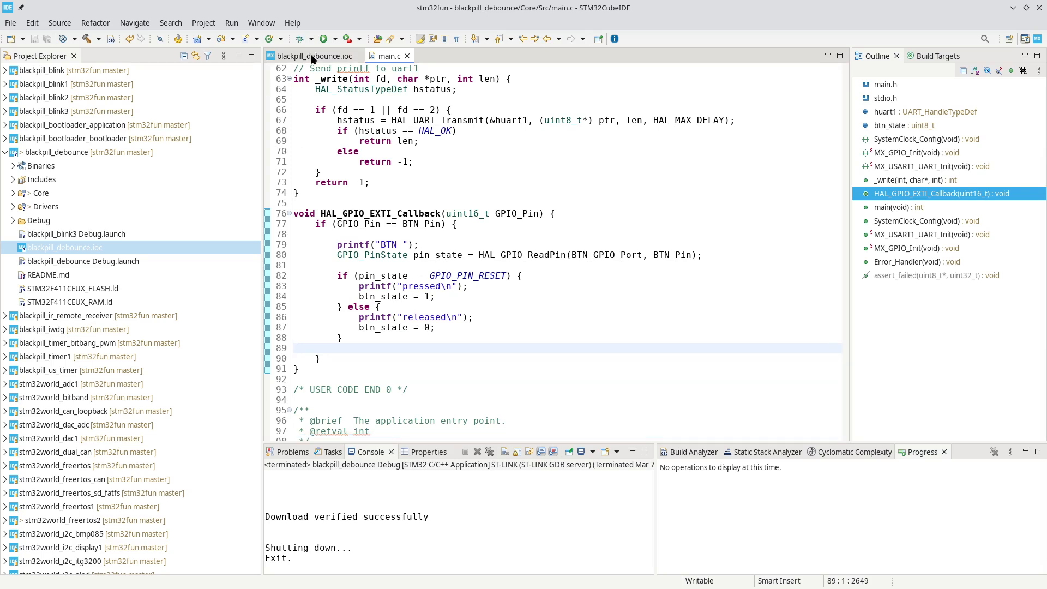
Step: Activate TIM11 in the .ioc configuration and show its counter parameter settings
left_click(312, 56)
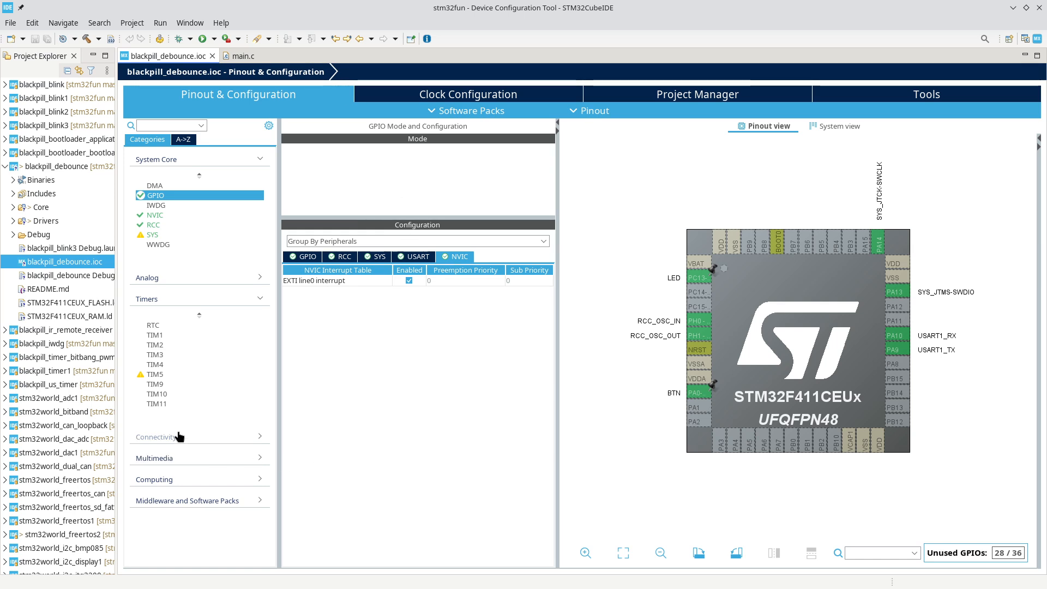
left_click(157, 403)
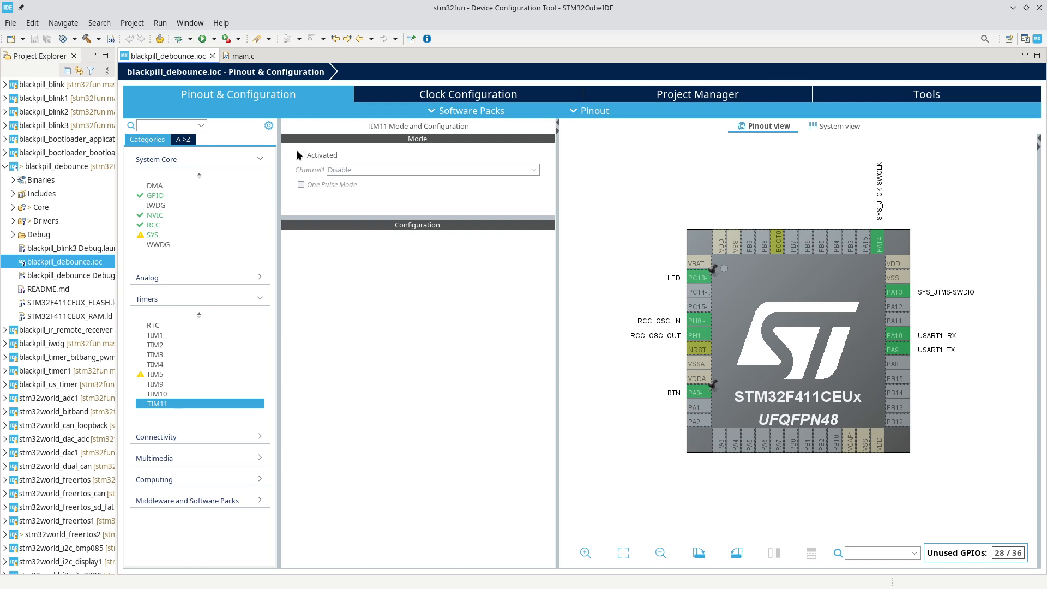
left_click(301, 154)
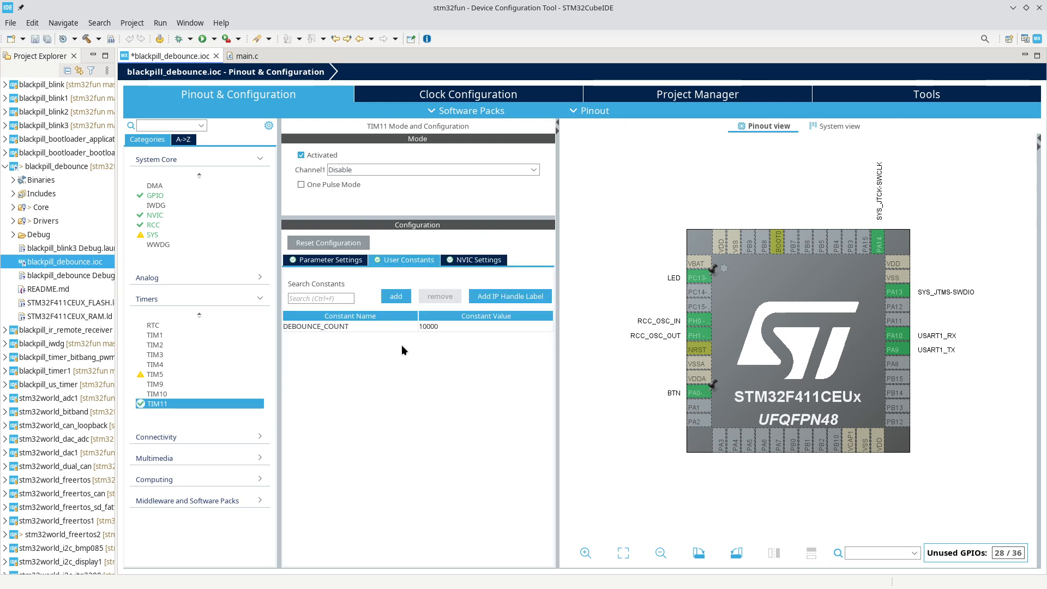
mouse_move(357, 333)
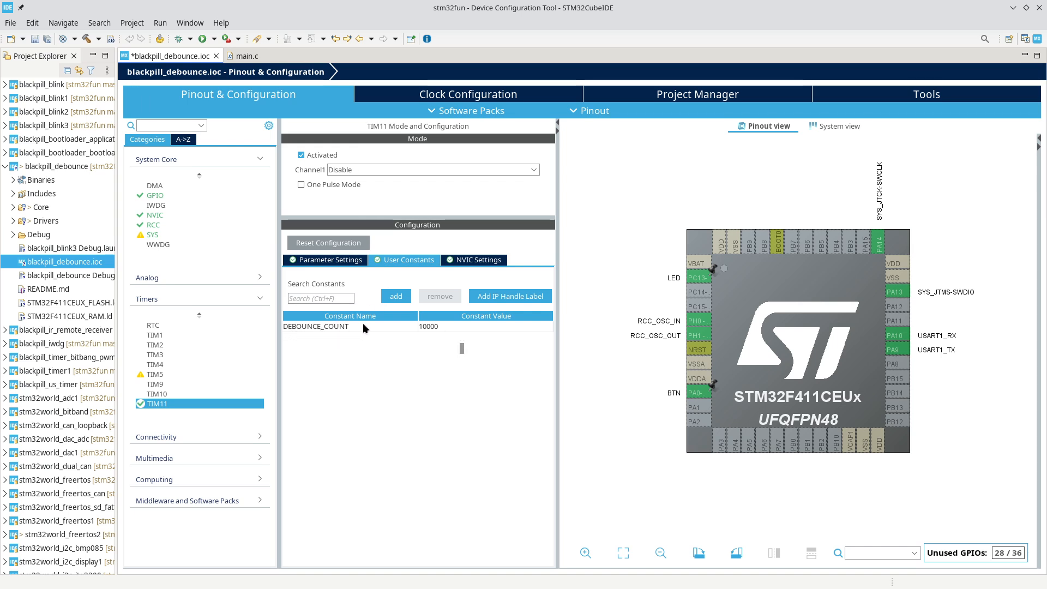
mouse_move(452, 333)
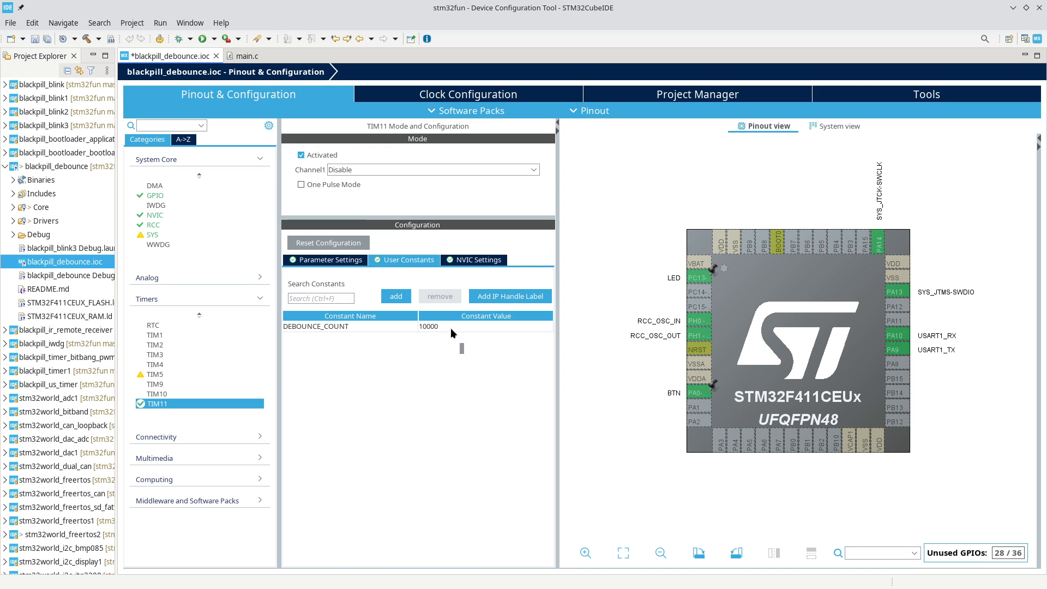
mouse_move(331, 272)
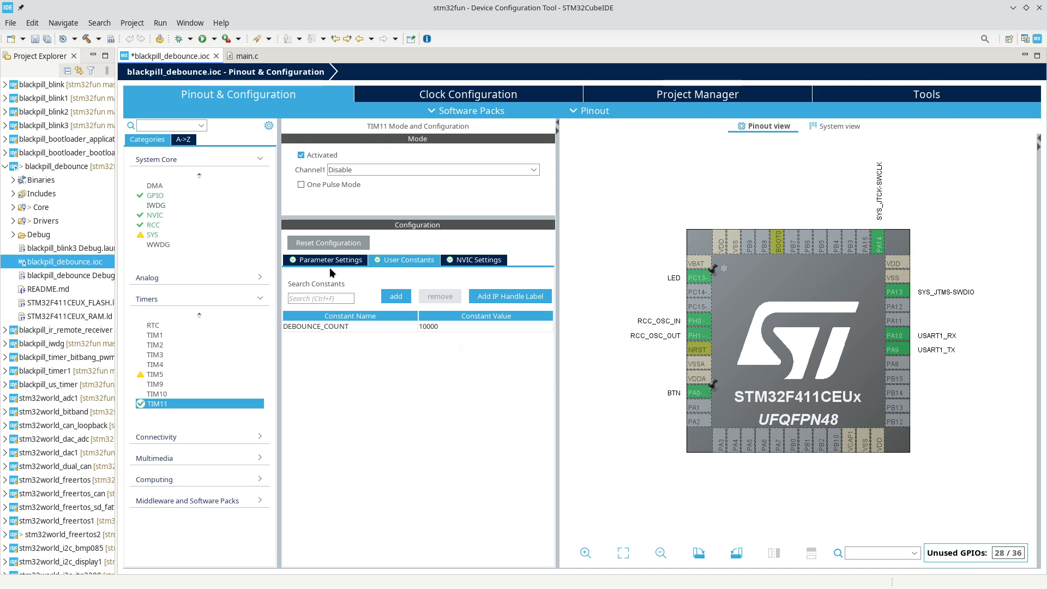
left_click(329, 260)
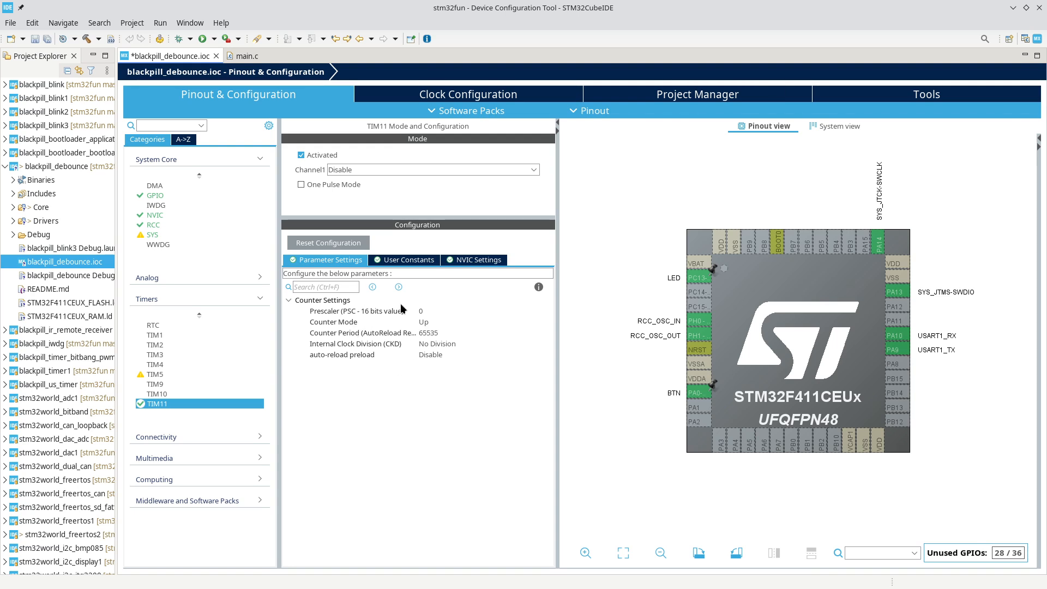
left_click(420, 311)
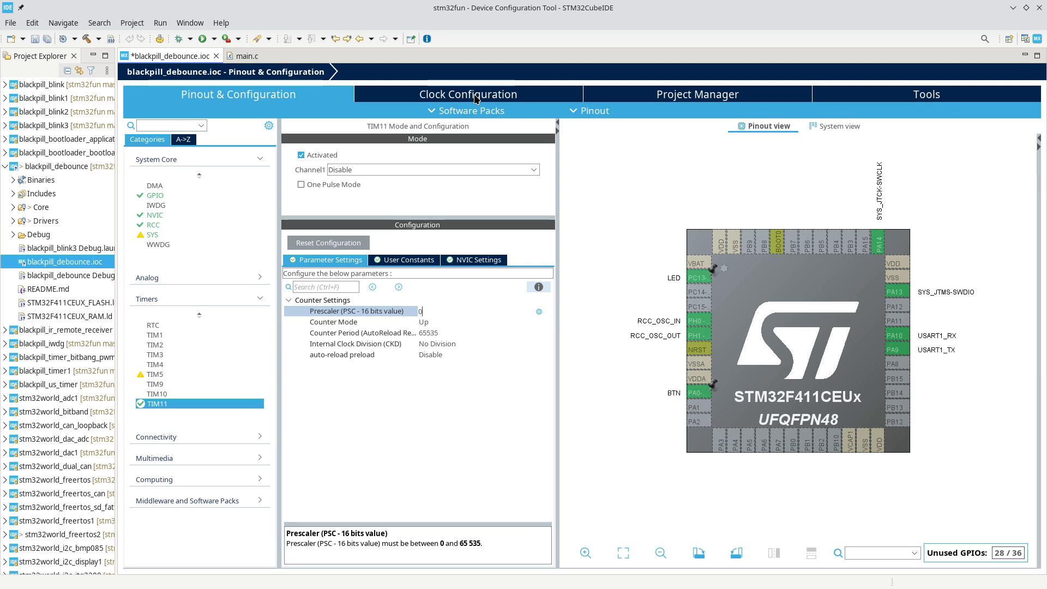
Step: Zoom into the clock tree to read the APB2 timer clocks at 100 MHz
left_click(468, 94)
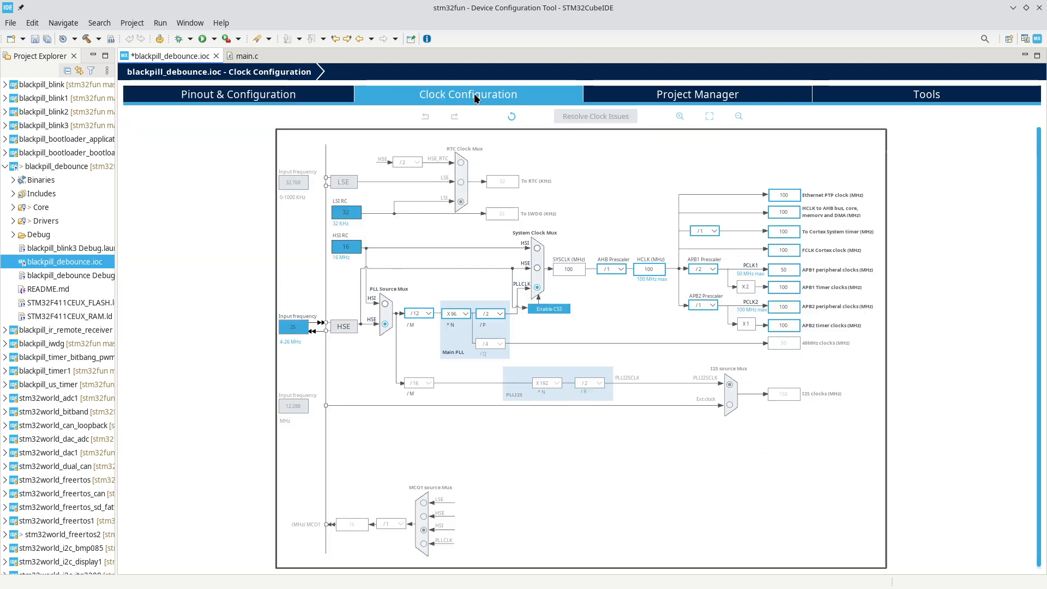
left_click(679, 116)
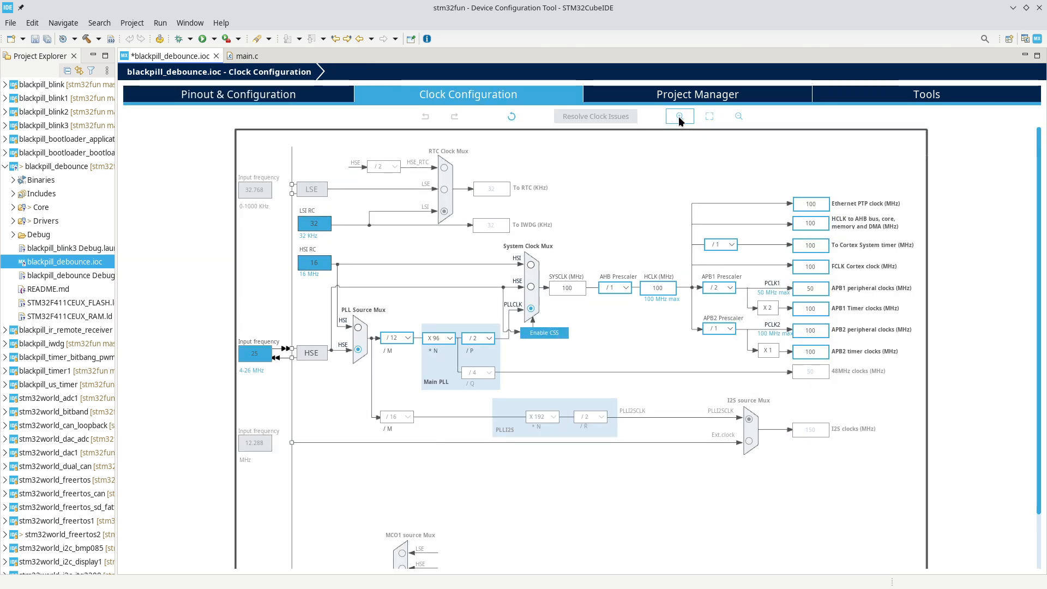
left_click(679, 116)
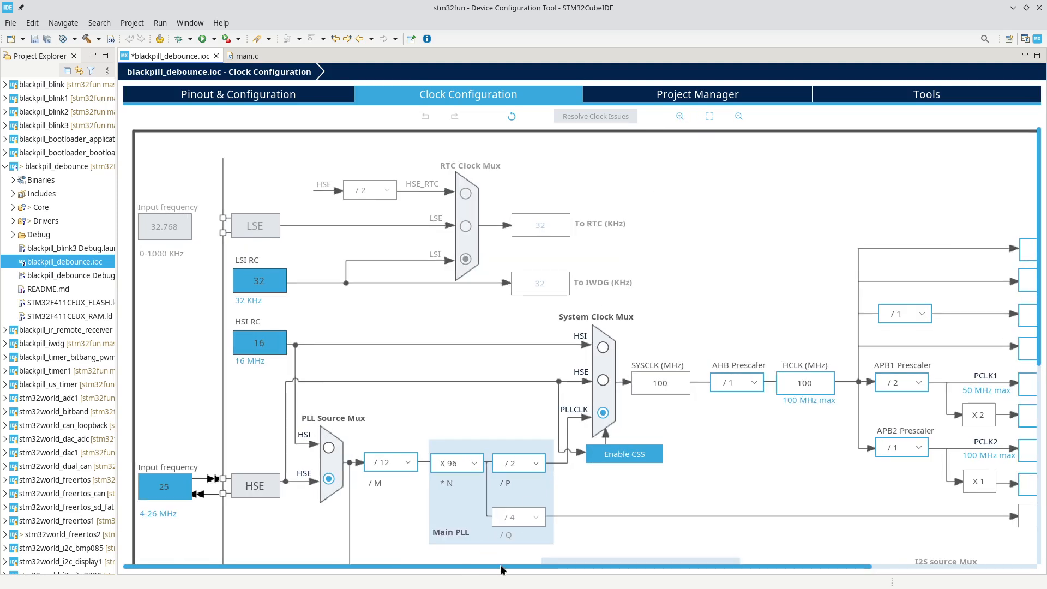
scroll("right", 3)
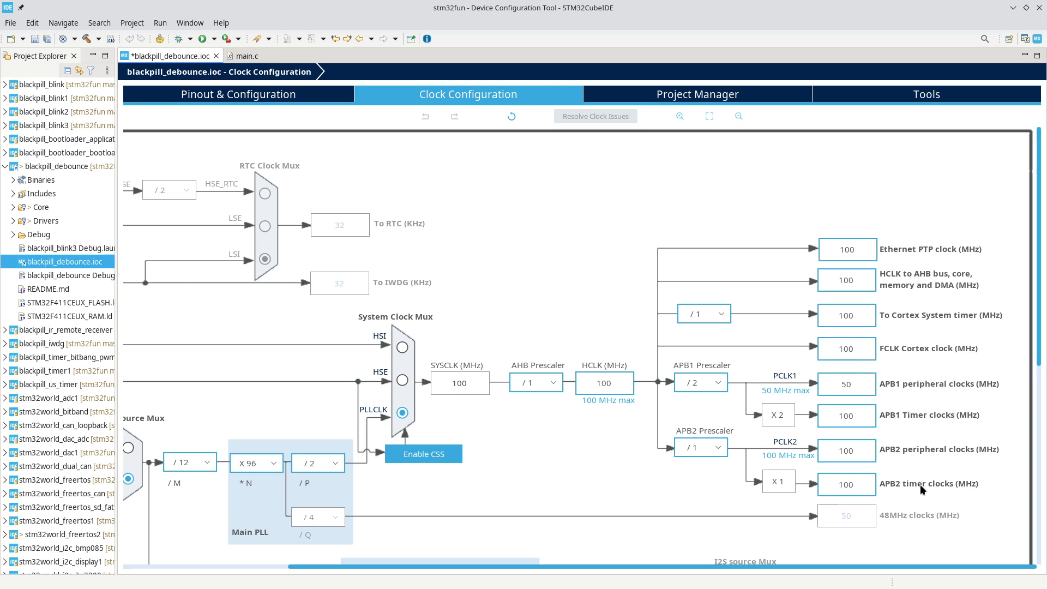
mouse_move(908, 415)
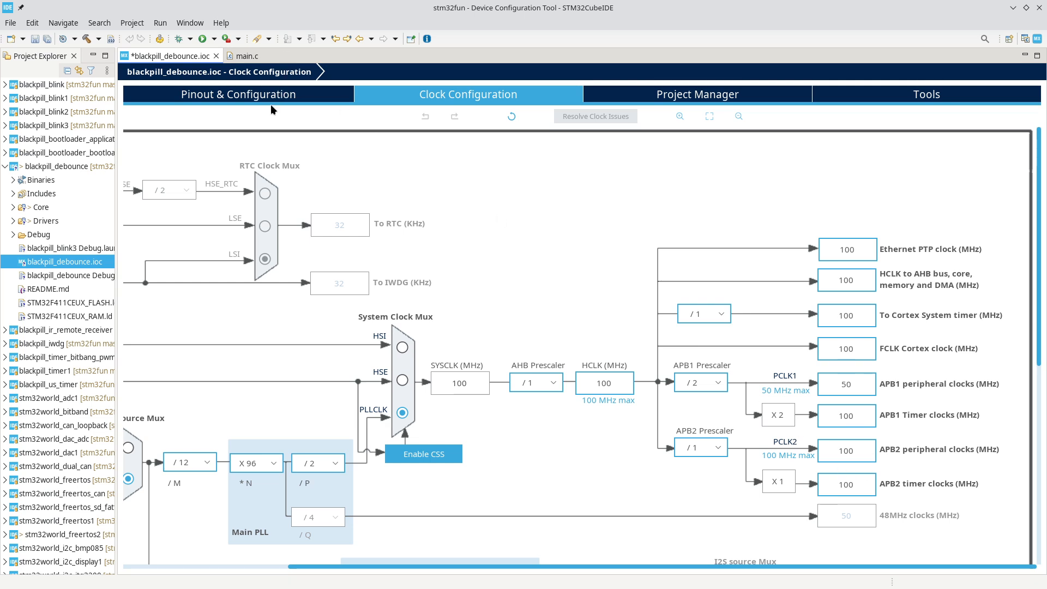
Step: Set the TIM11 prescaler to 100 - 1, checking the DEBOUNCE_COUNT constant name
left_click(238, 94)
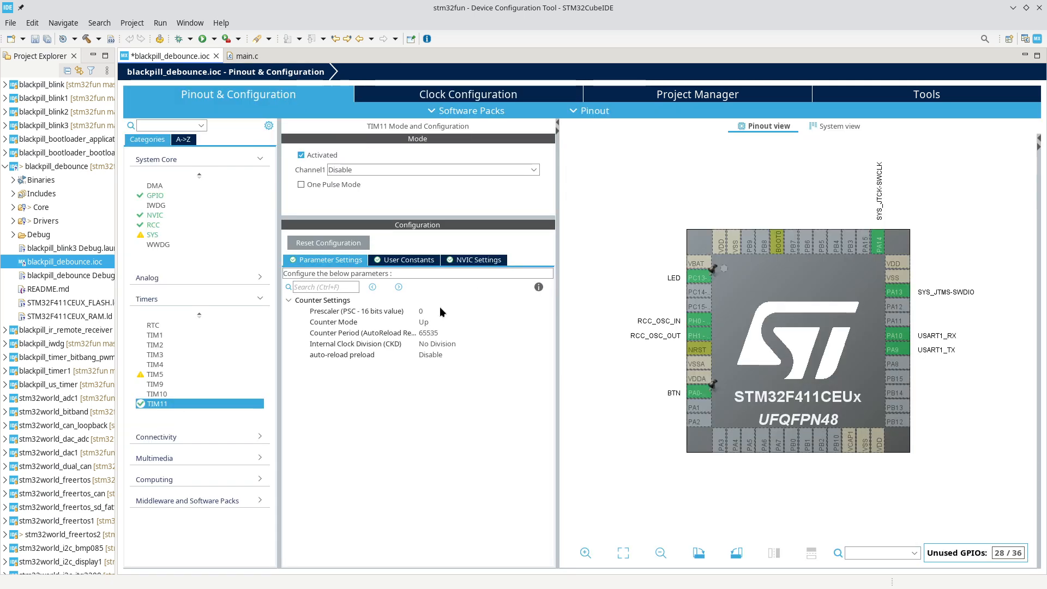
left_click(355, 311)
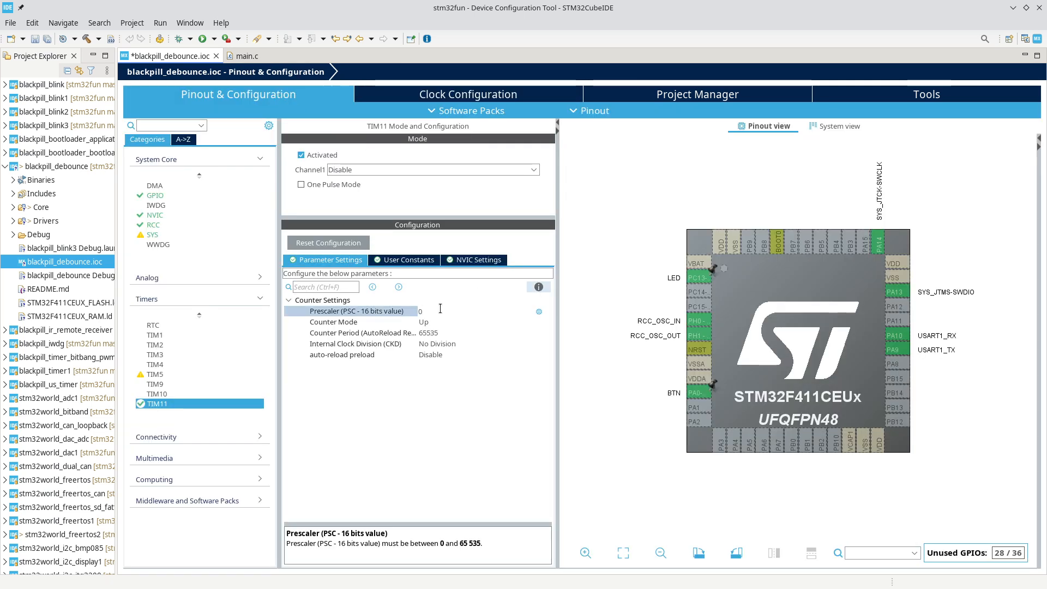
type("100")
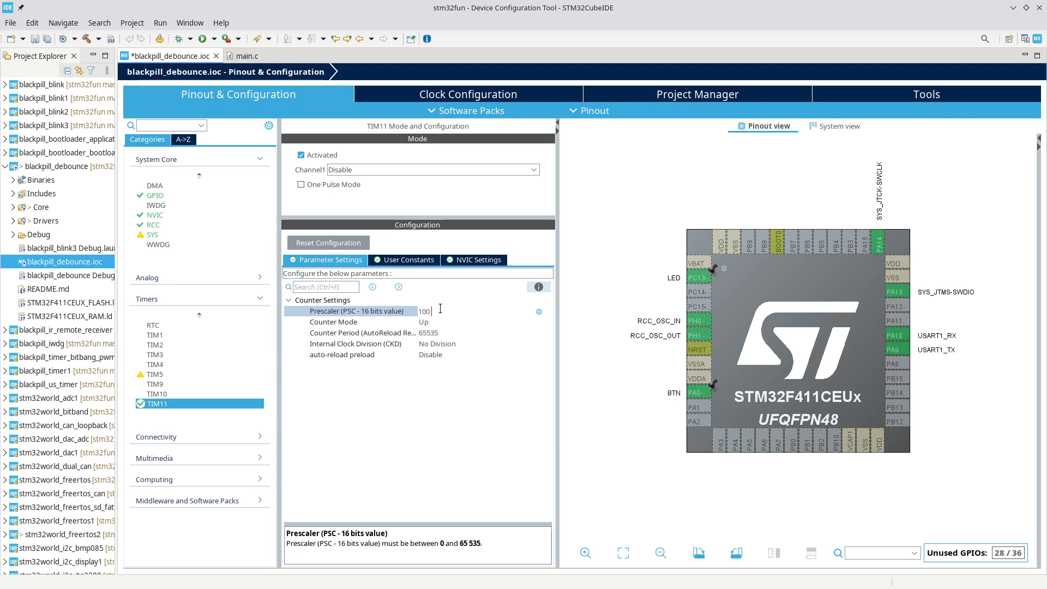
type("- 1")
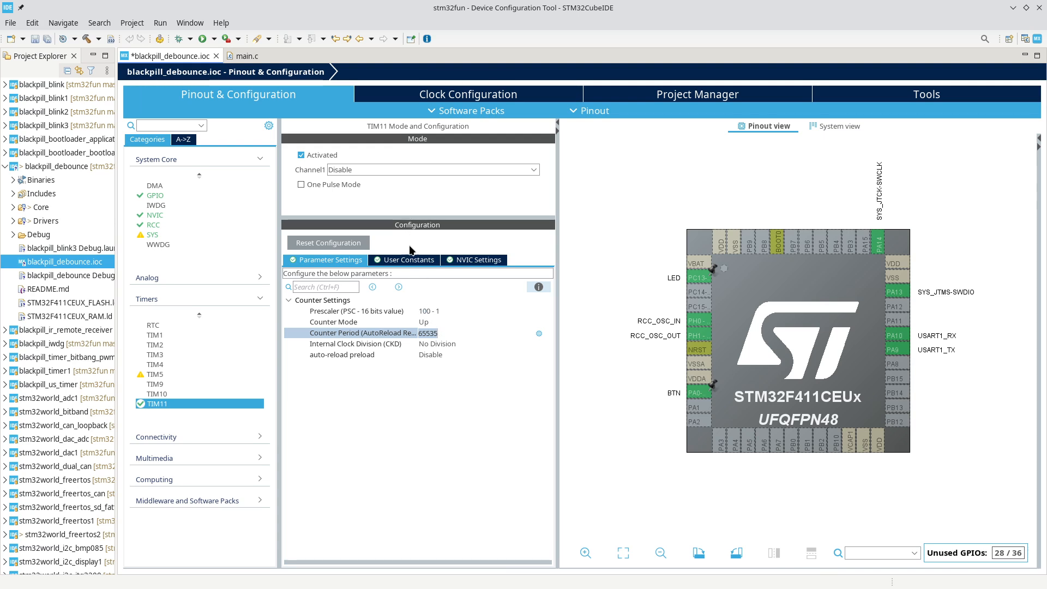
left_click(409, 259)
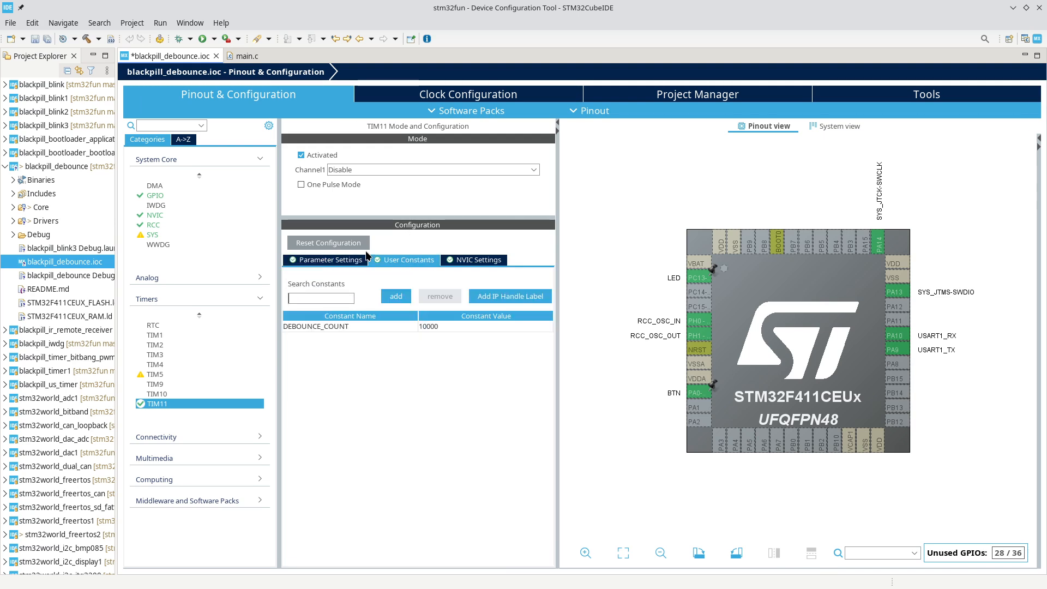
left_click(329, 260)
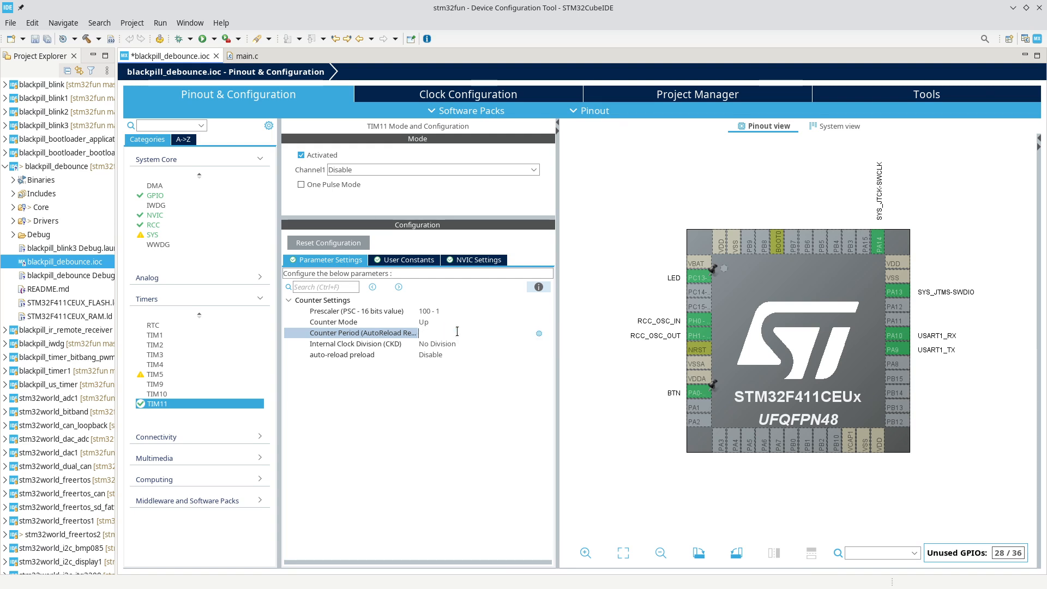
Step: Set the TIM11 counter period to DEBOUNCE_COUNT - 1 and review the user constants
type("DEBOUNCE")
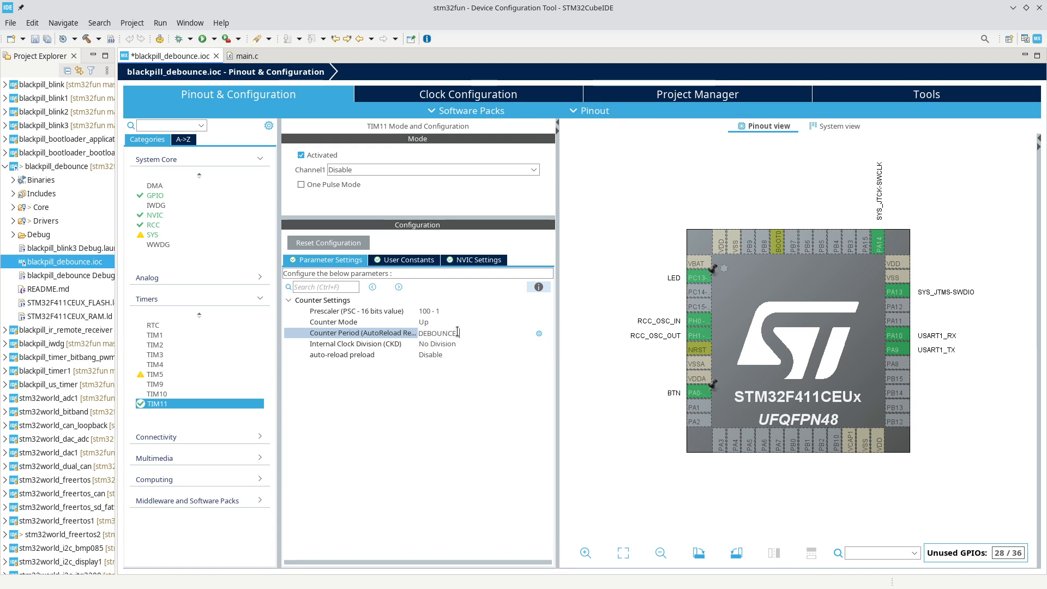
type("_COUNT - 1")
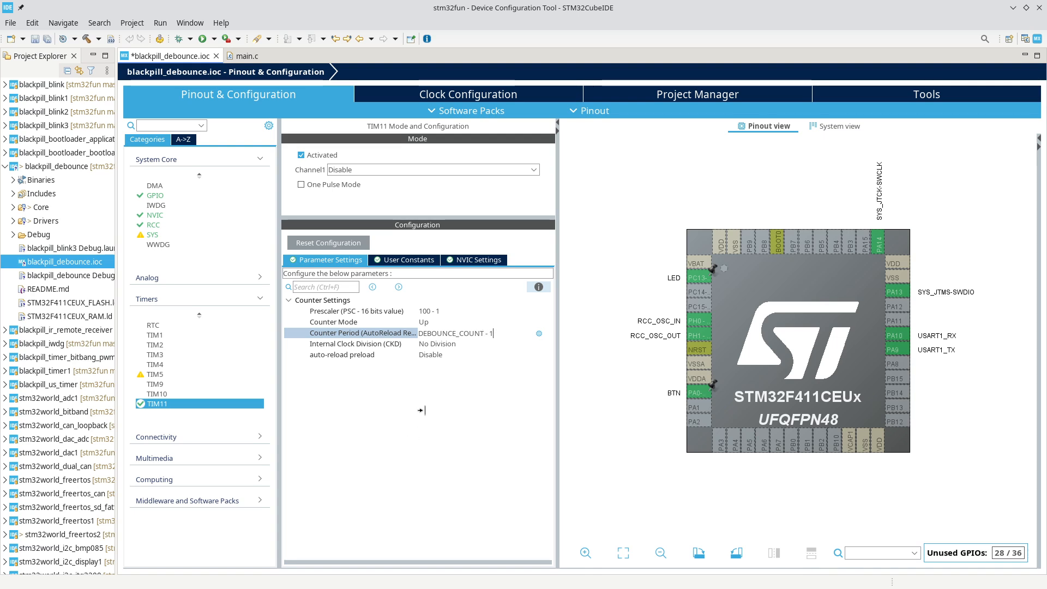
left_click(477, 259)
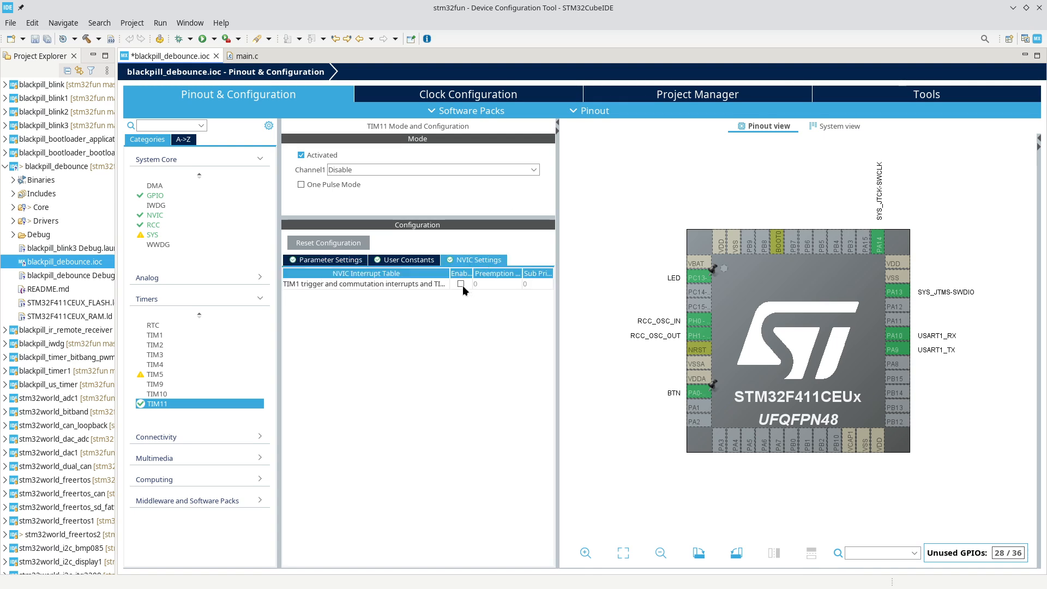
left_click(328, 259)
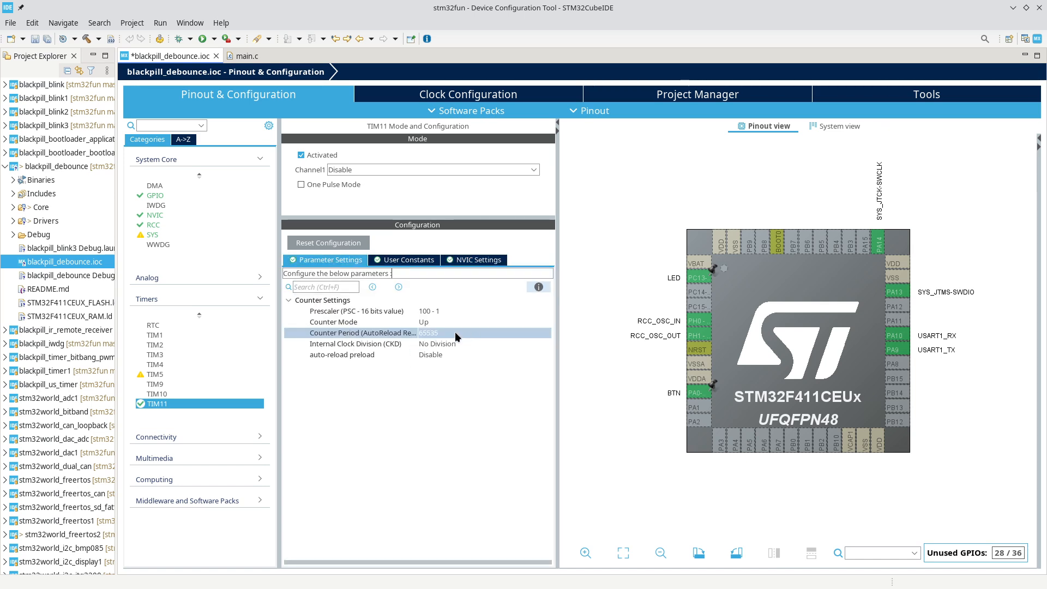
type("D")
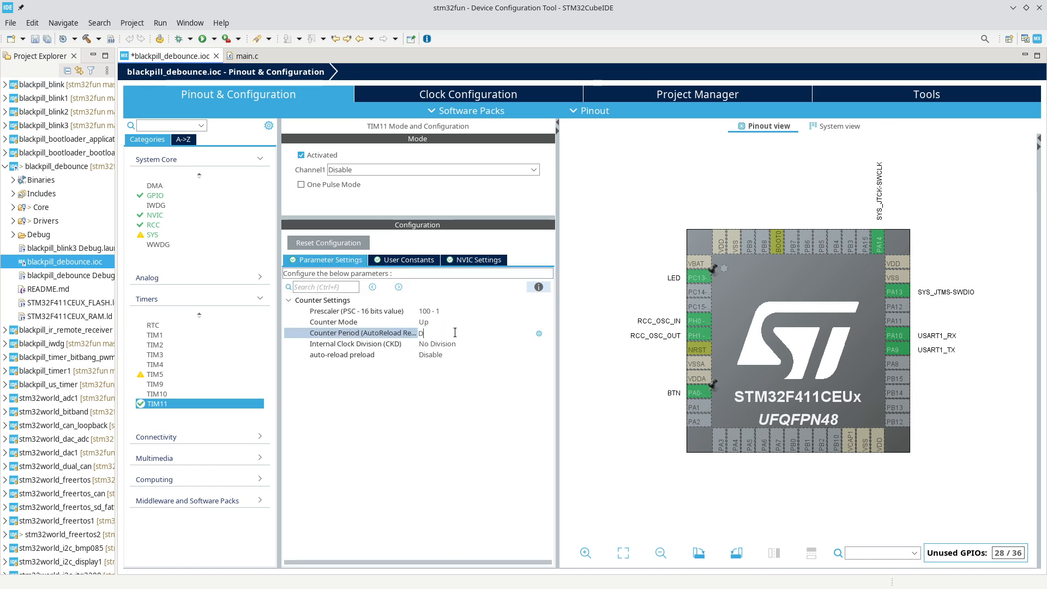
type("DEBOUNCE_COUNT - 1")
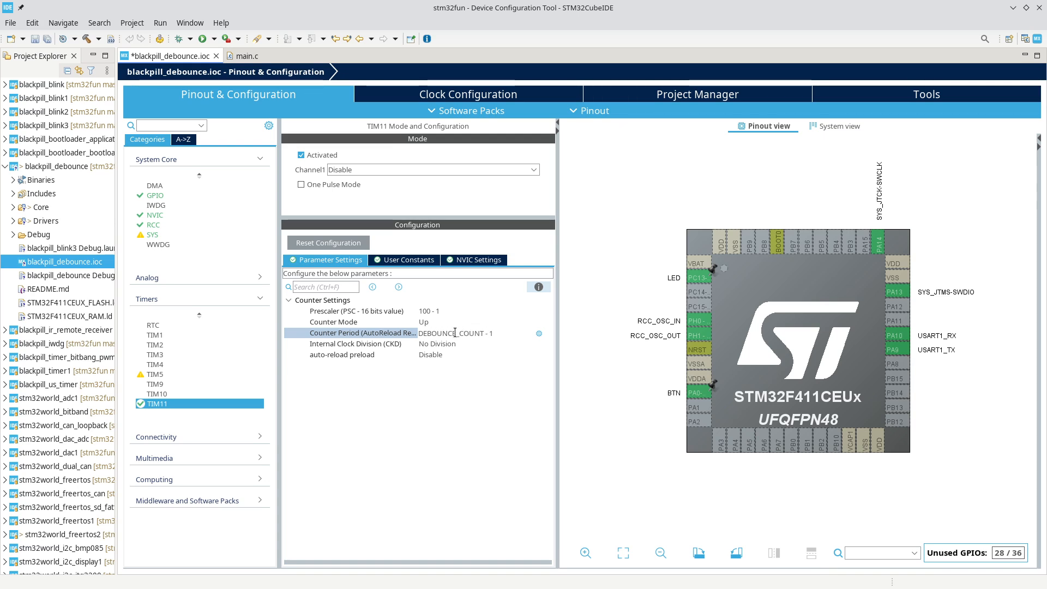
left_click(356, 343)
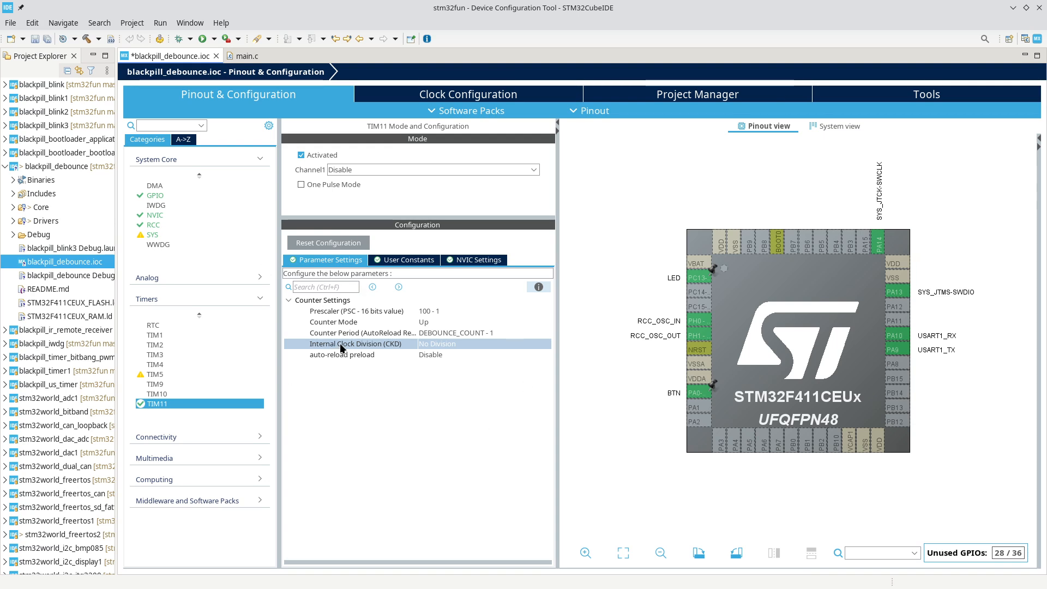
mouse_move(452, 313)
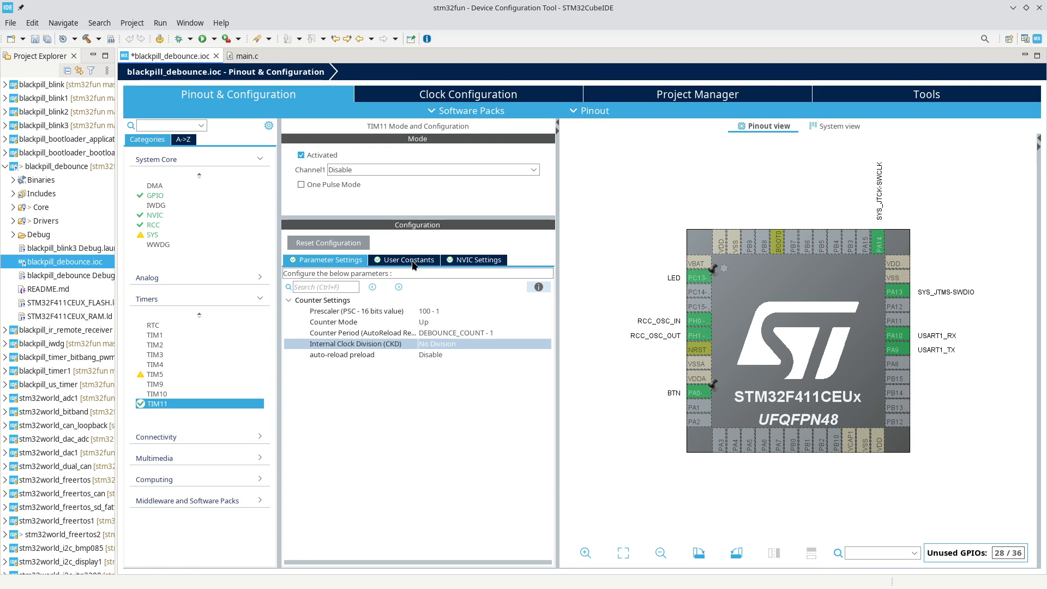
mouse_move(446, 312)
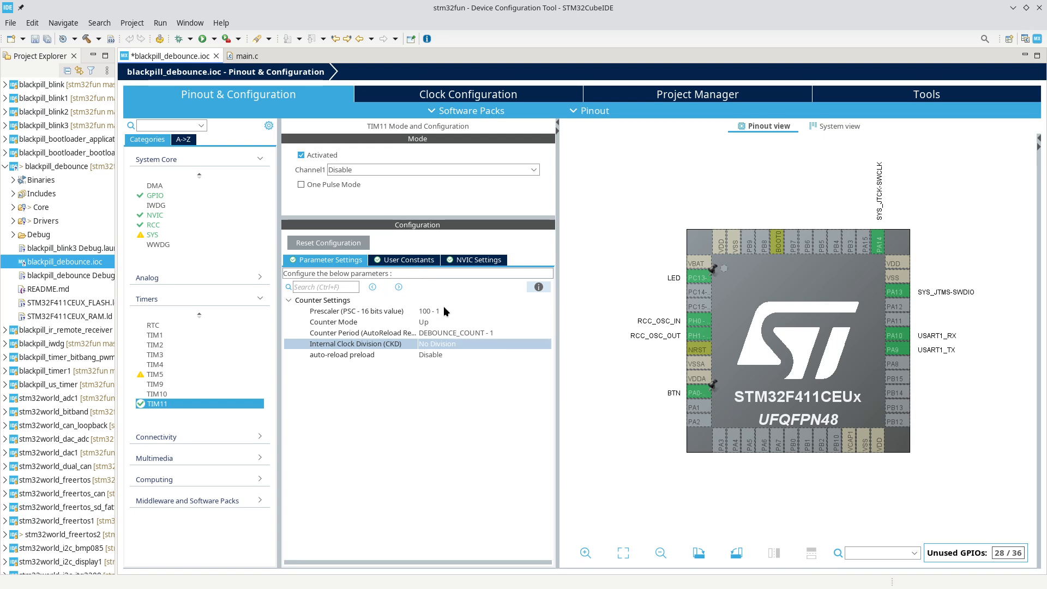
mouse_move(400, 259)
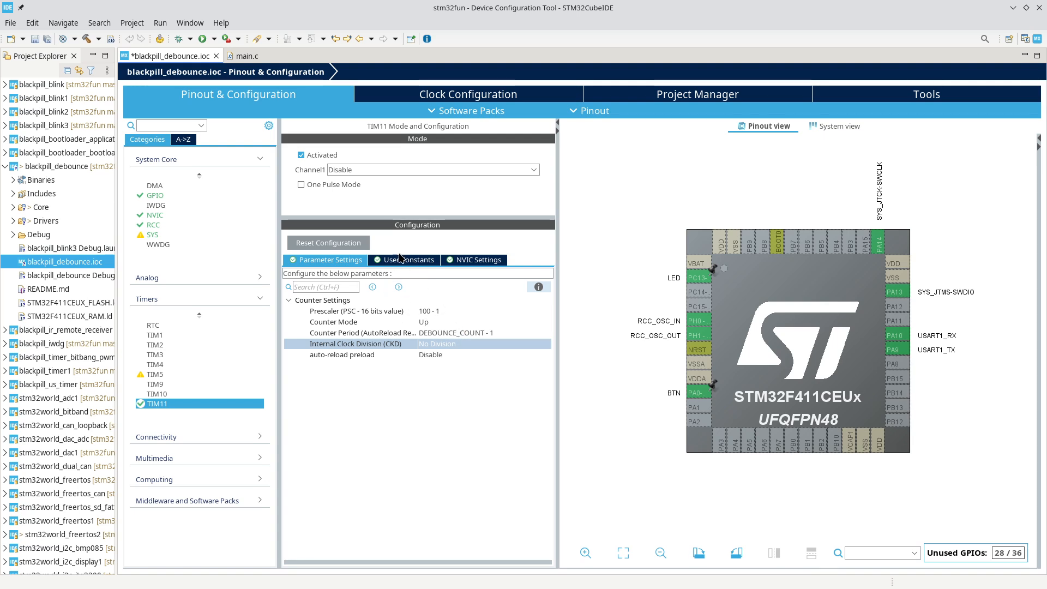
left_click(409, 260)
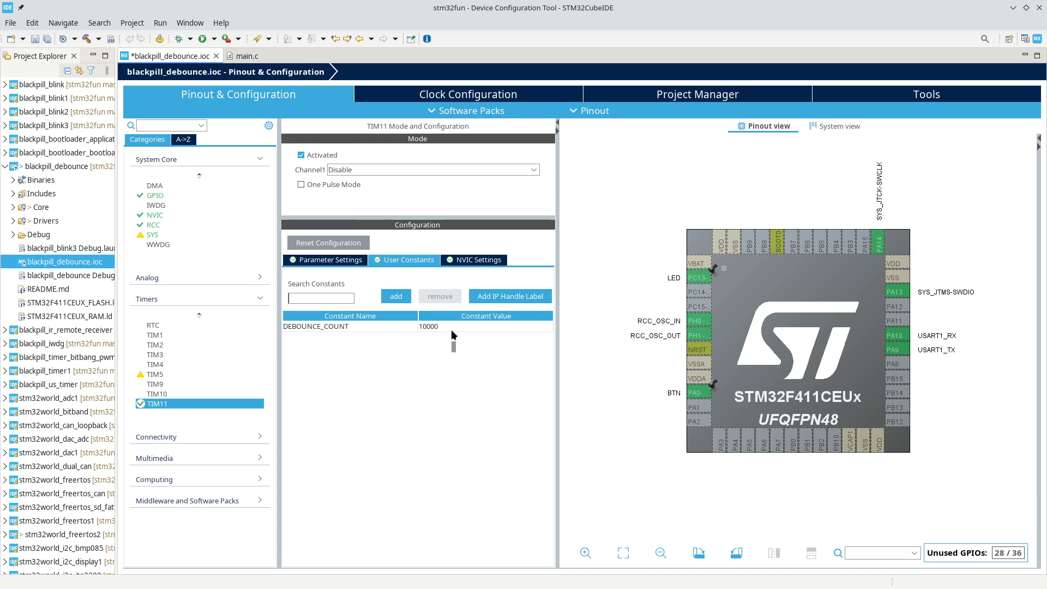
mouse_move(440, 366)
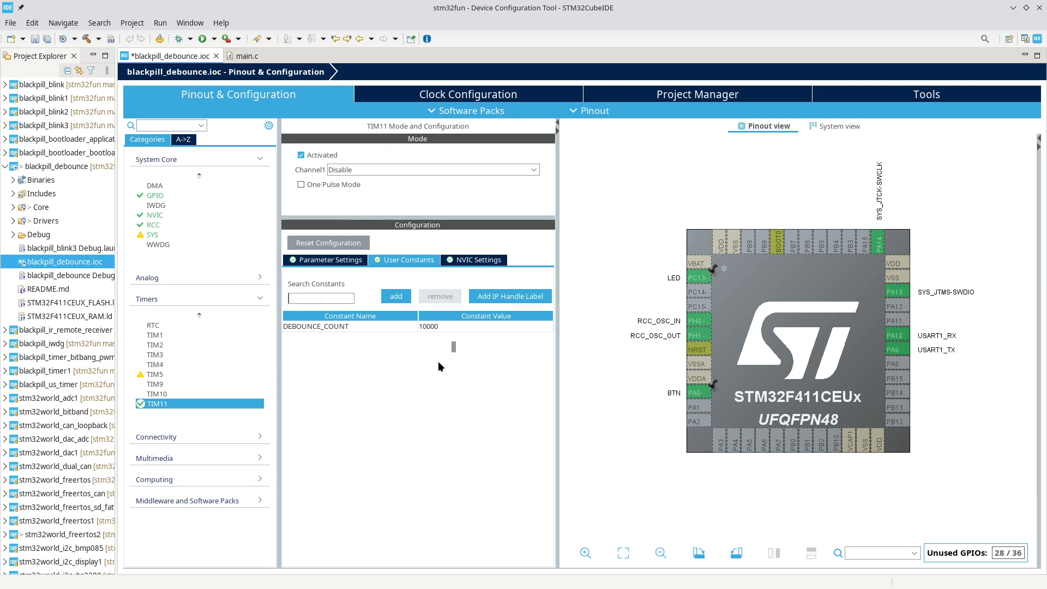
mouse_move(132, 22)
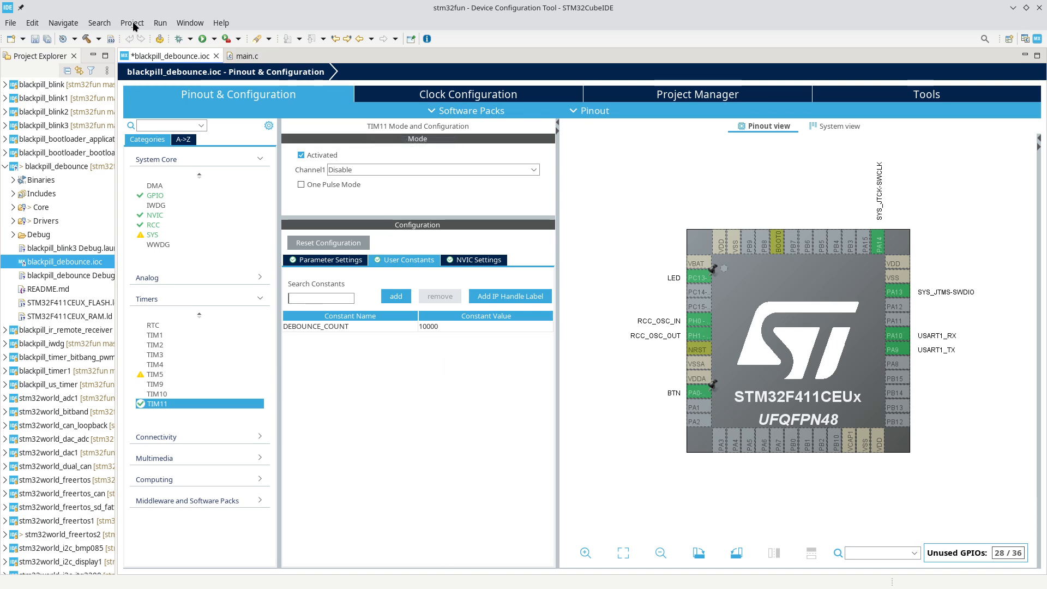
Step: Regenerate code via Project > Generate Code and return to the main.c editor
left_click(132, 22)
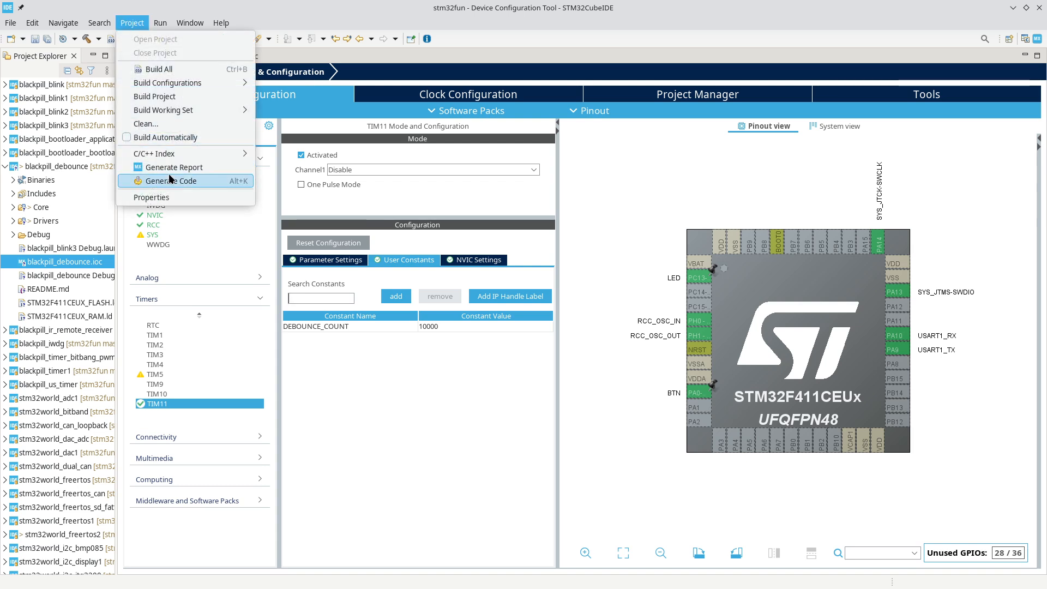
left_click(175, 181)
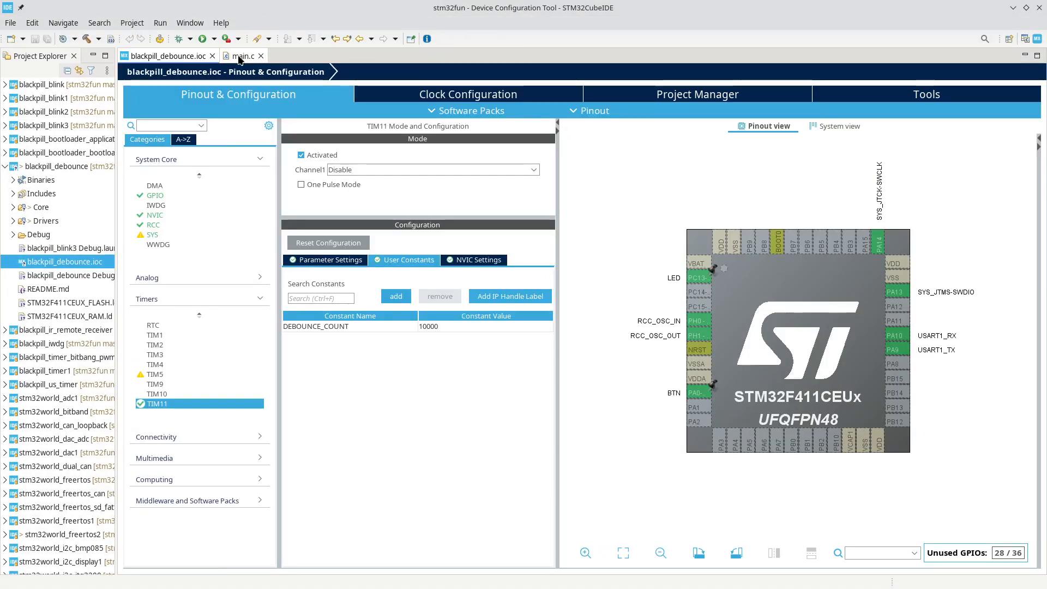
left_click(240, 55)
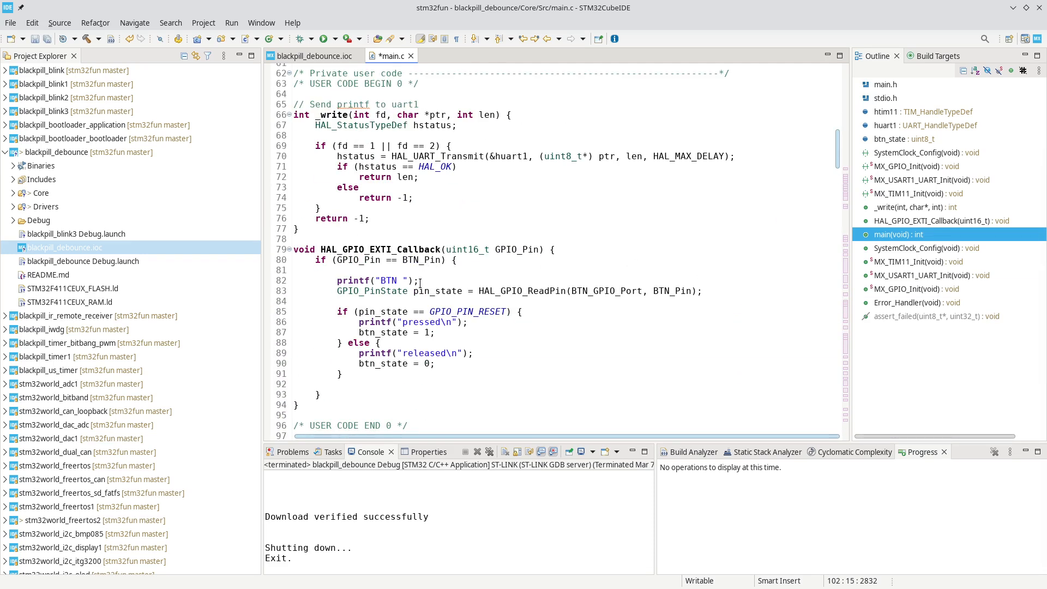
Step: Declare new_btn_state = 0 alongside btn_state and retarget the callback assignments to new_btn_state
scroll("down", 3)
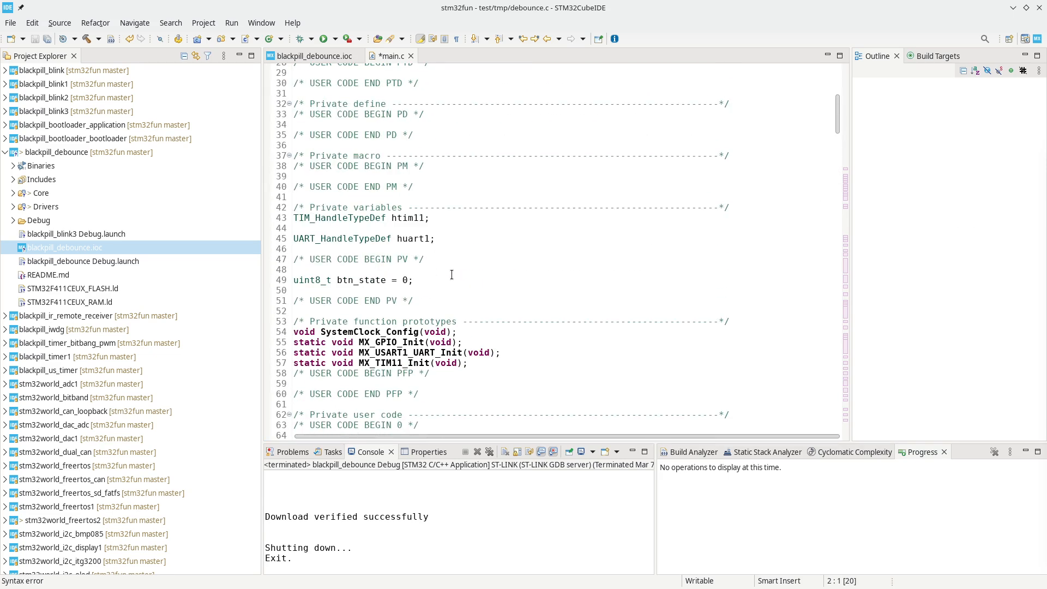
scroll("down", 3)
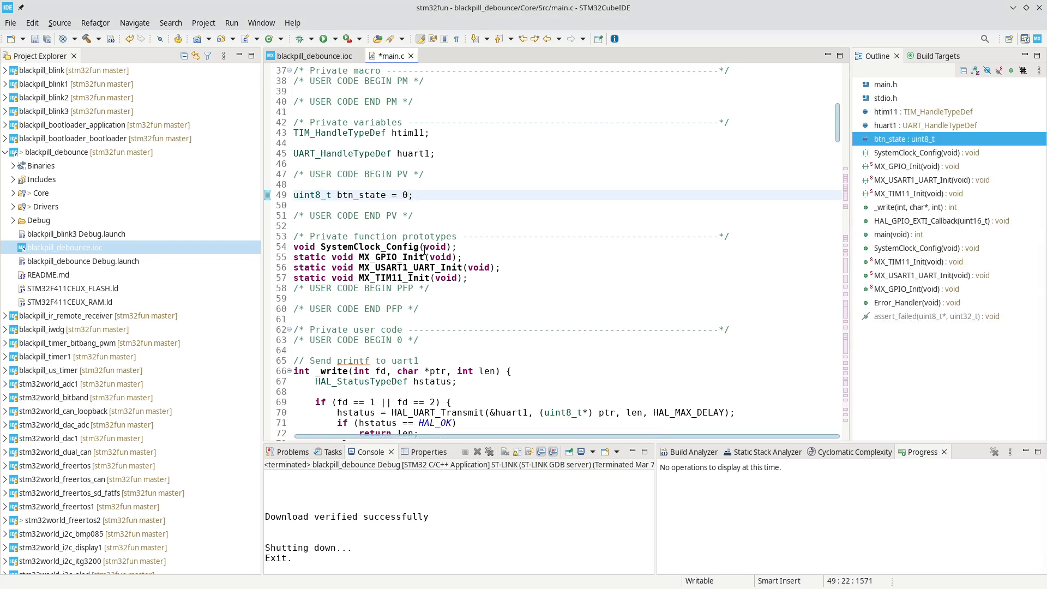
type(", new_btn_state = 0")
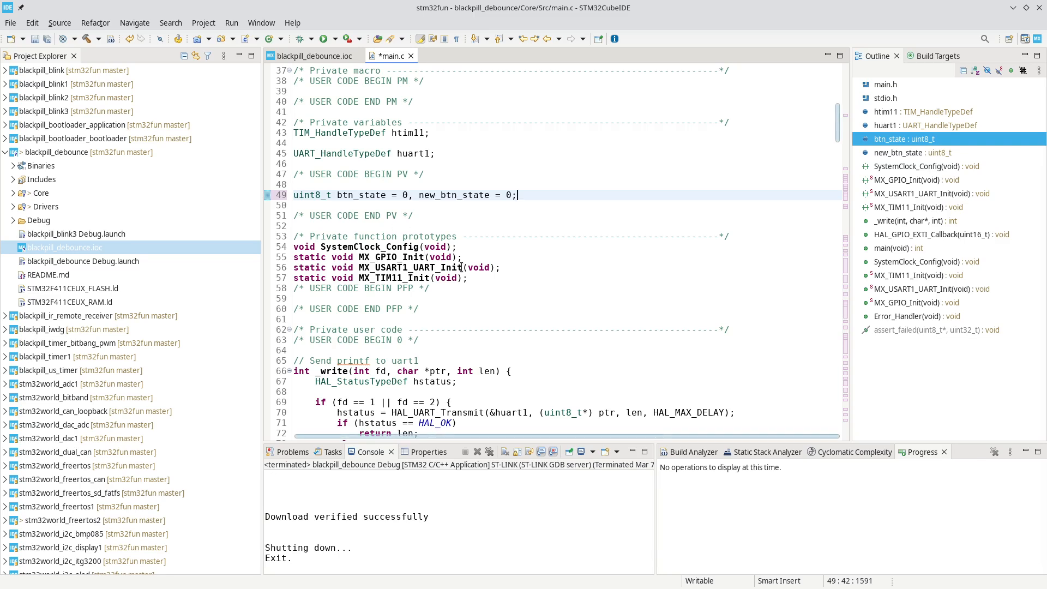
scroll("down", 3)
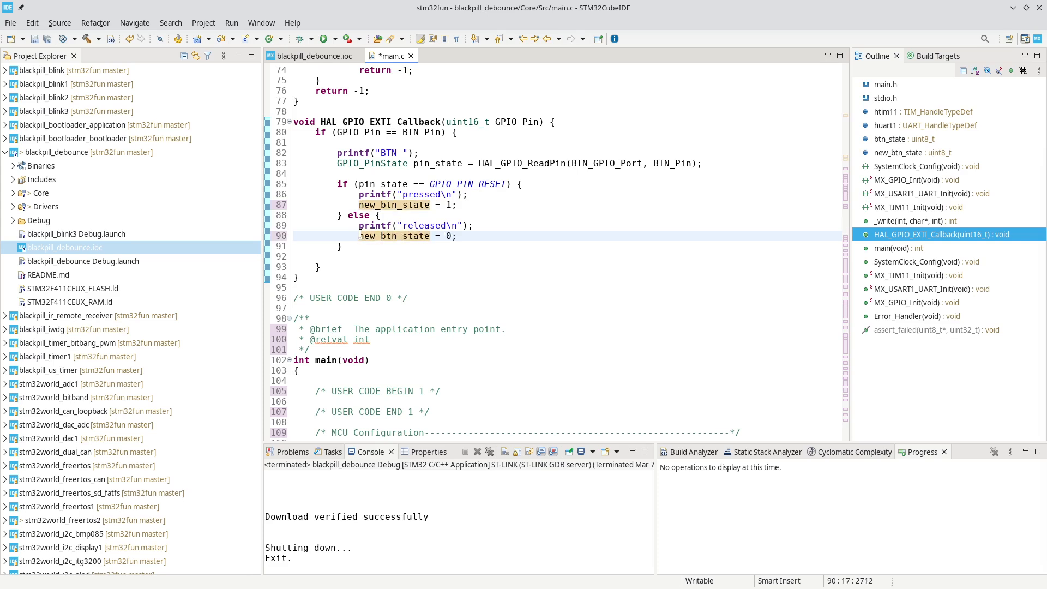
scroll("down", 3)
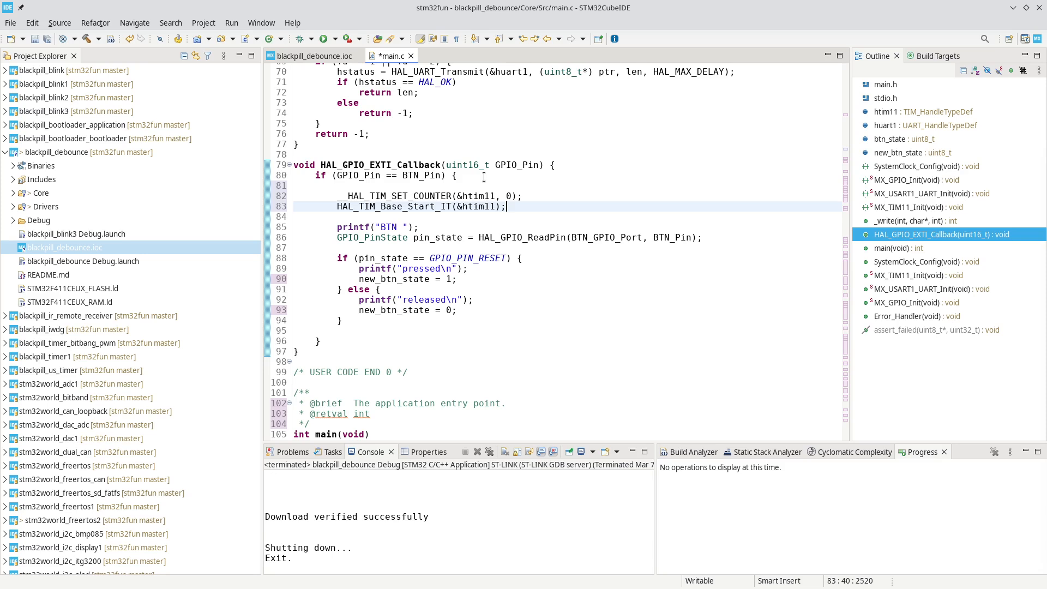
Step: Add __HAL_TIM_SET_COUNTER(&htim11, 0) and HAL_TIM_Base_Start_IT(&htim11) in the BTN_Pin branch
left_click(505, 206)
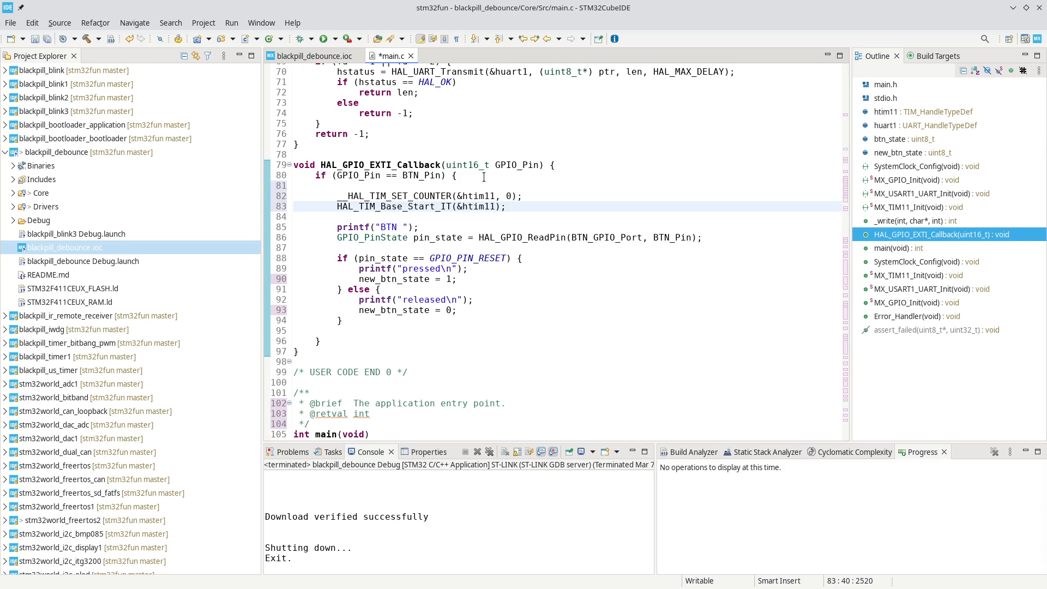
left_click(505, 207)
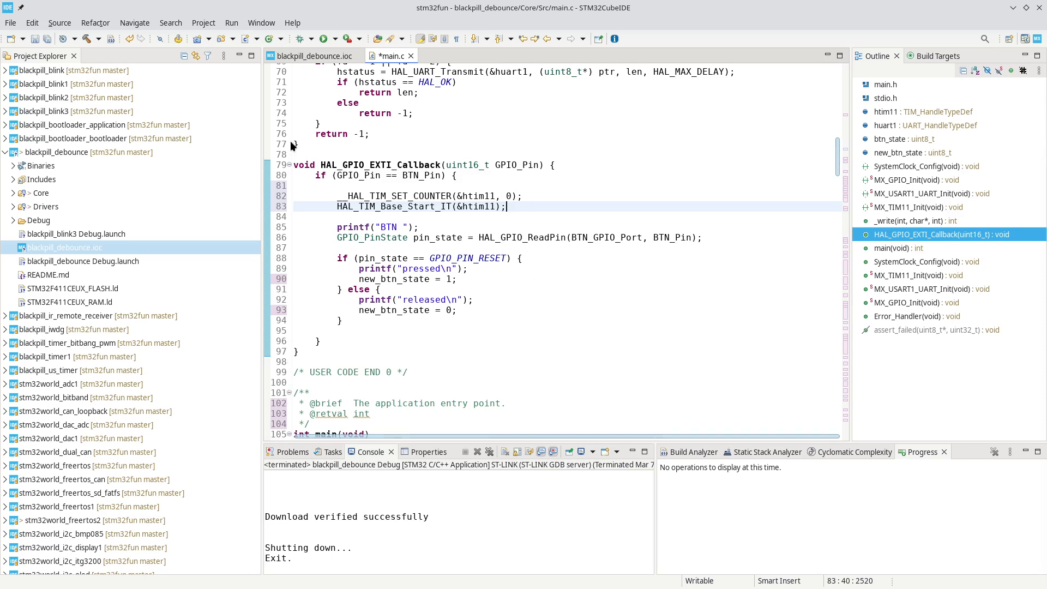
left_click(928, 288)
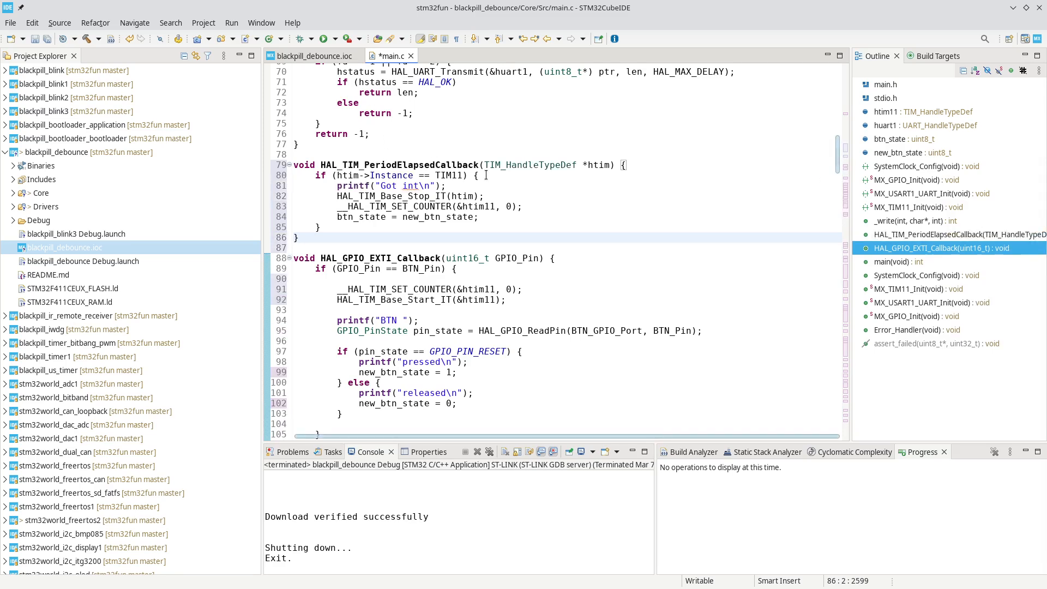
mouse_move(425, 174)
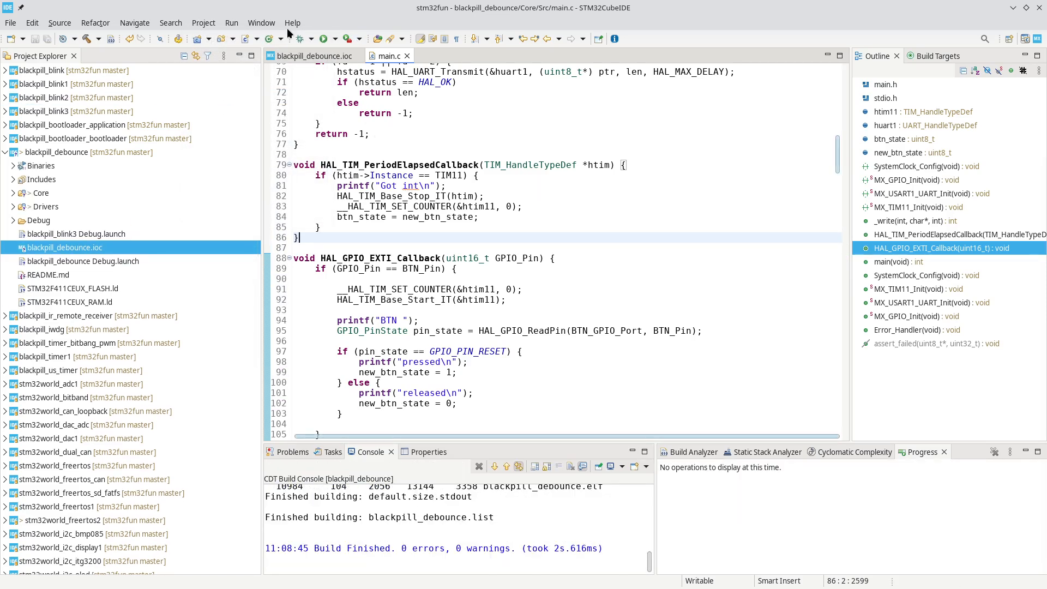
Step: Flash and run the firmware, then watch BTN pressed/released and Got int lines on the serial terminal
left_click(323, 38)
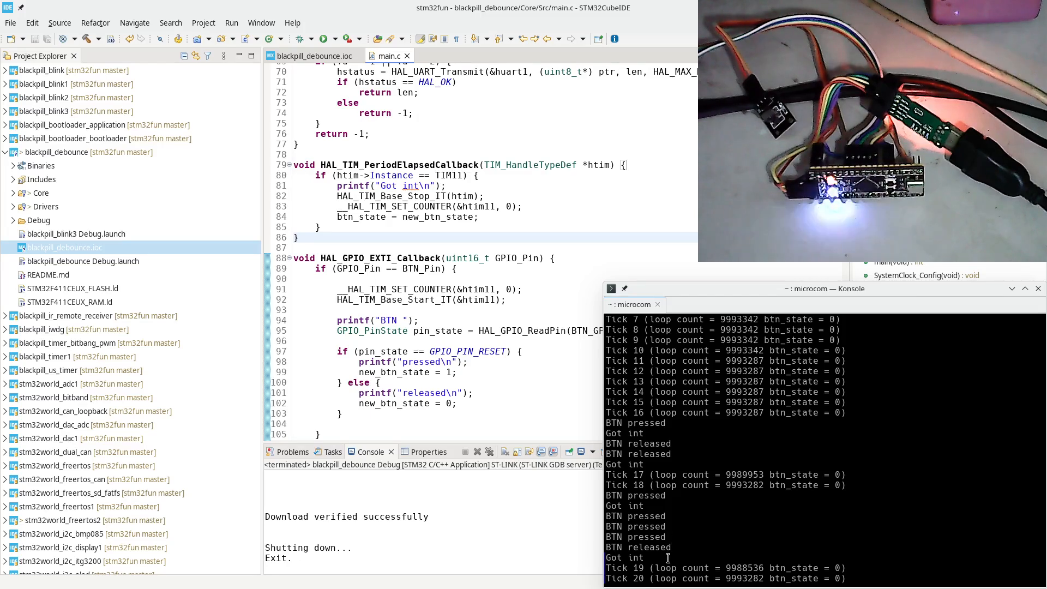
scroll("down", 3)
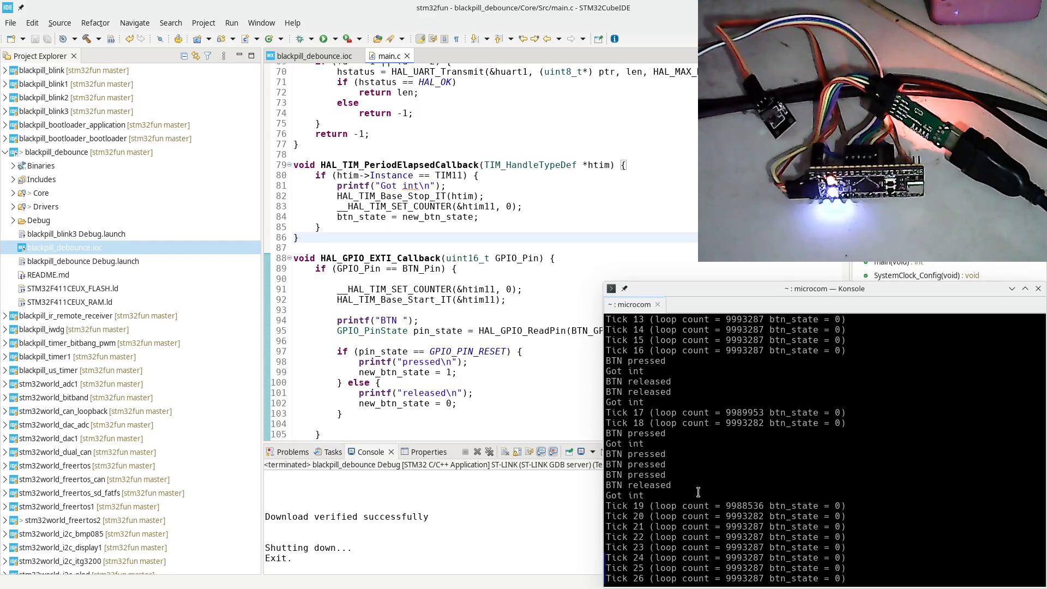
mouse_move(684, 467)
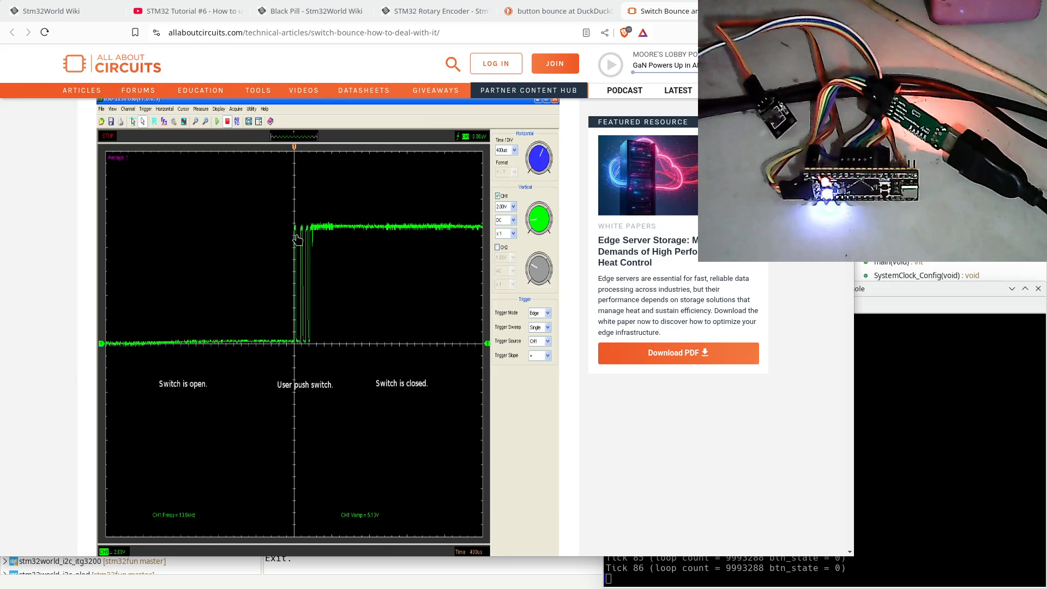
mouse_move(332, 284)
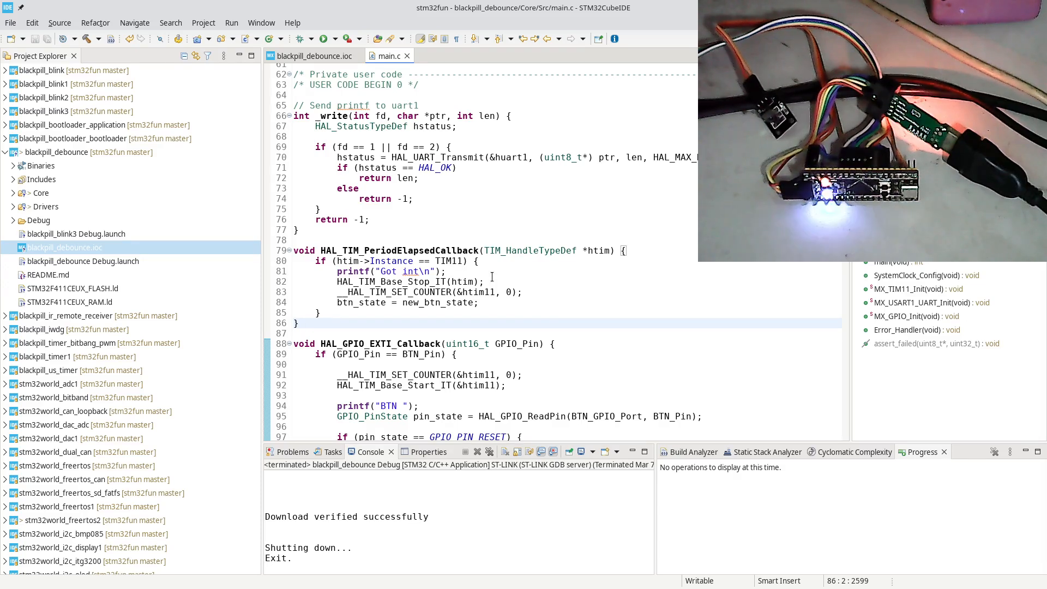
Step: Scroll through HAL_TIM_PeriodElapsedCallback and HAL_GPIO_EXTI_Callback in main.c to review them
left_click(300, 323)
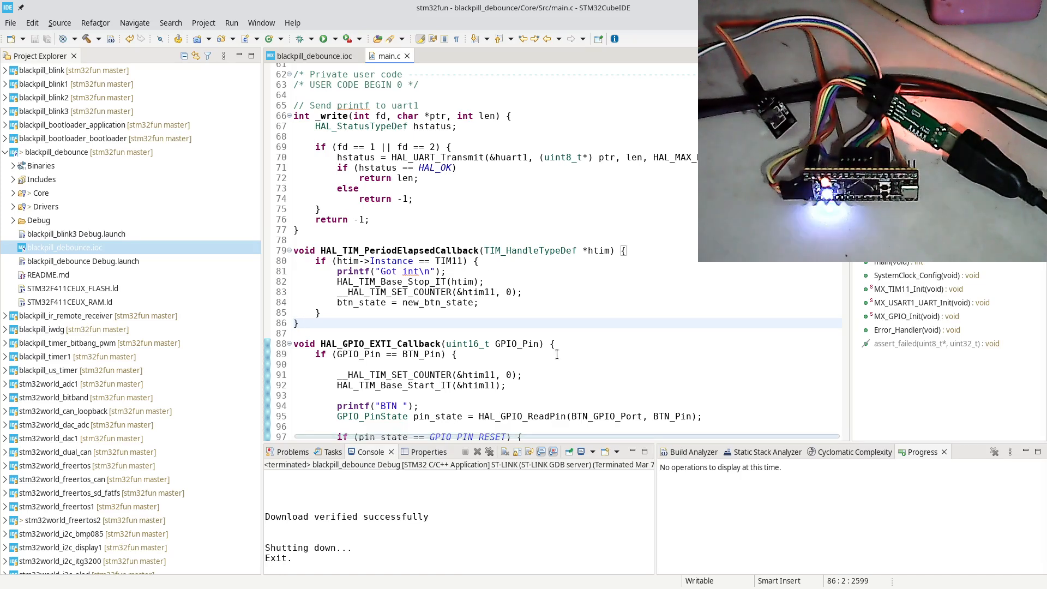
scroll("down", 3)
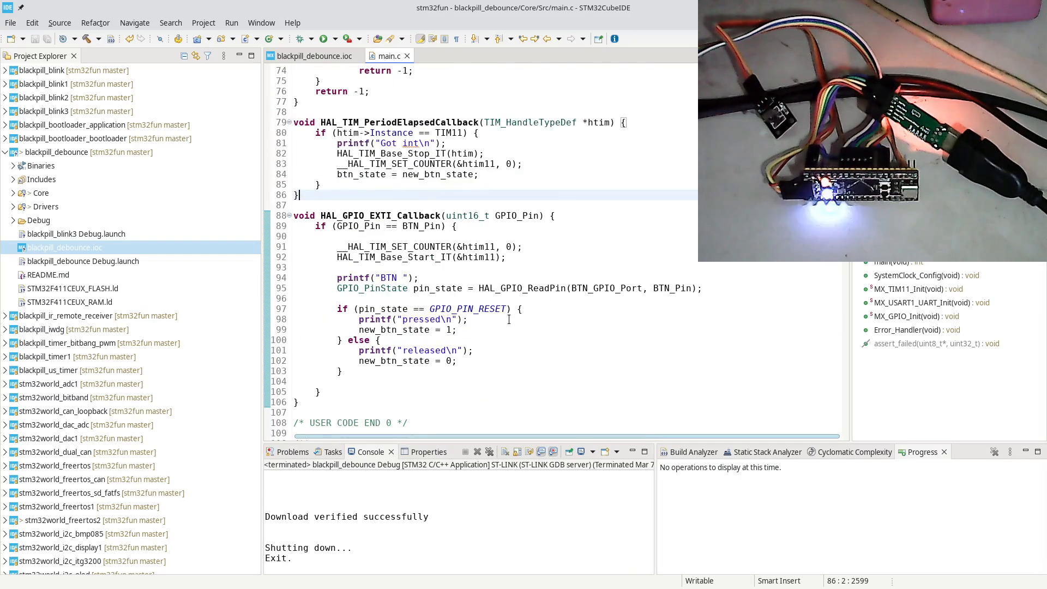
scroll("down", 3)
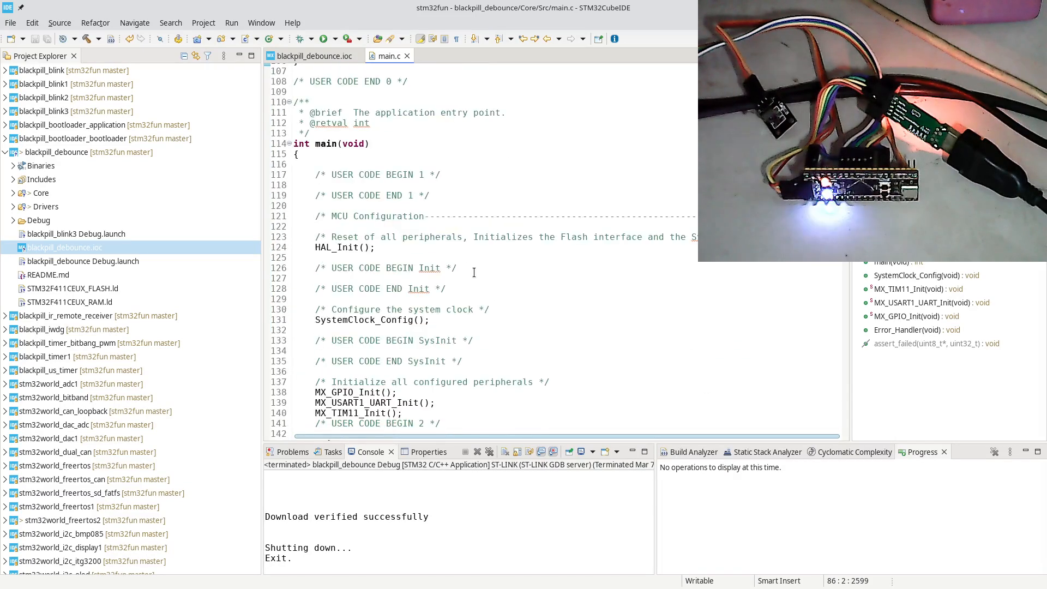
scroll("down", 3)
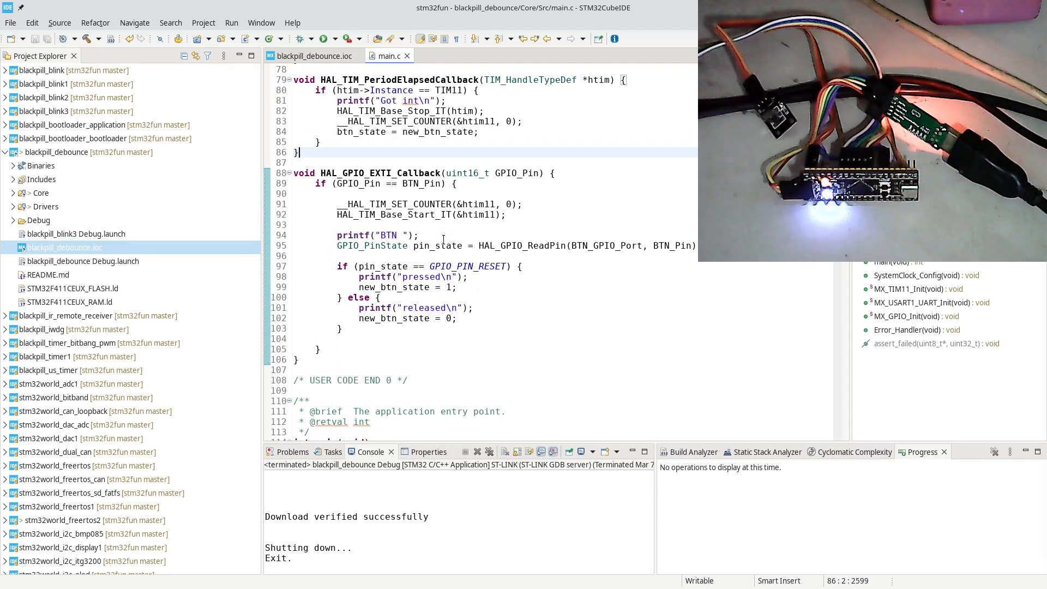
scroll("down", 3)
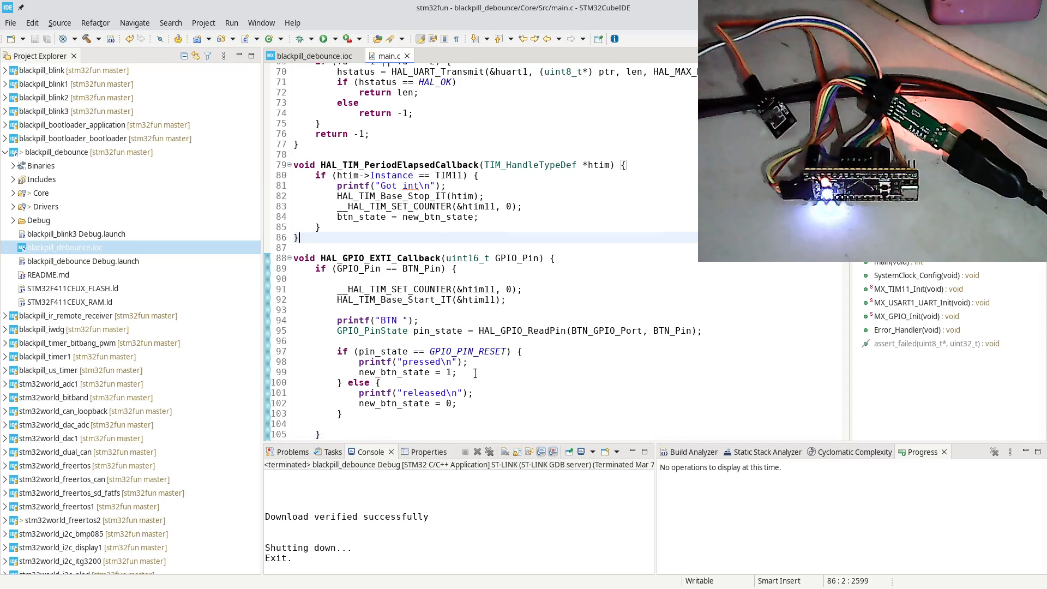
scroll("down", 3)
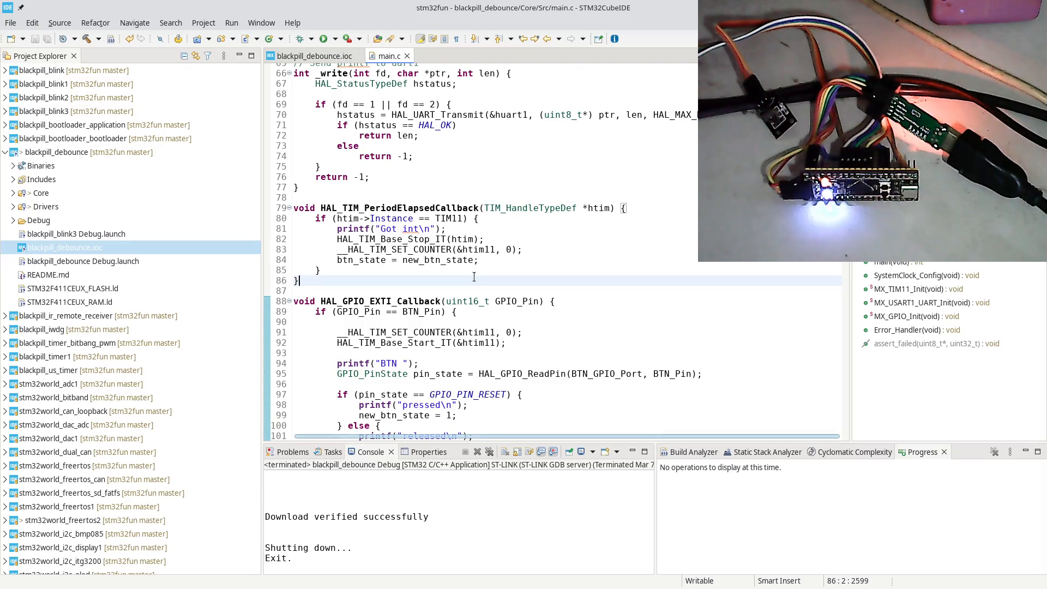
scroll("down", 3)
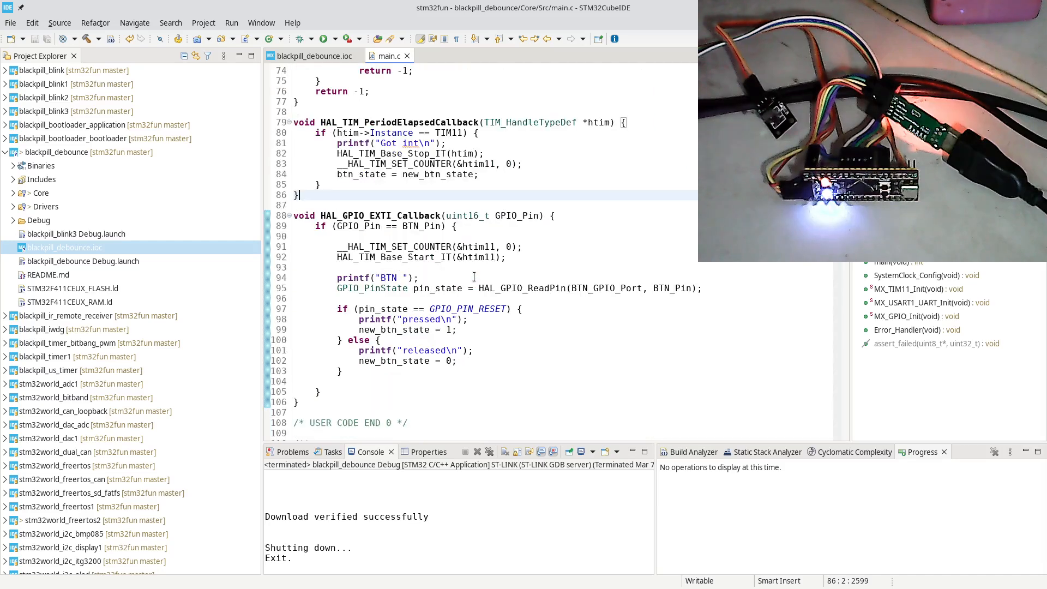